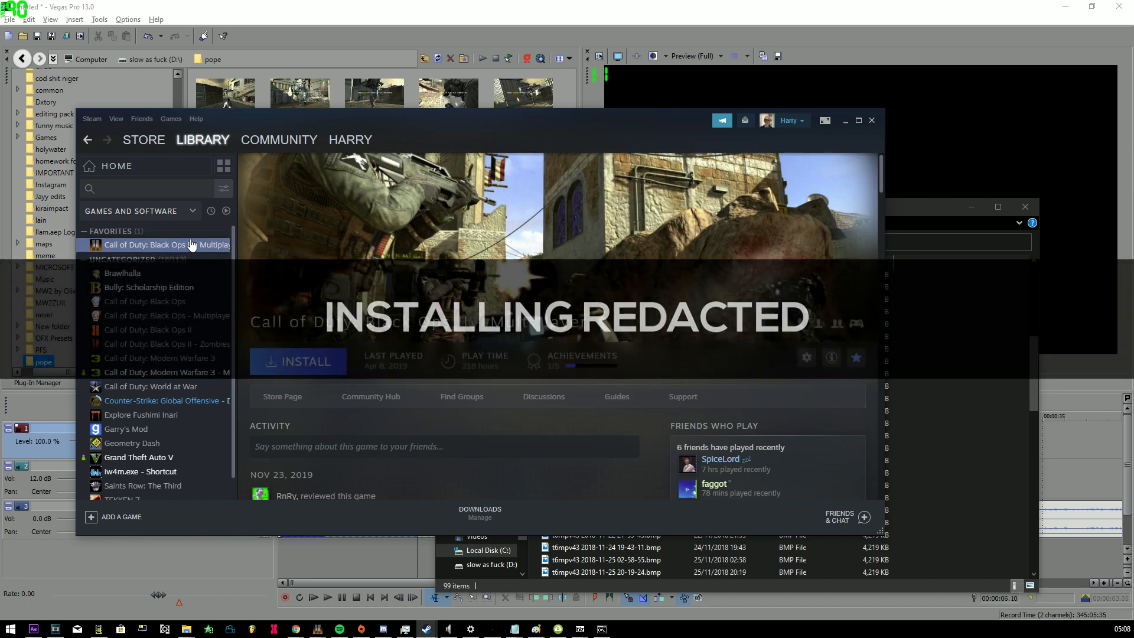
Show the Local Files properties of Call of Duty: Black Ops II Multiplayer in the Steam library
right_click(167, 245)
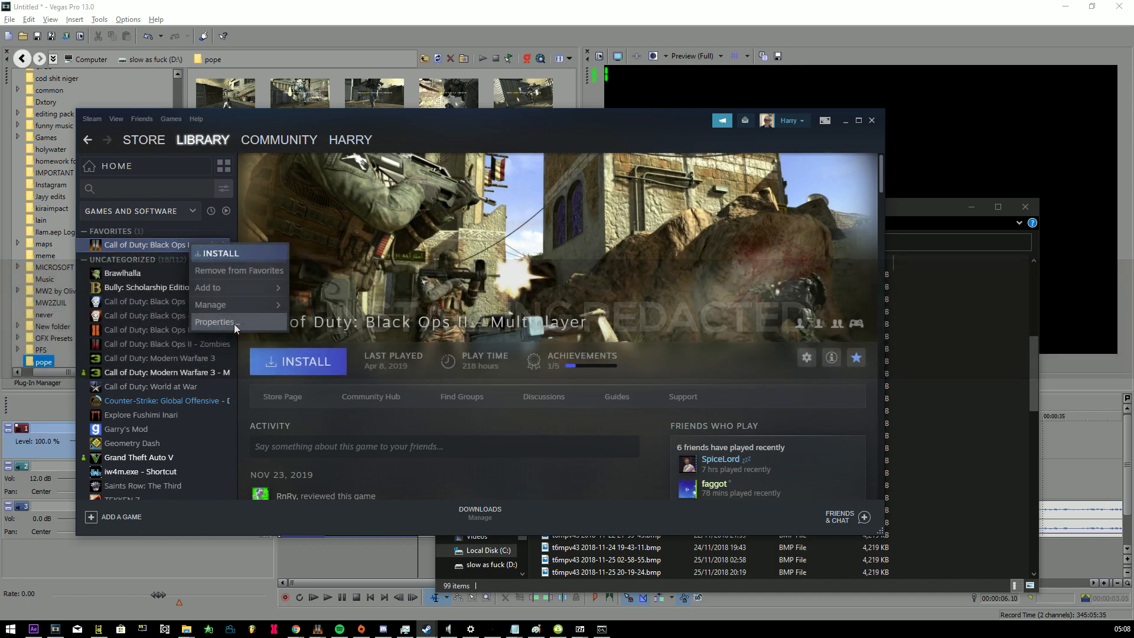
left_click(214, 321)
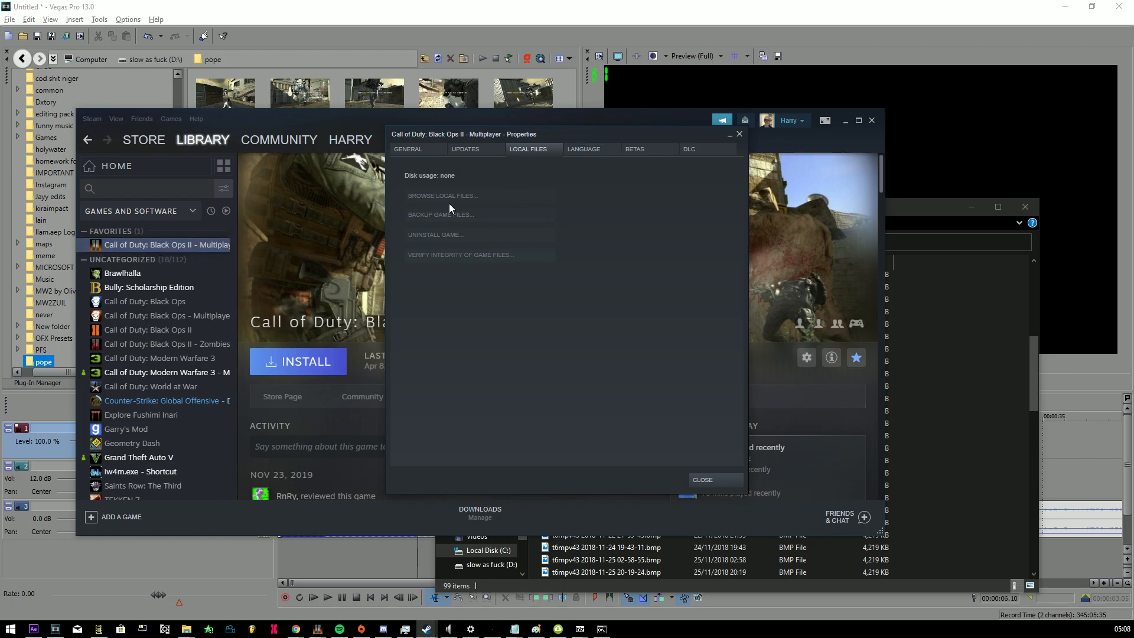
left_click(441, 195)
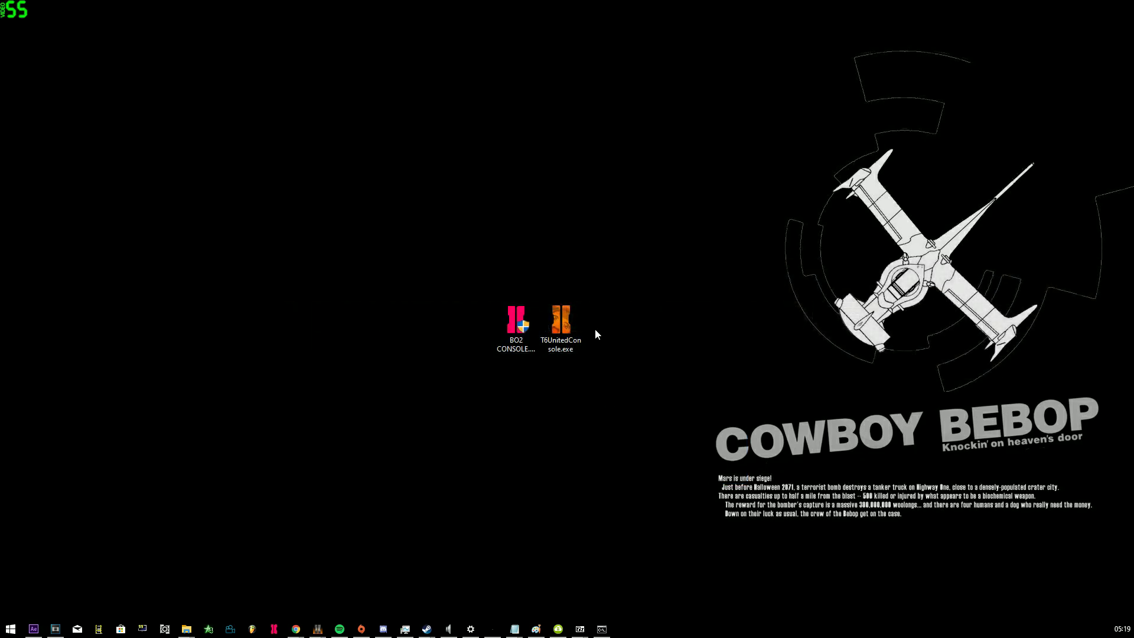
left_click(515, 320)
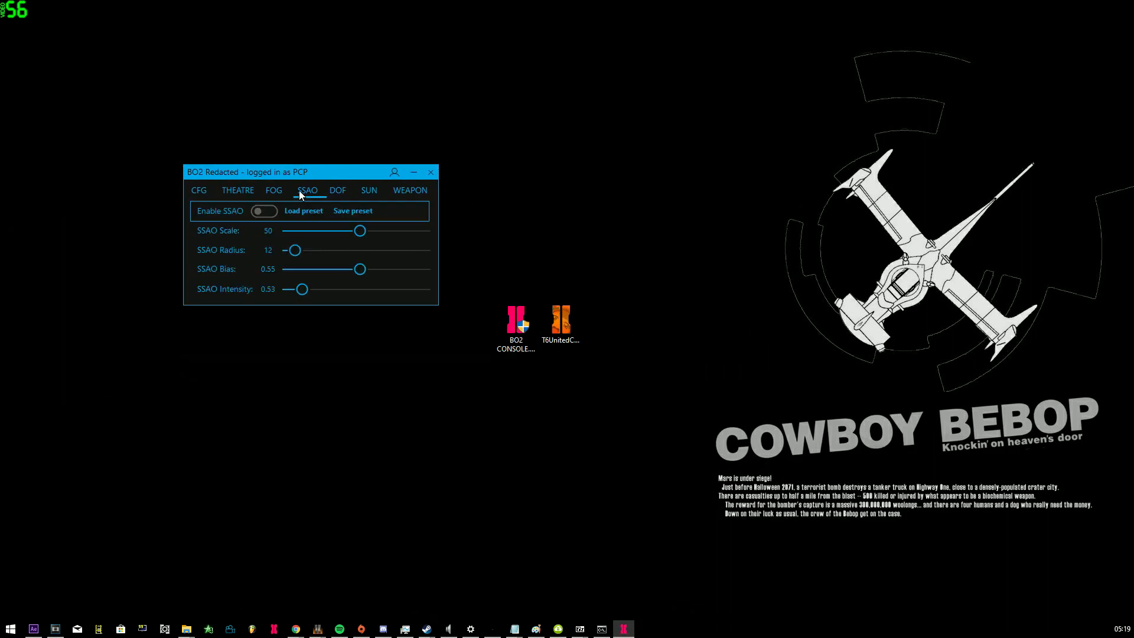
left_click(409, 190)
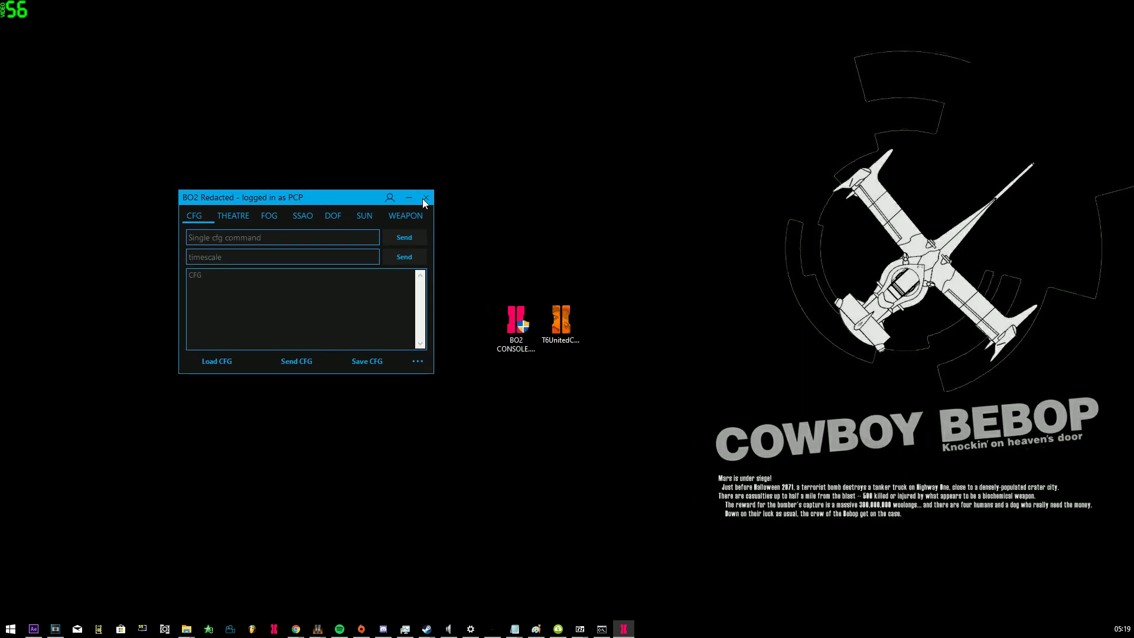
left_click(425, 198)
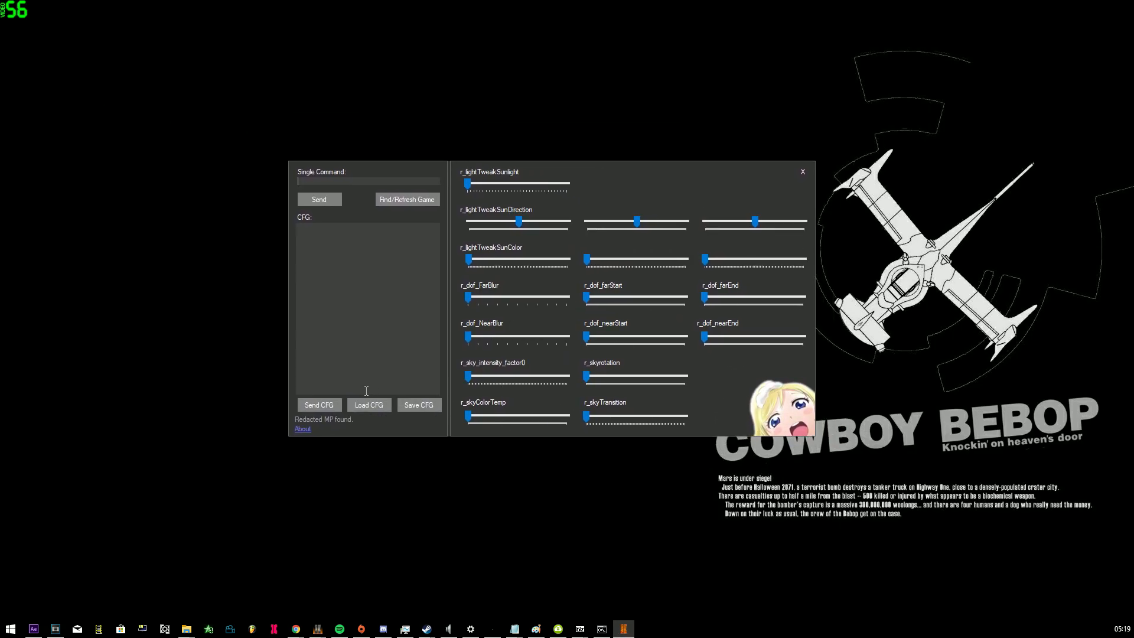
mouse_move(527, 318)
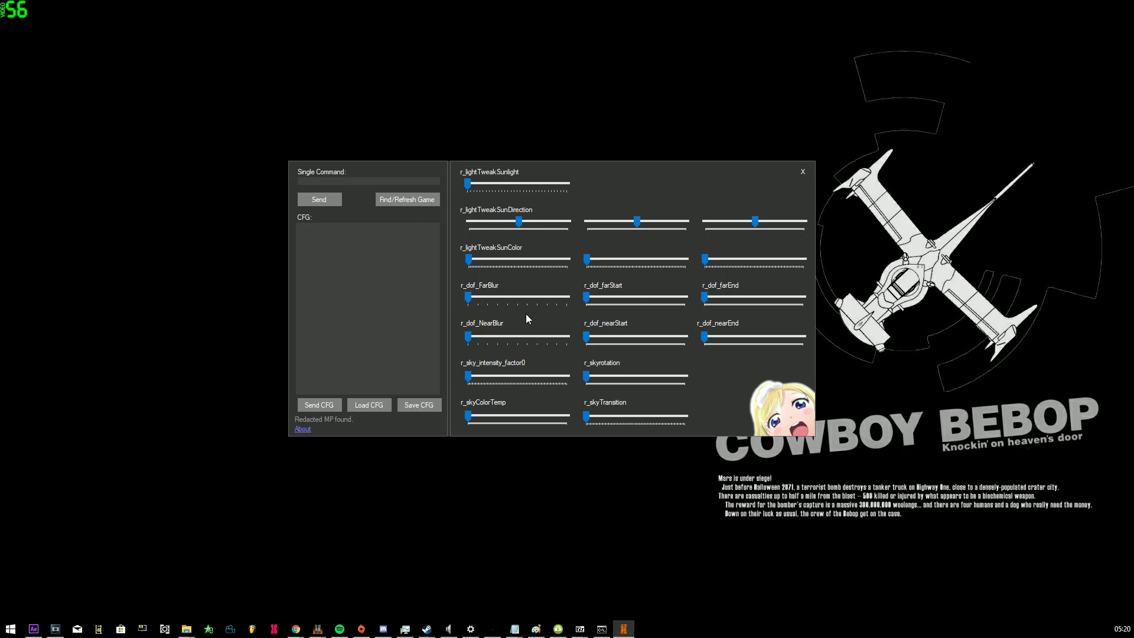
mouse_move(439, 273)
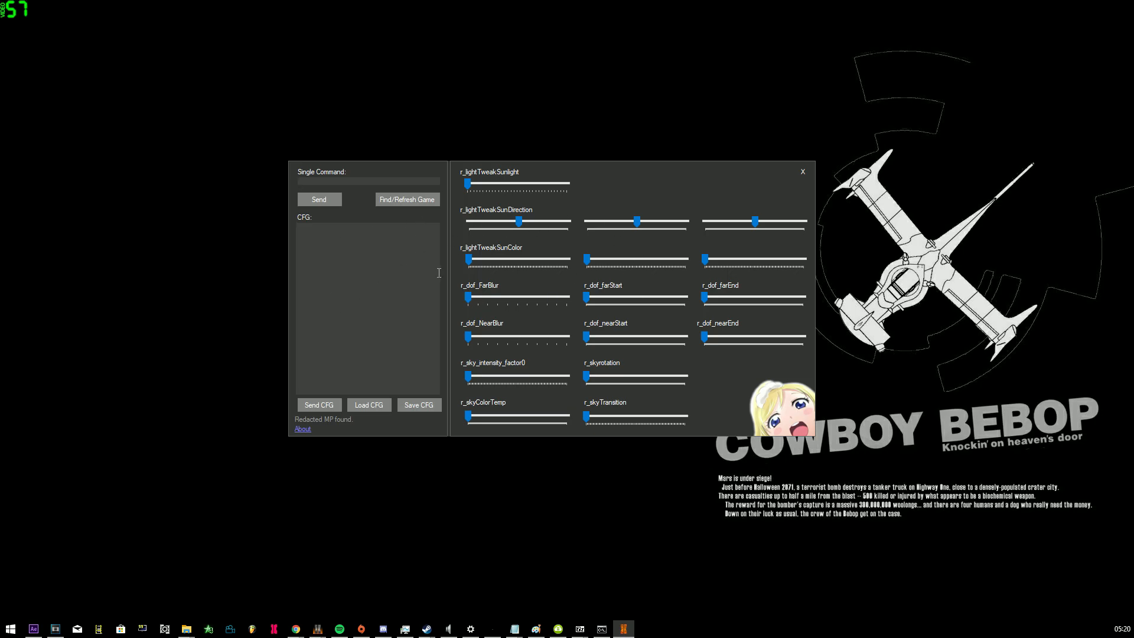
mouse_move(634, 186)
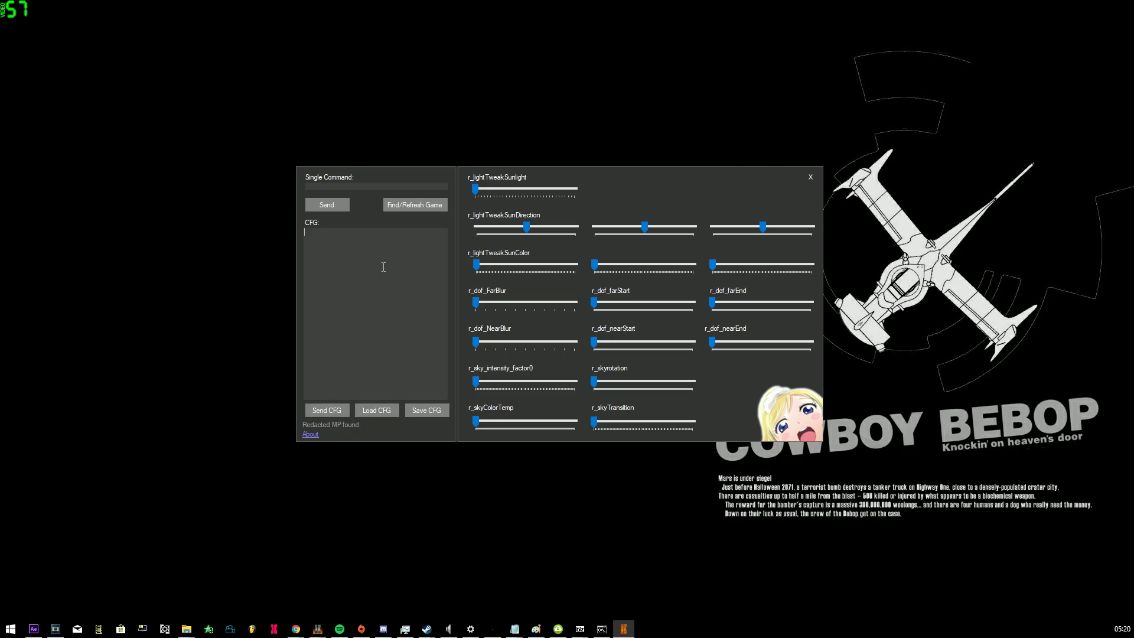
mouse_move(556, 253)
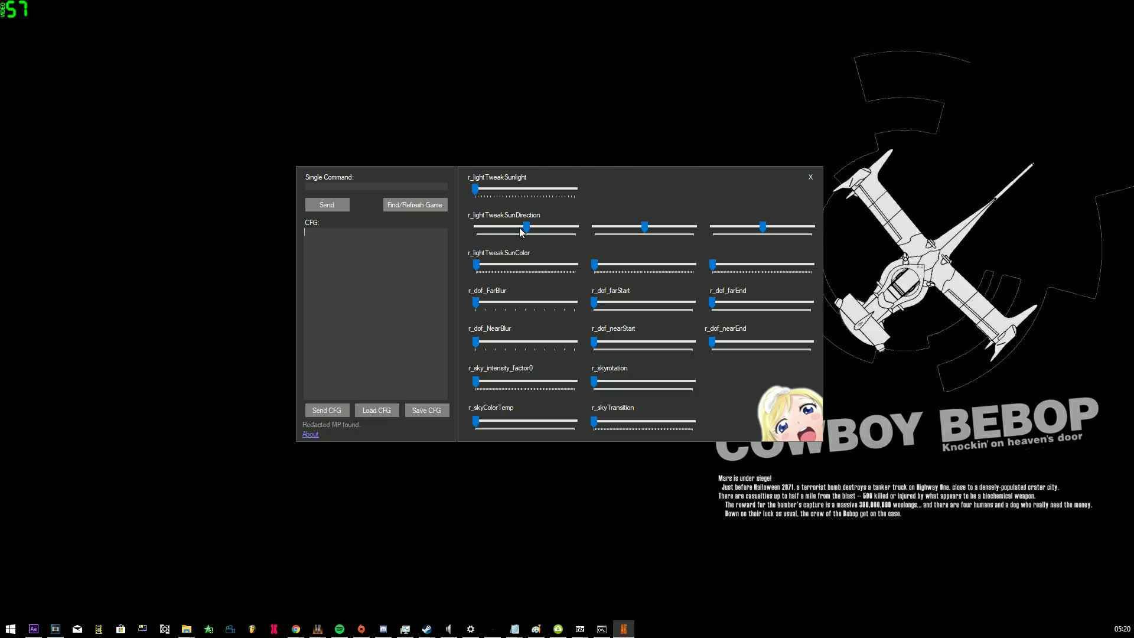
mouse_move(618, 224)
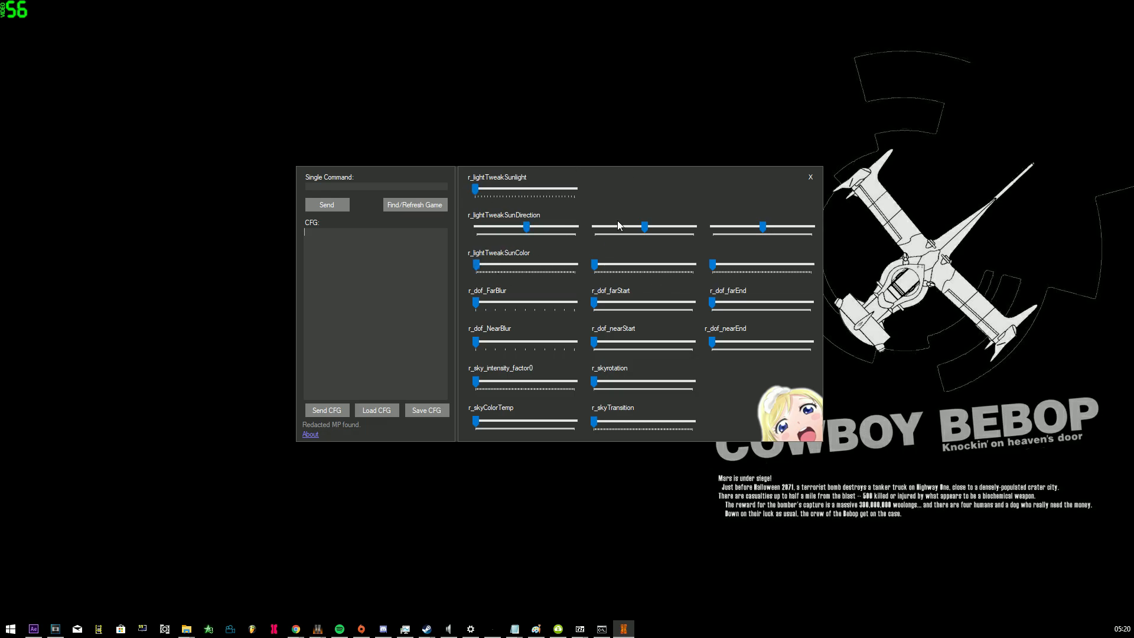
mouse_move(818, 191)
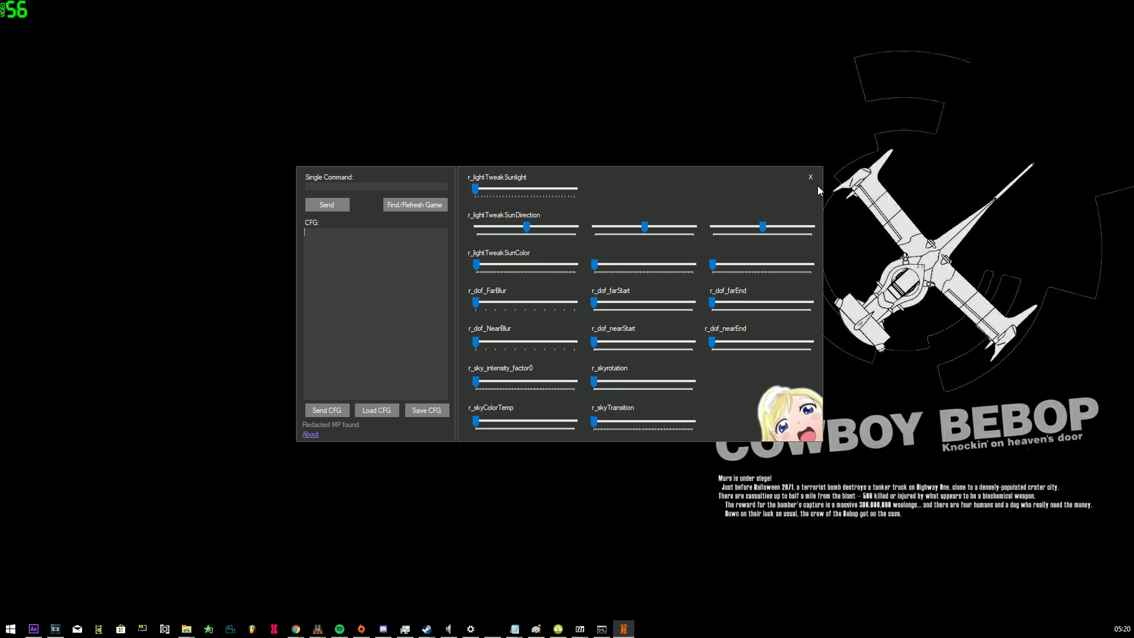
mouse_move(828, 208)
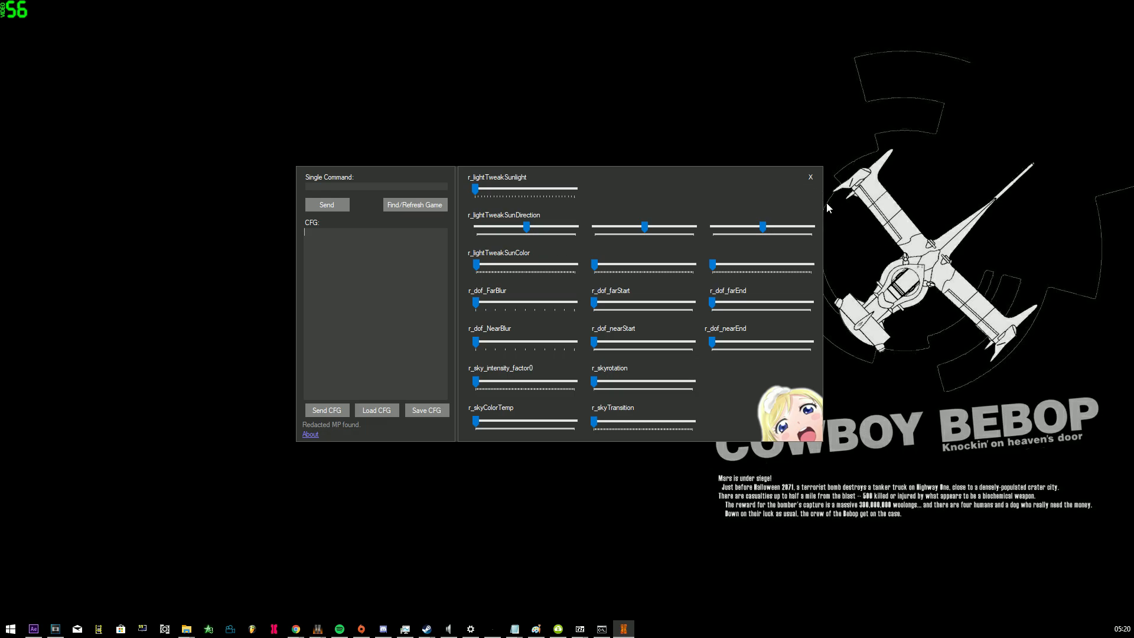
mouse_move(822, 192)
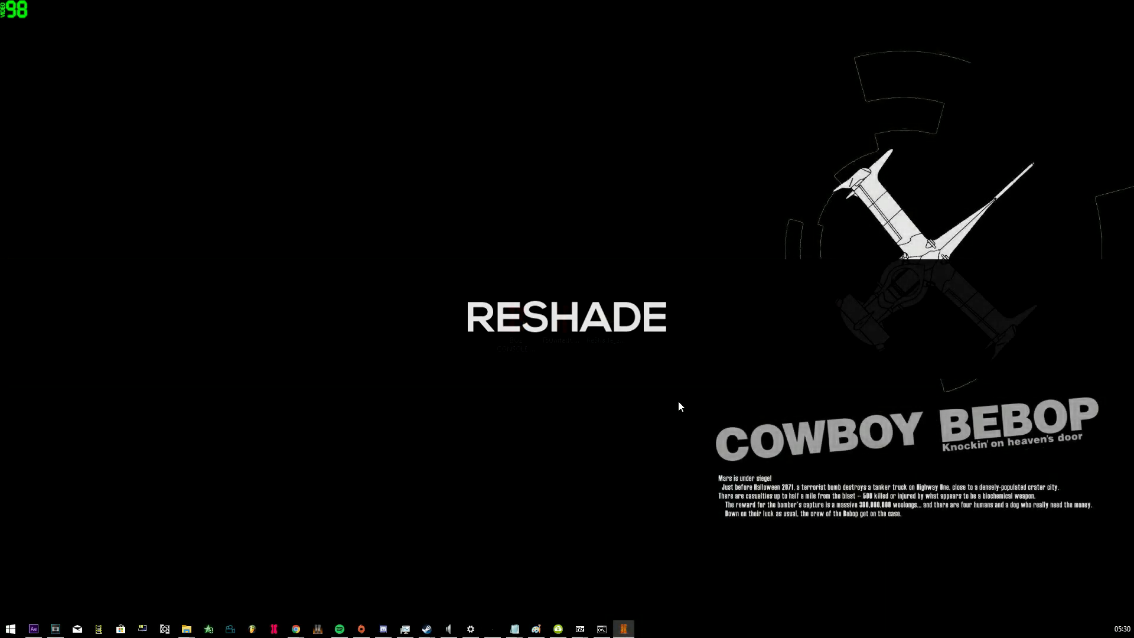
Launch ReShade_Setup_4.5.4.exe and browse for the Black Ops II game executable
left_click(666, 321)
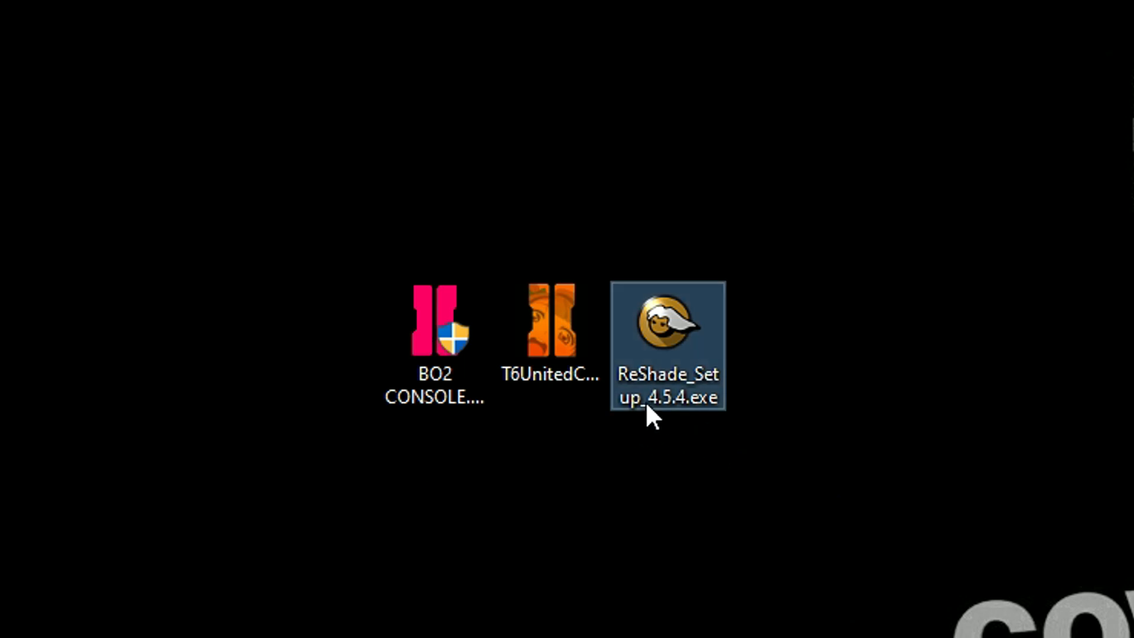
mouse_move(672, 362)
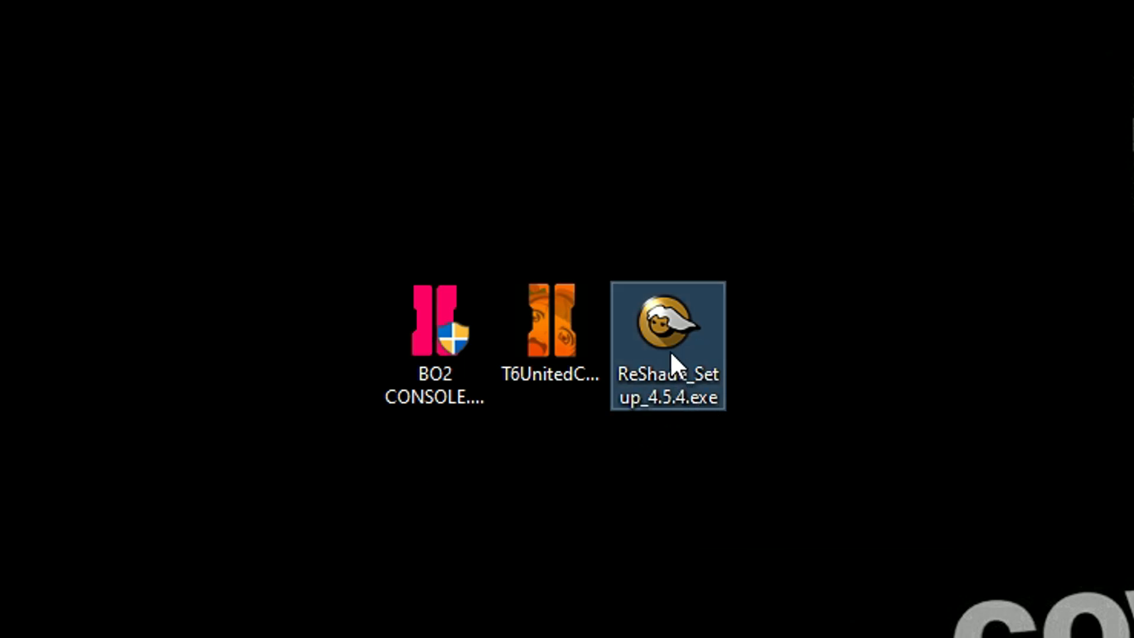
double_click(667, 345)
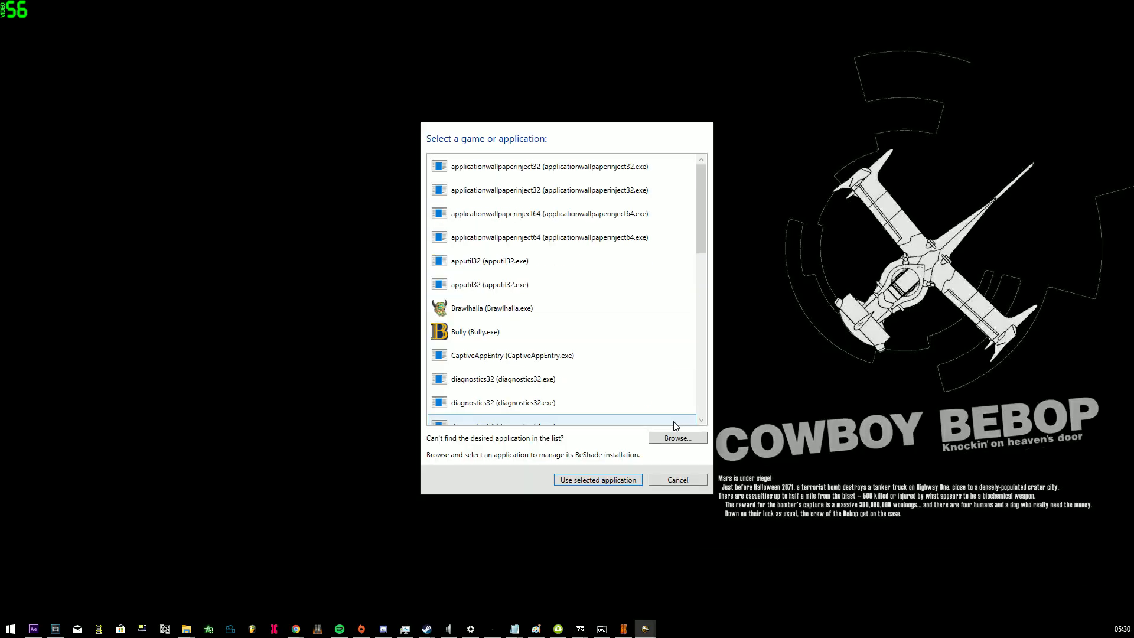
left_click(676, 437)
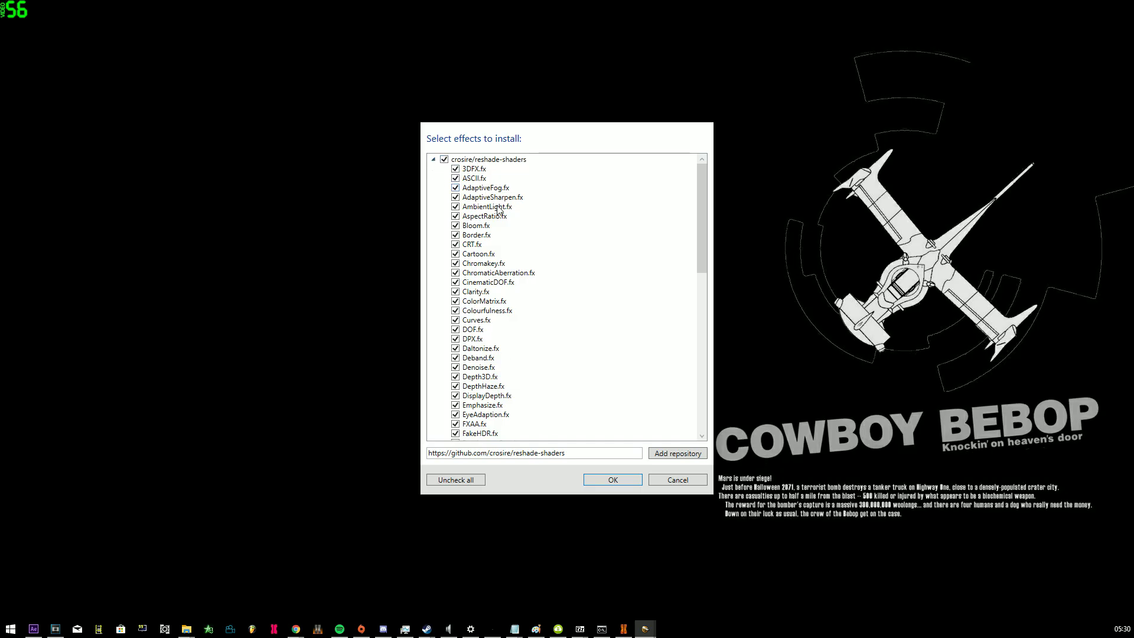
left_click(434, 159)
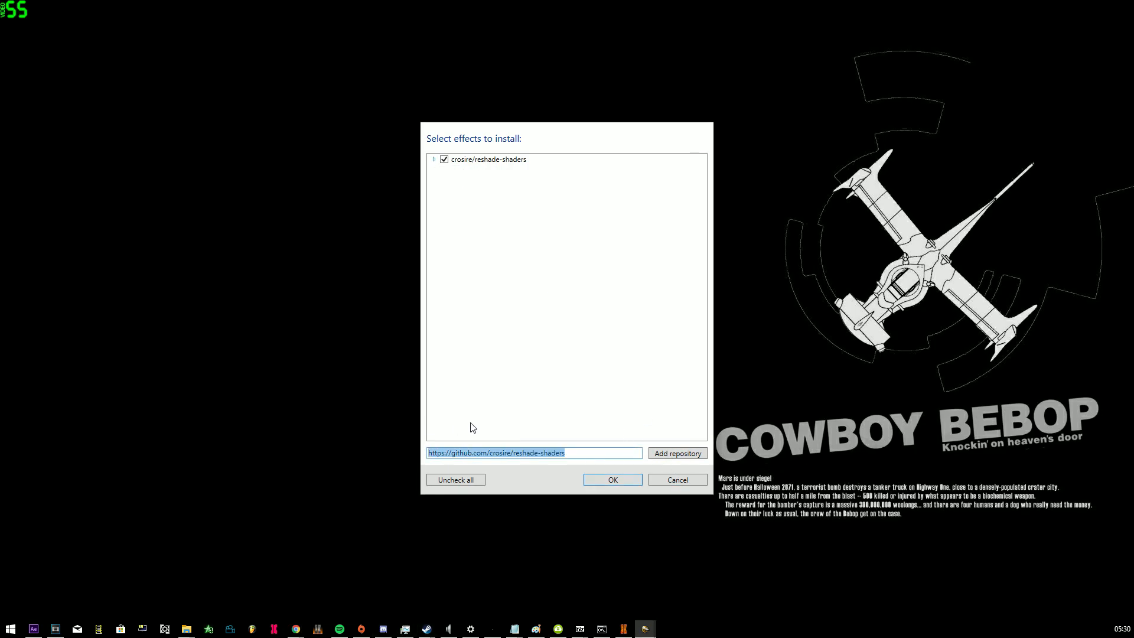
type("https://github.com/martymcmodding/qUINT")
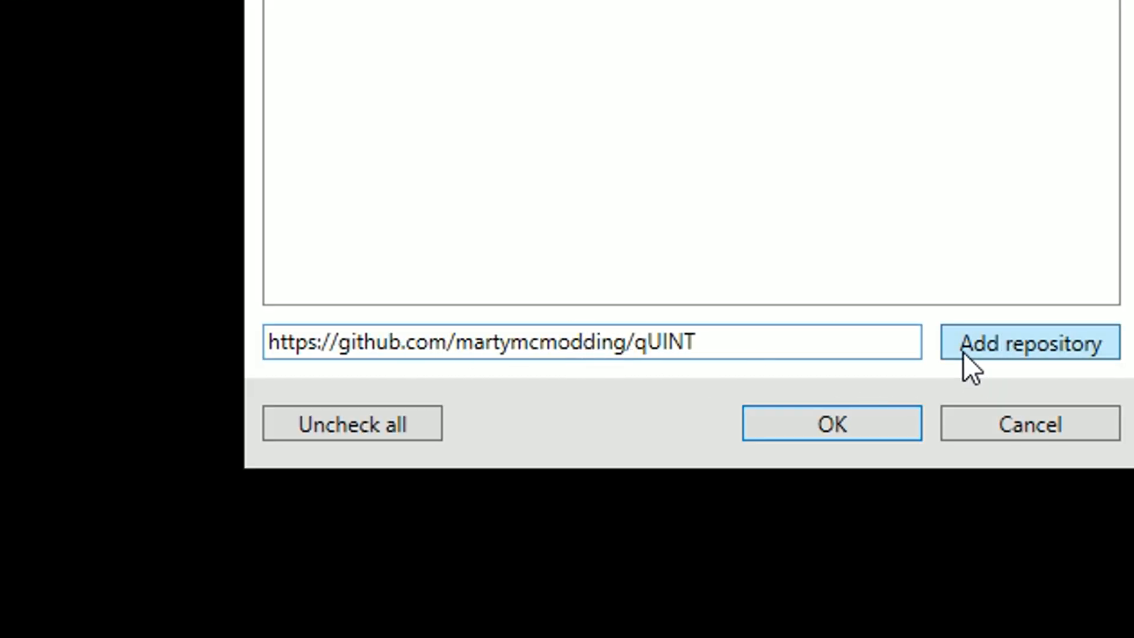
mouse_move(991, 369)
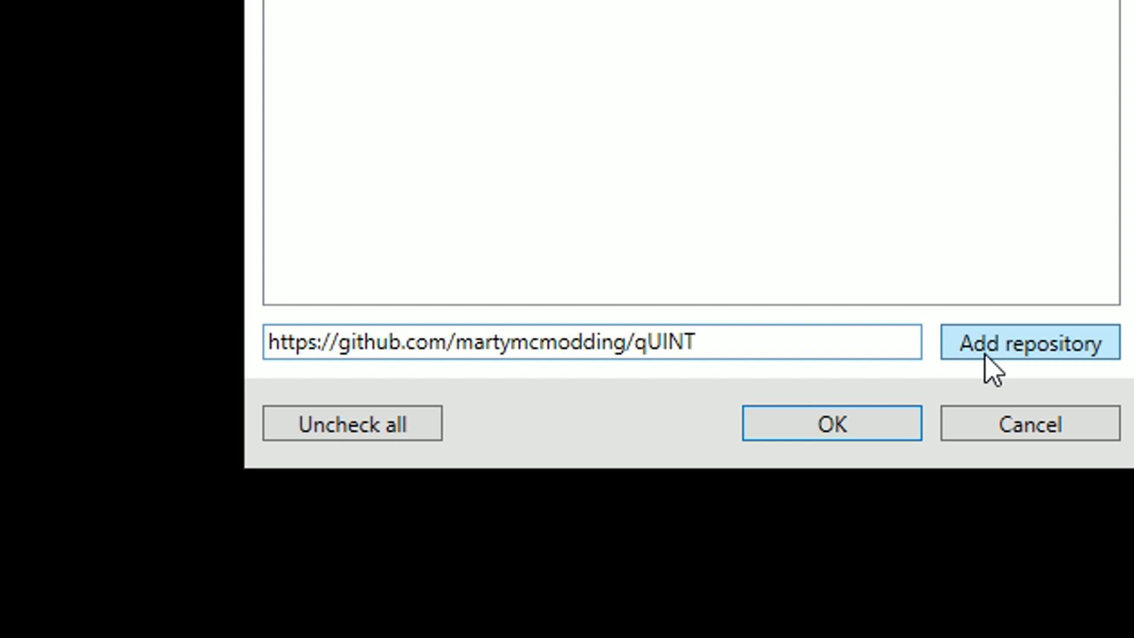
left_click(1028, 343)
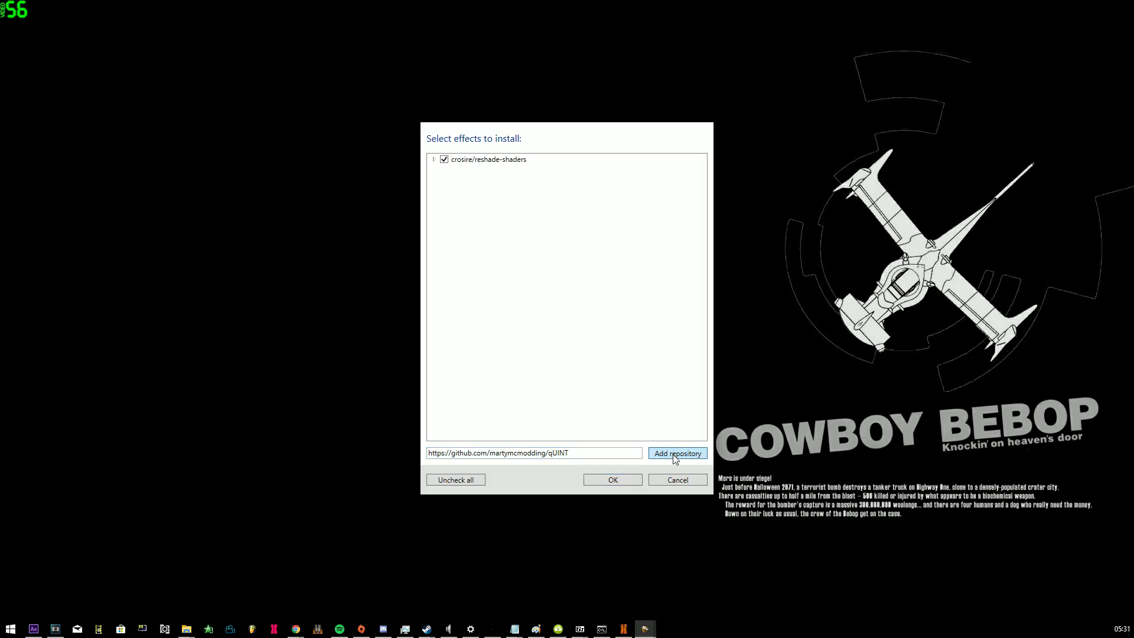
left_click(677, 453)
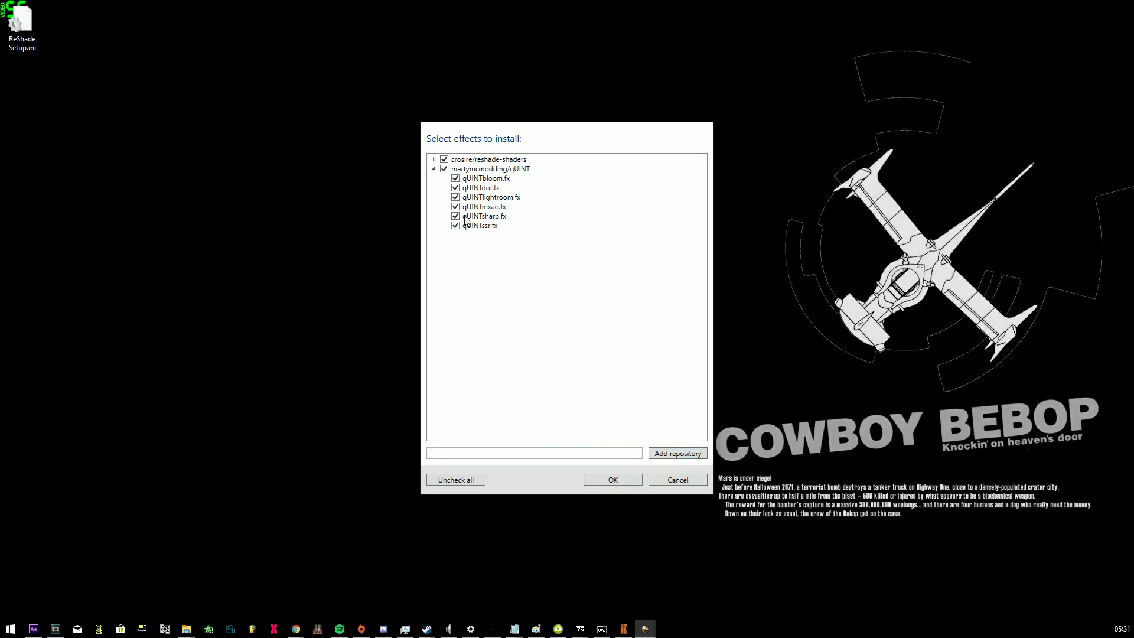
left_click(456, 205)
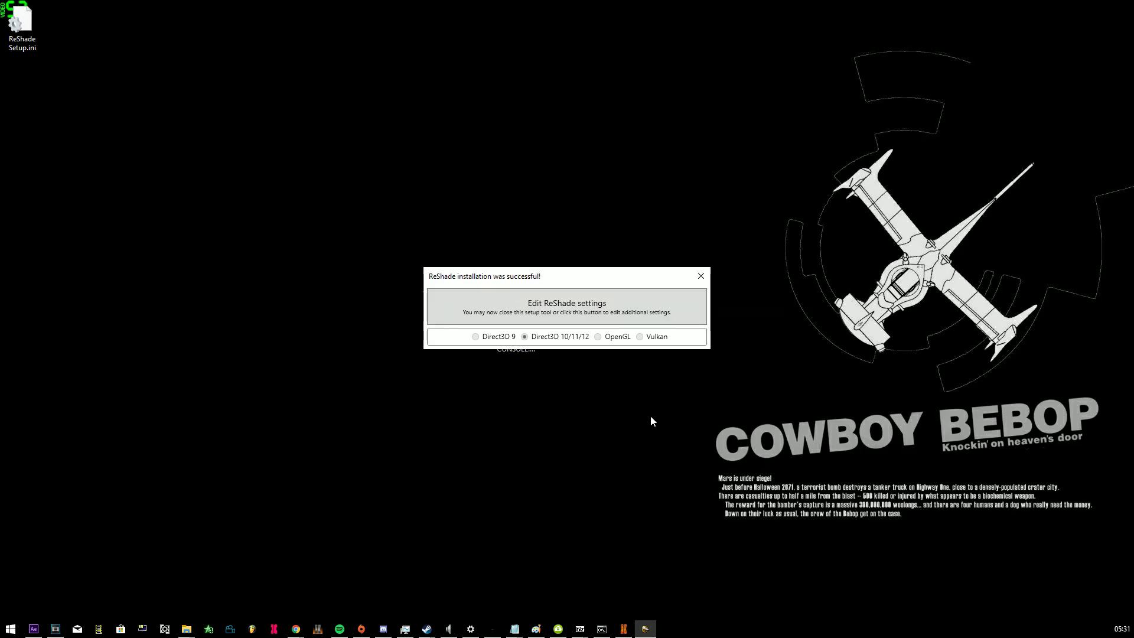
Enable Skip Tutorial in the ReShade settings and close the installer
left_click(566, 307)
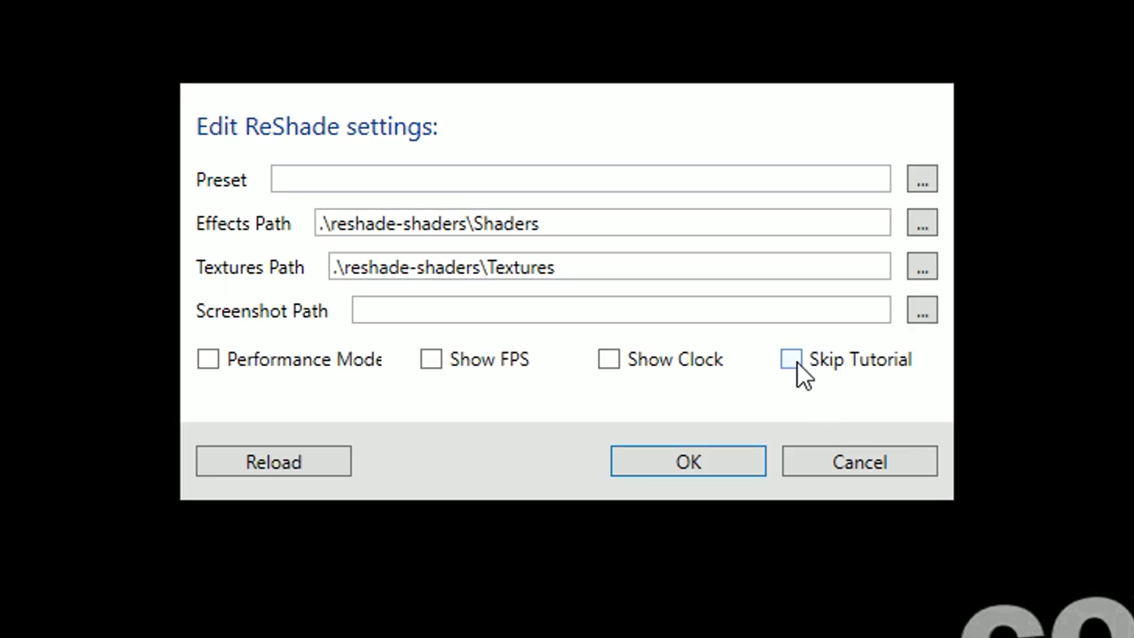
left_click(790, 359)
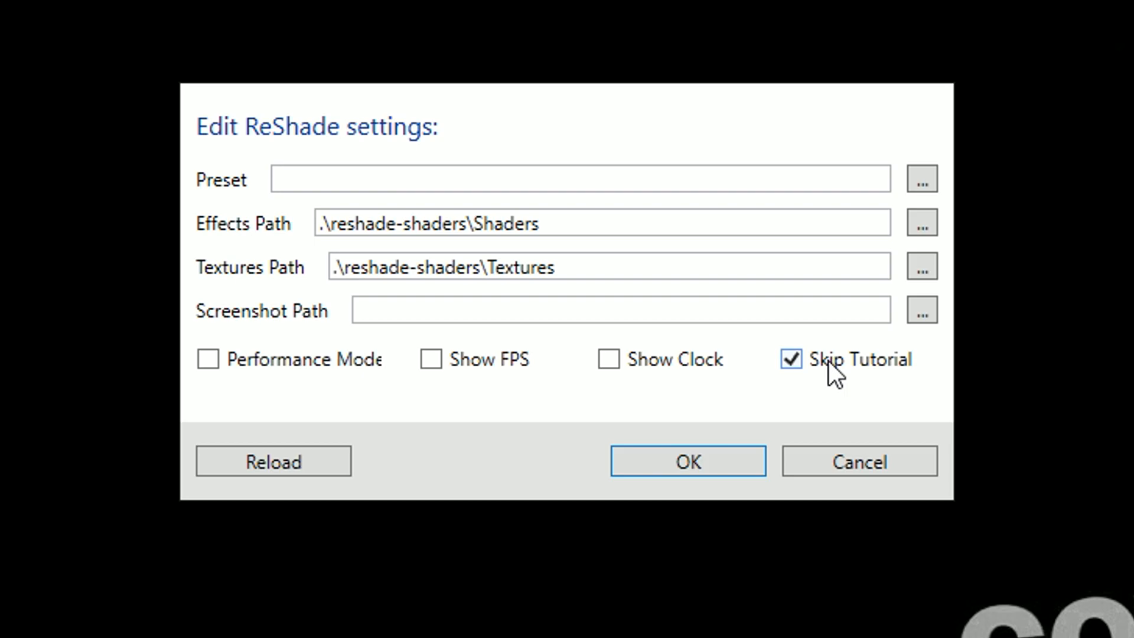
mouse_move(694, 397)
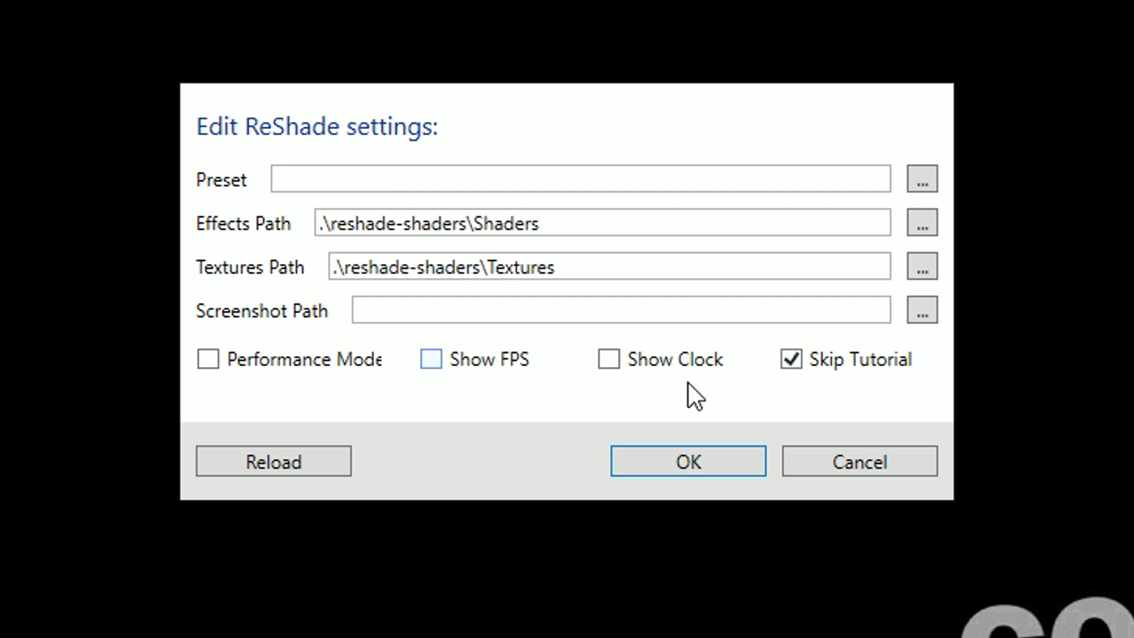
left_click(687, 461)
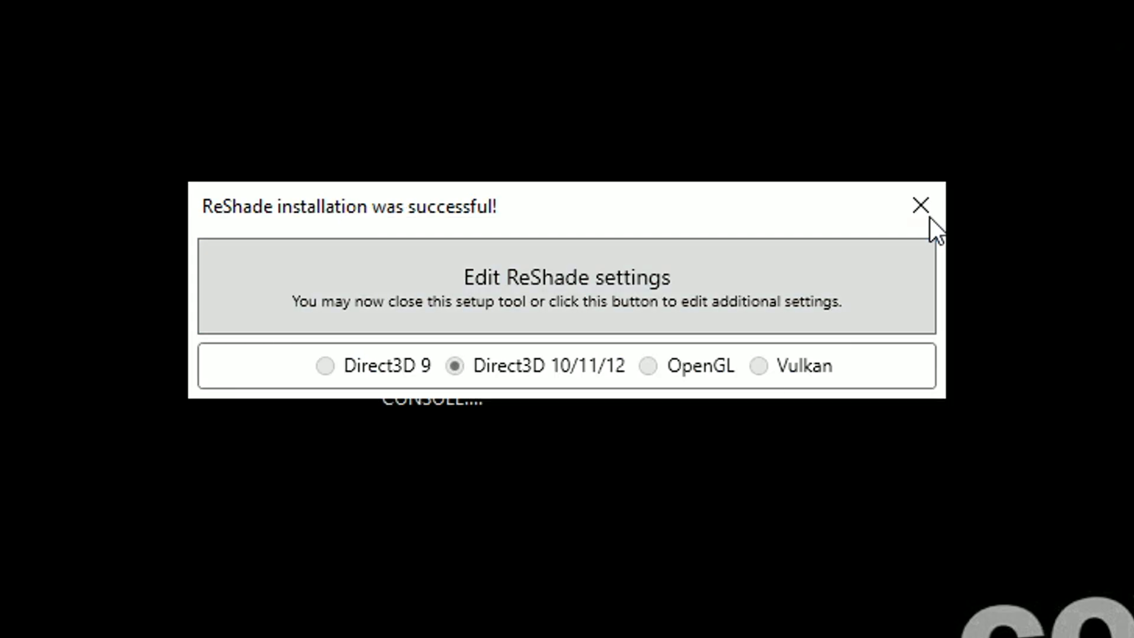
left_click(920, 206)
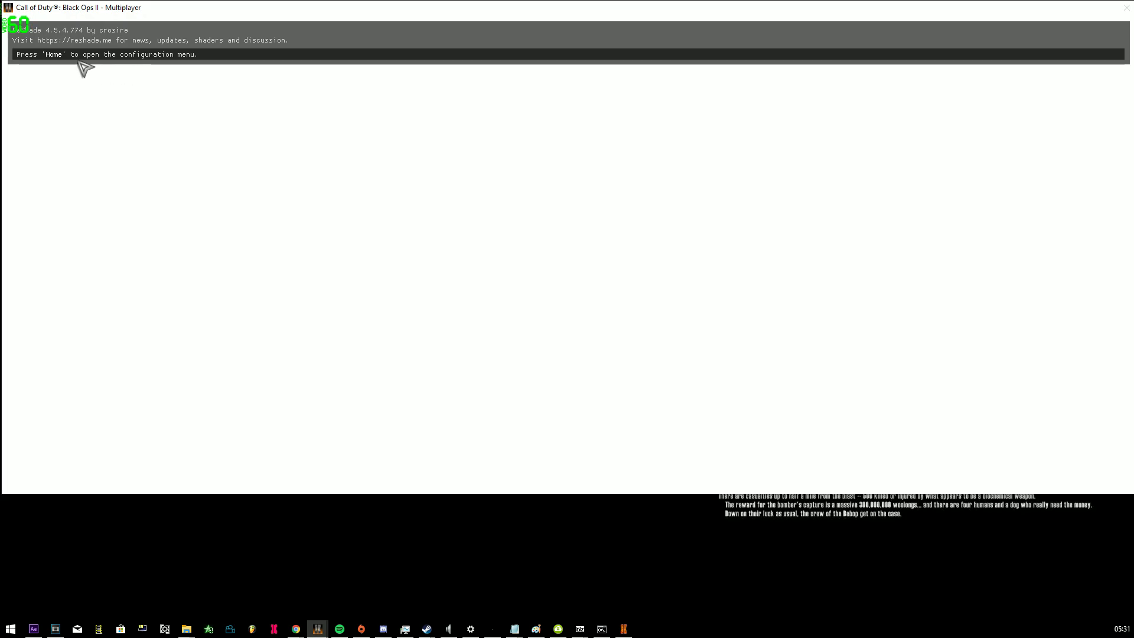
Skip the Black Ops II Multiplayer intro to reach the main menu with ReShade loaded
key("Home")
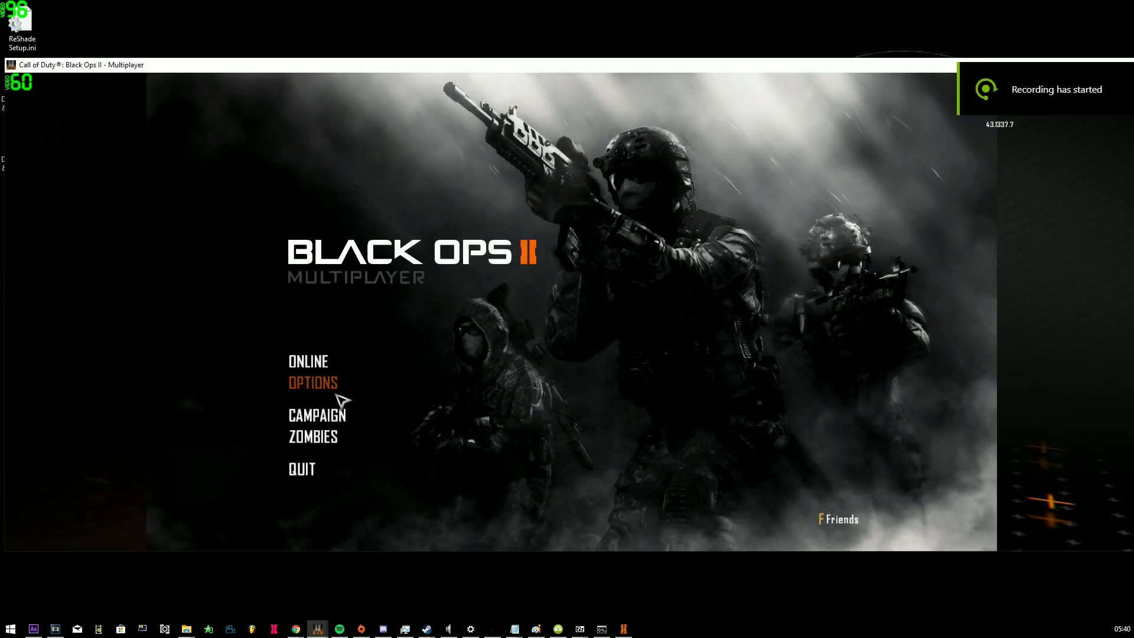
Go into Options > Settings to reach the advanced graphics page showing anti-aliasing off
left_click(312, 382)
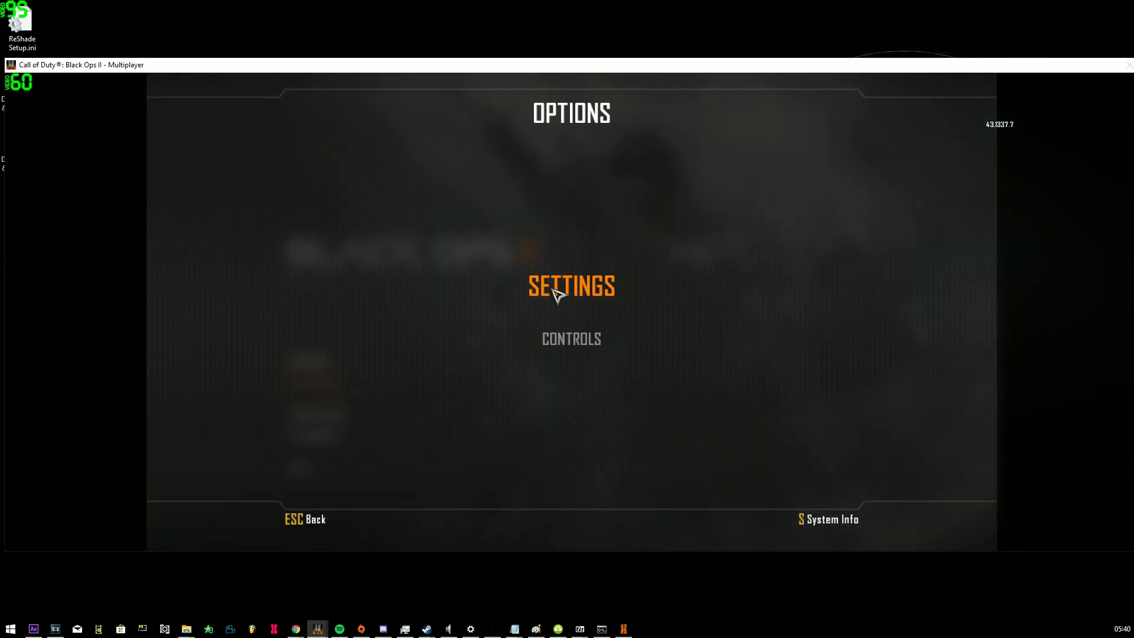
left_click(571, 285)
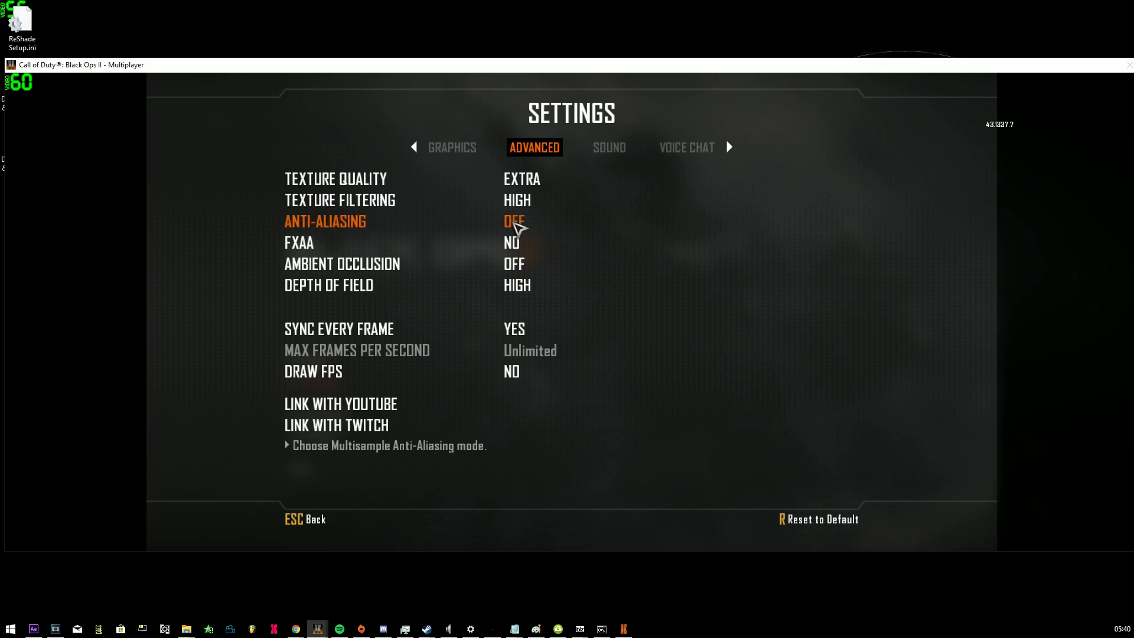
mouse_move(480, 227)
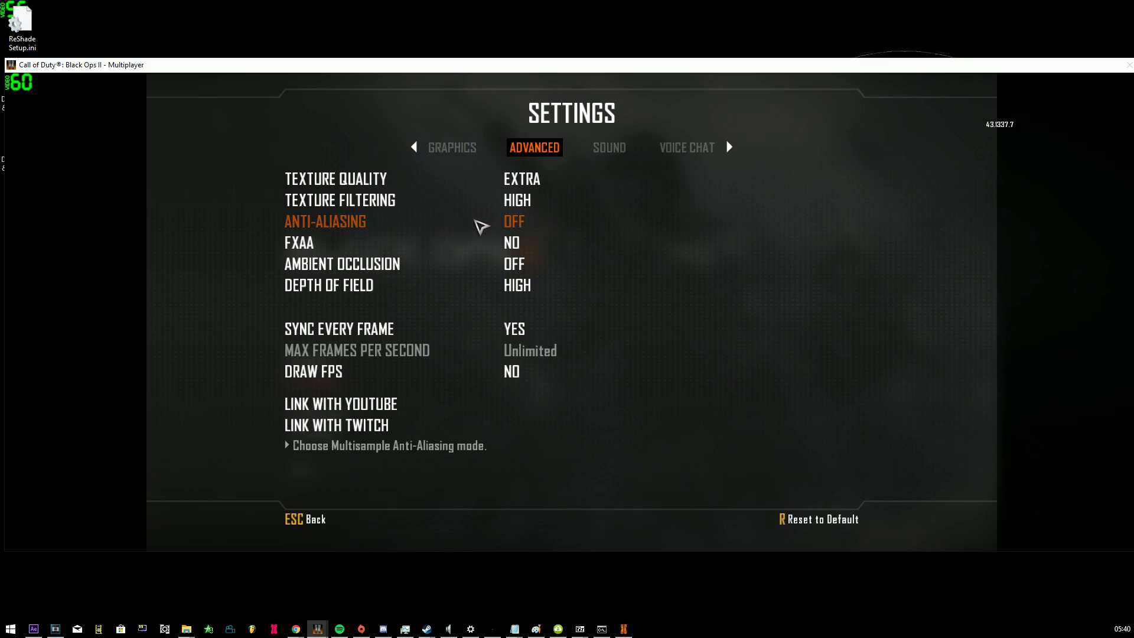
mouse_move(534, 231)
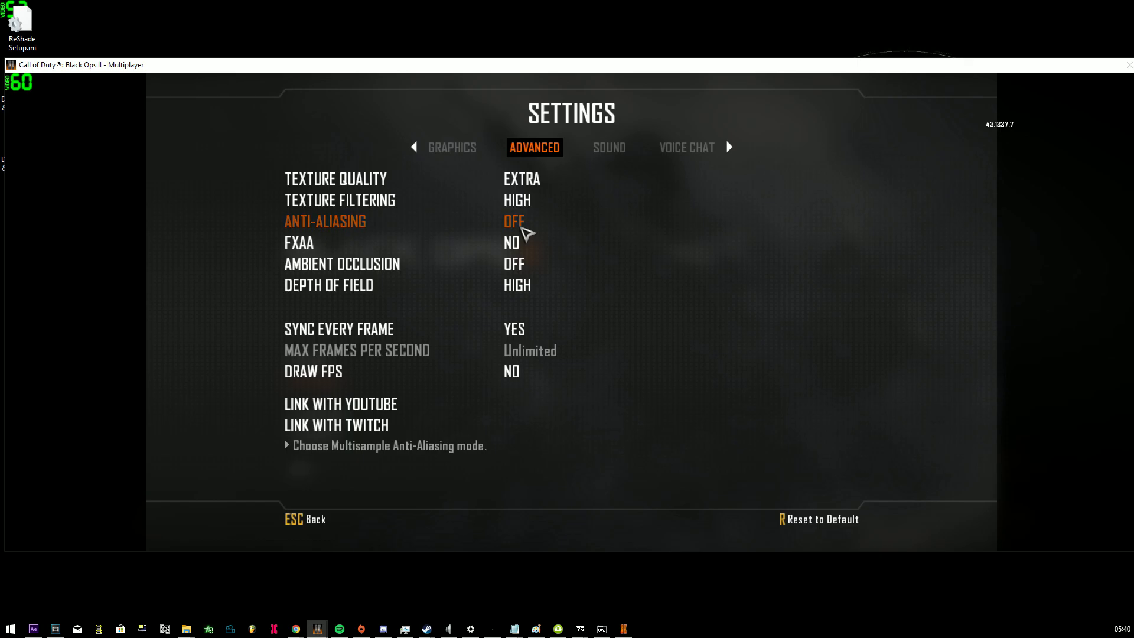
Expand the ReShade overlay's global preprocessor definitions to view the RESHADE_DEPTH values
left_click(31, 83)
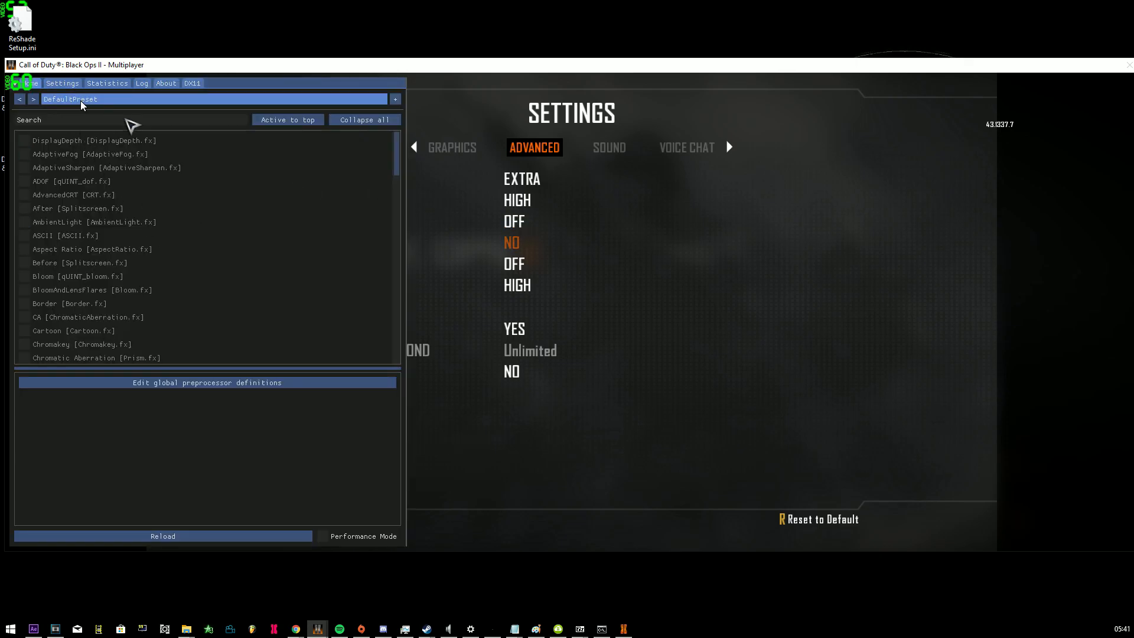
left_click(207, 382)
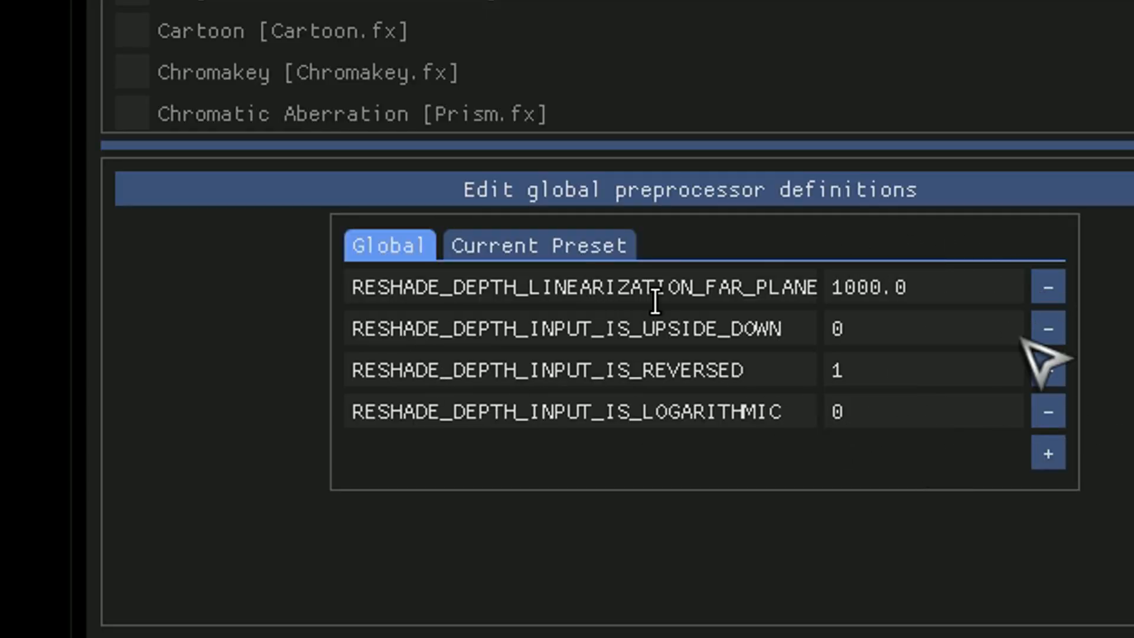
mouse_move(824, 528)
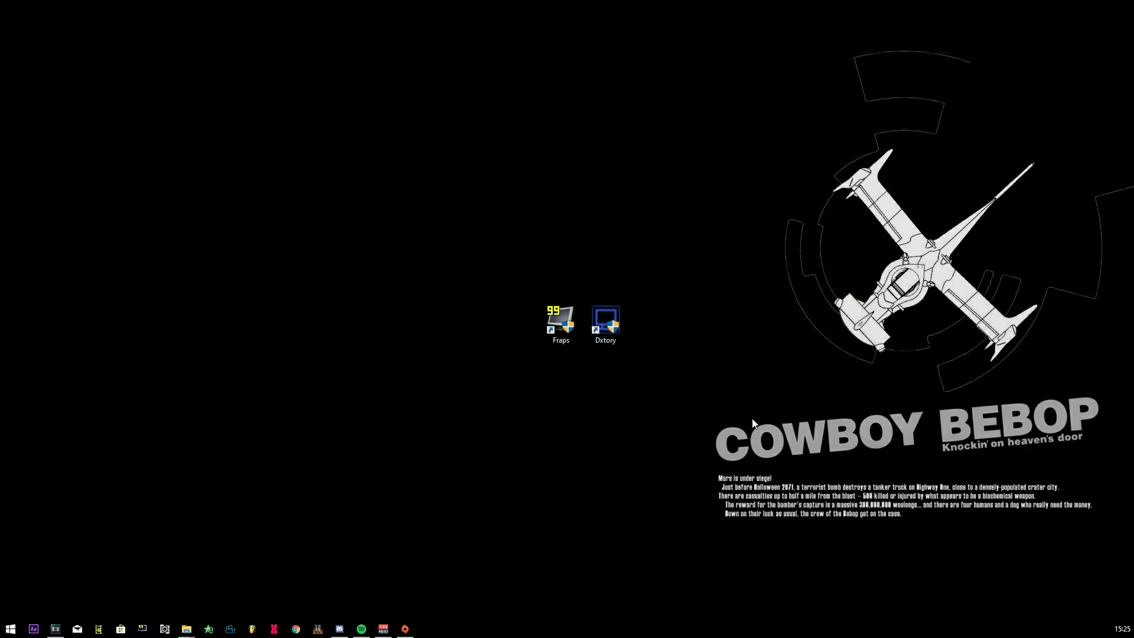
Launch Dxtory from its desktop shortcut and review its movie folder and capture hotkey settings
left_click(604, 319)
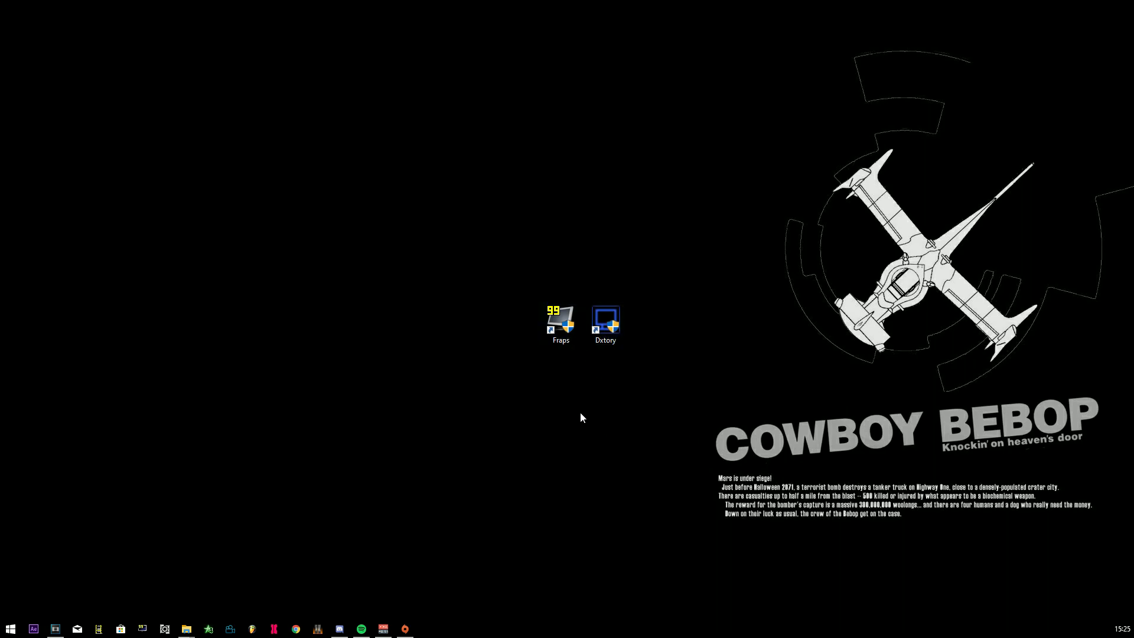
mouse_move(461, 484)
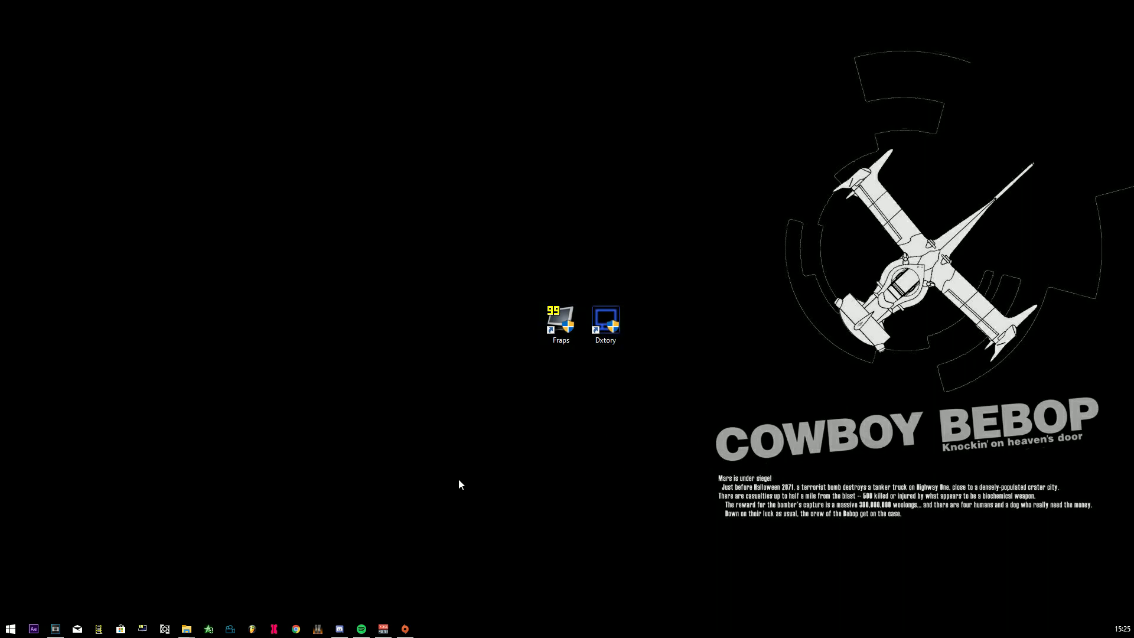
right_click(469, 462)
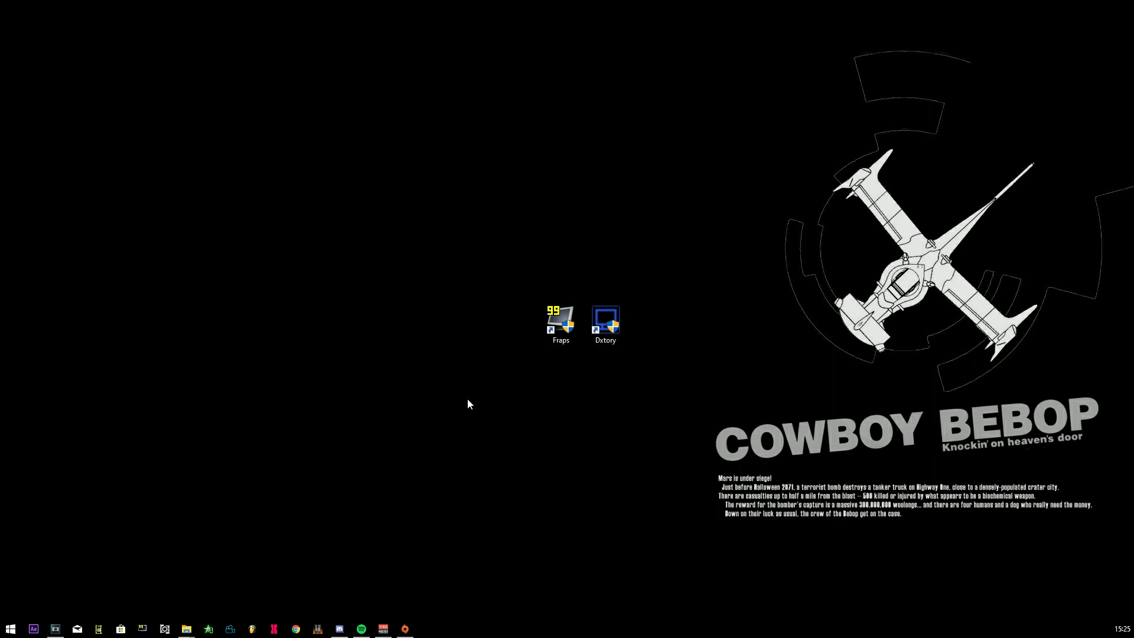
left_click(605, 323)
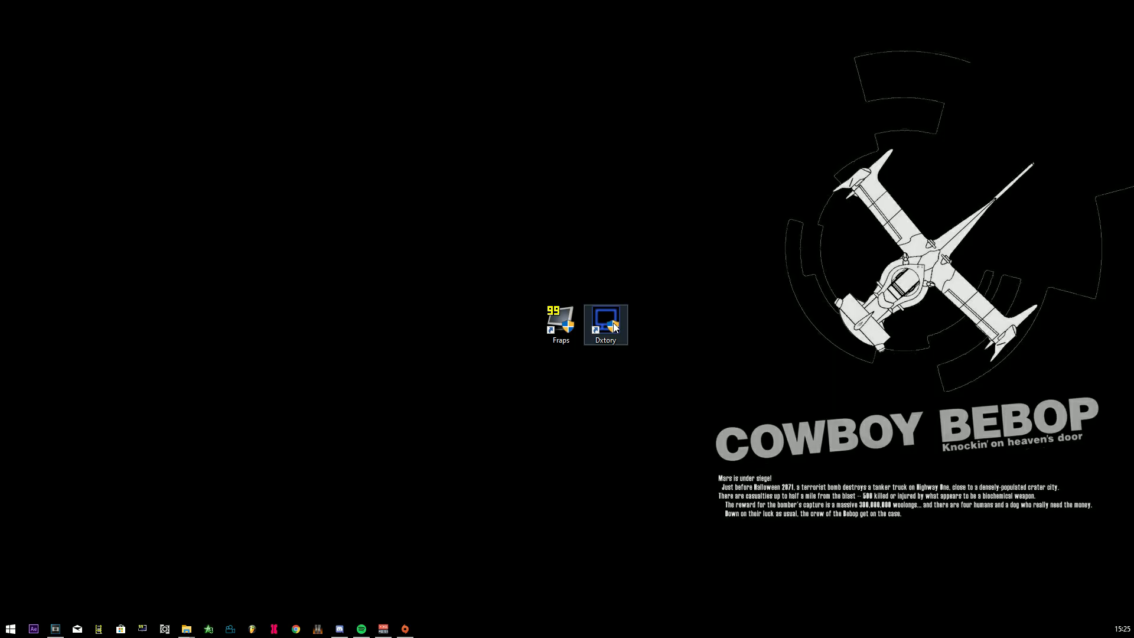
mouse_move(664, 337)
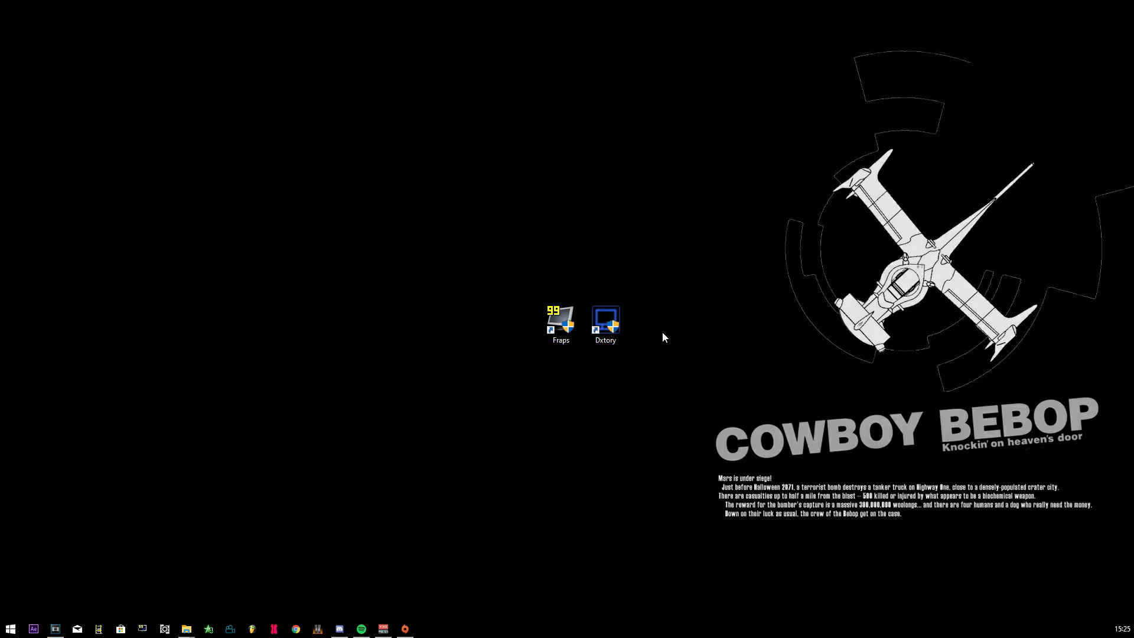
double_click(605, 319)
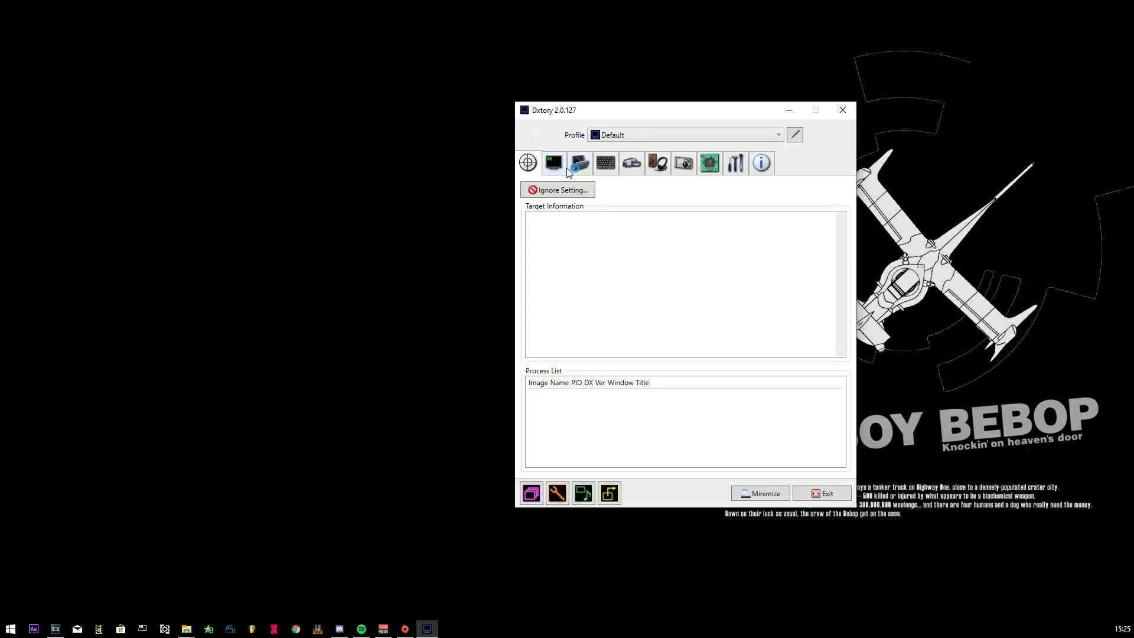
left_click(578, 163)
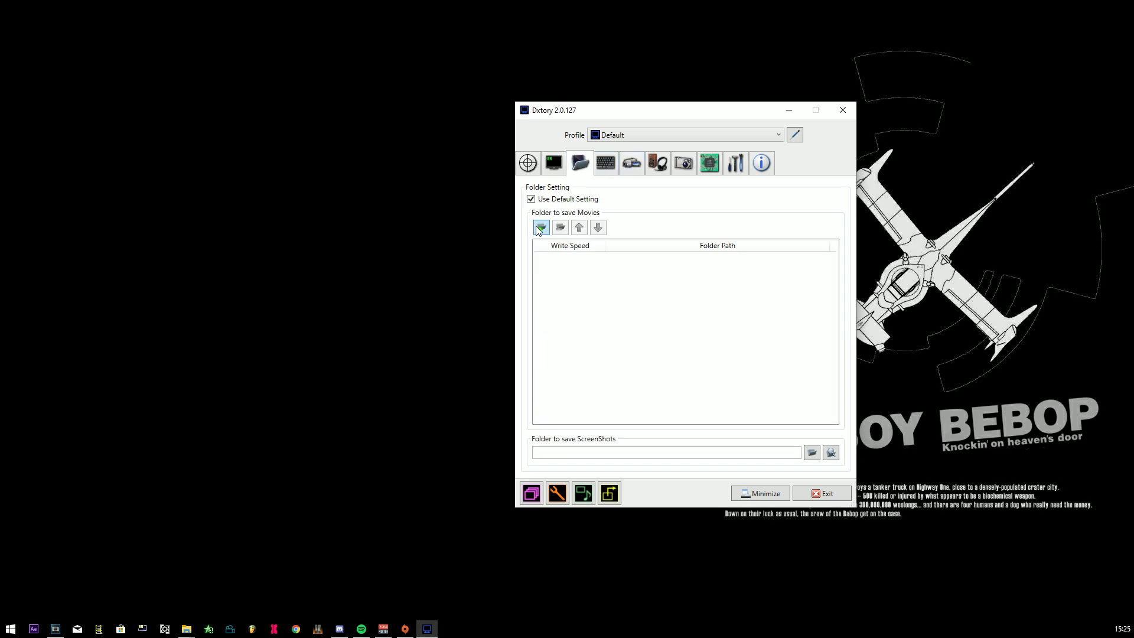
mouse_move(508, 243)
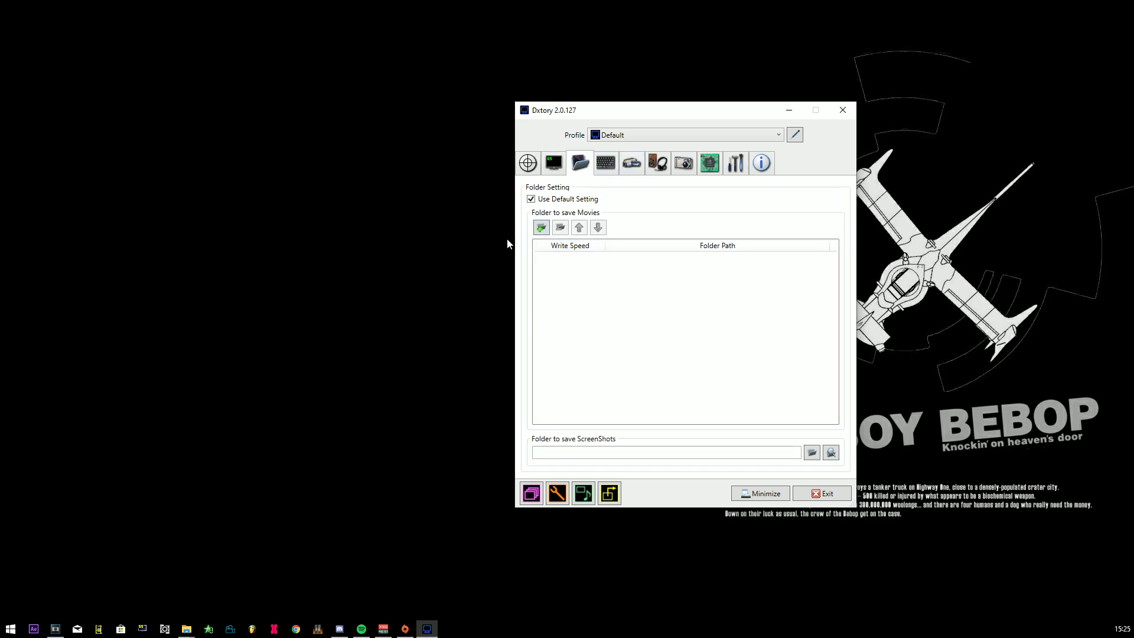
mouse_move(606, 163)
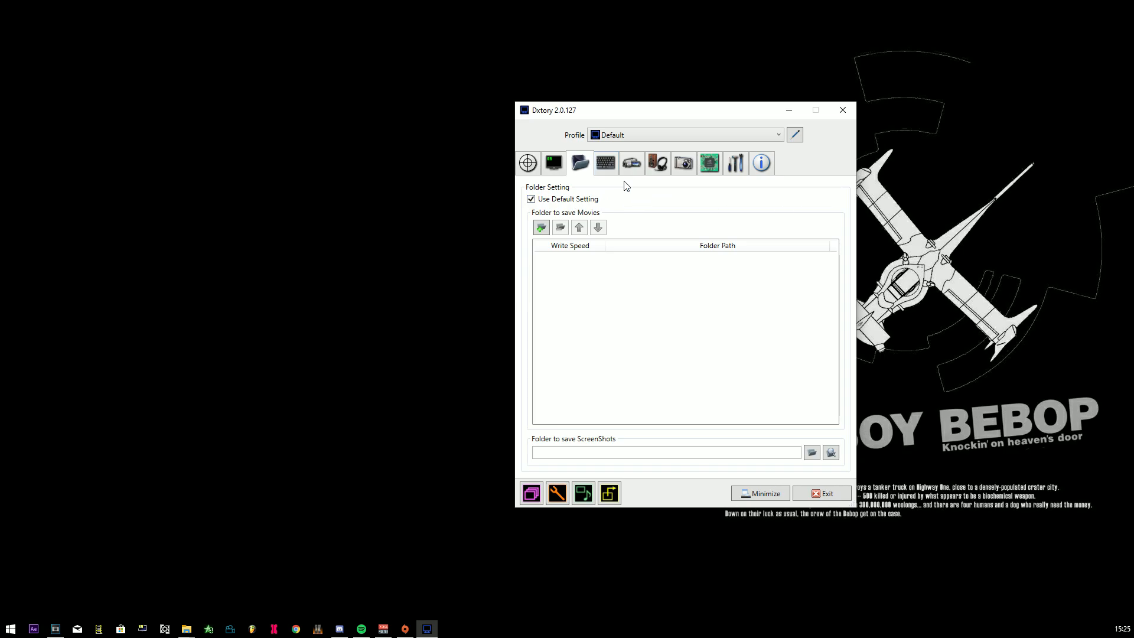
mouse_move(631, 162)
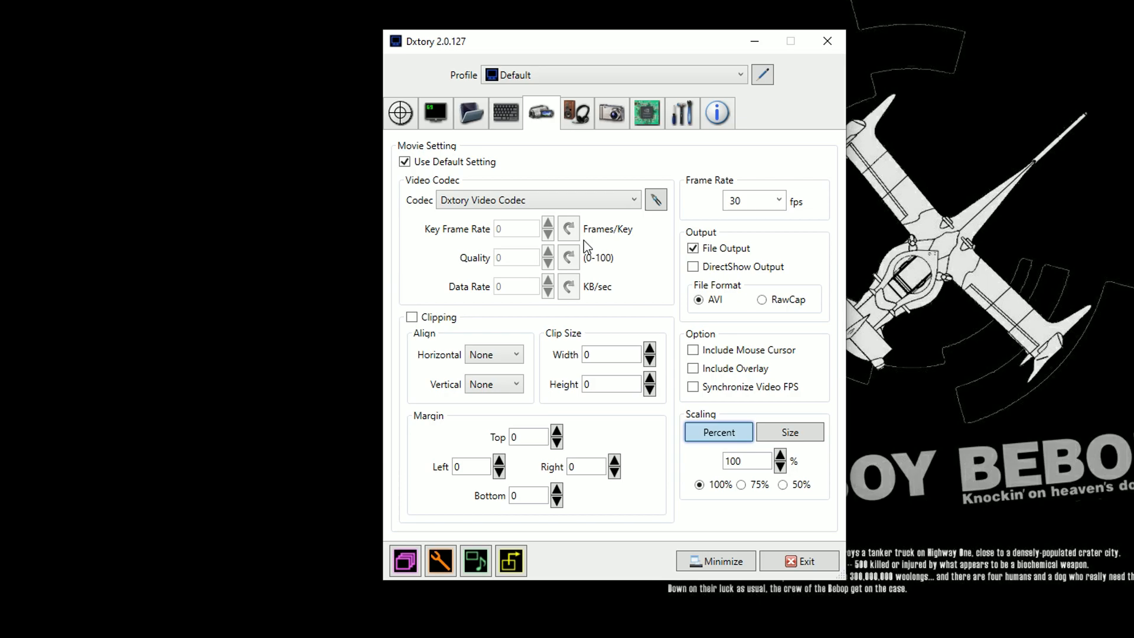
mouse_move(591, 220)
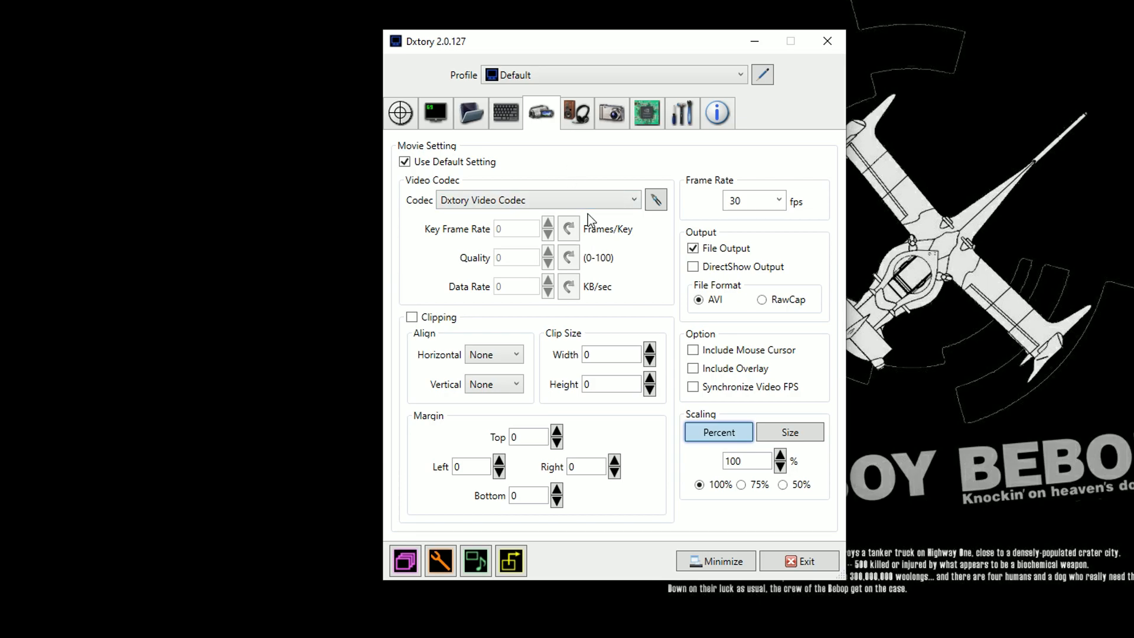
mouse_move(771, 234)
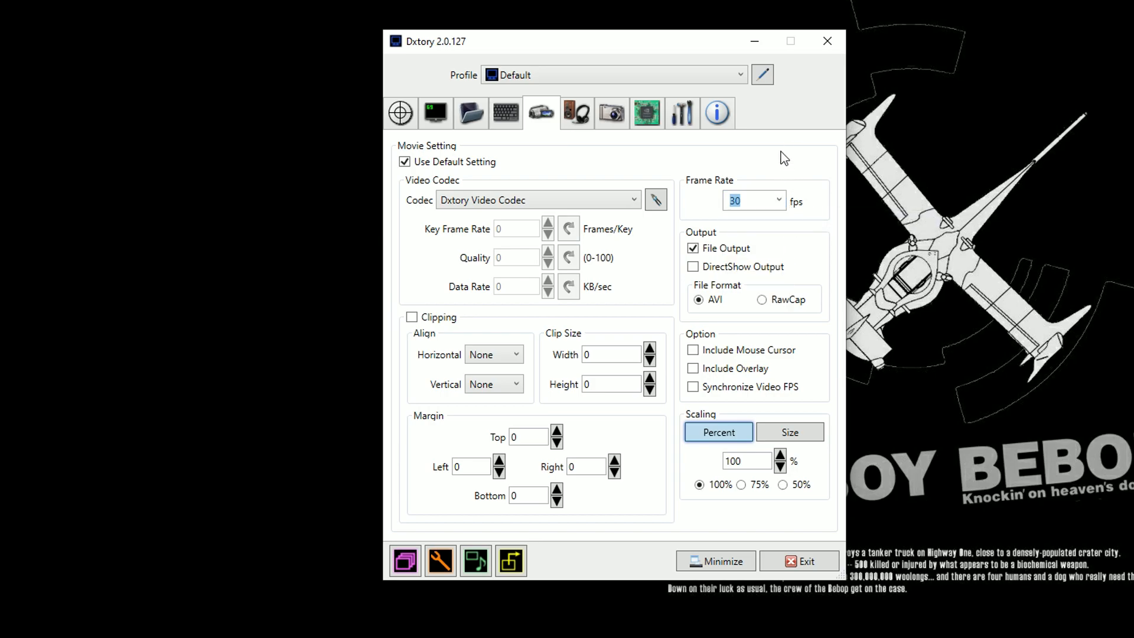
mouse_move(736, 247)
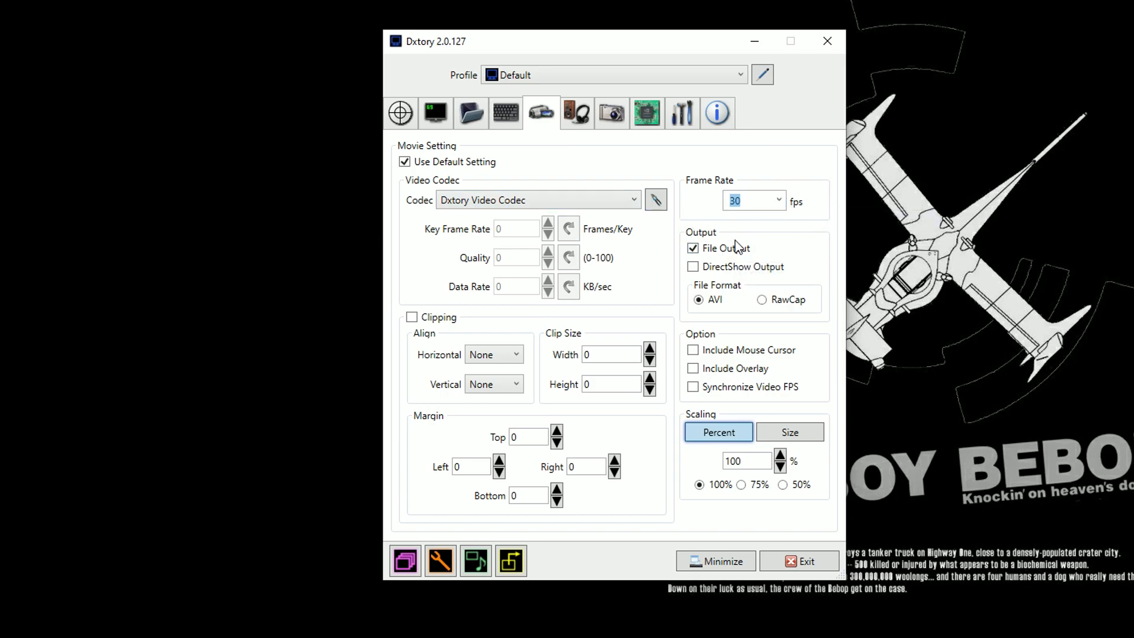
mouse_move(611, 113)
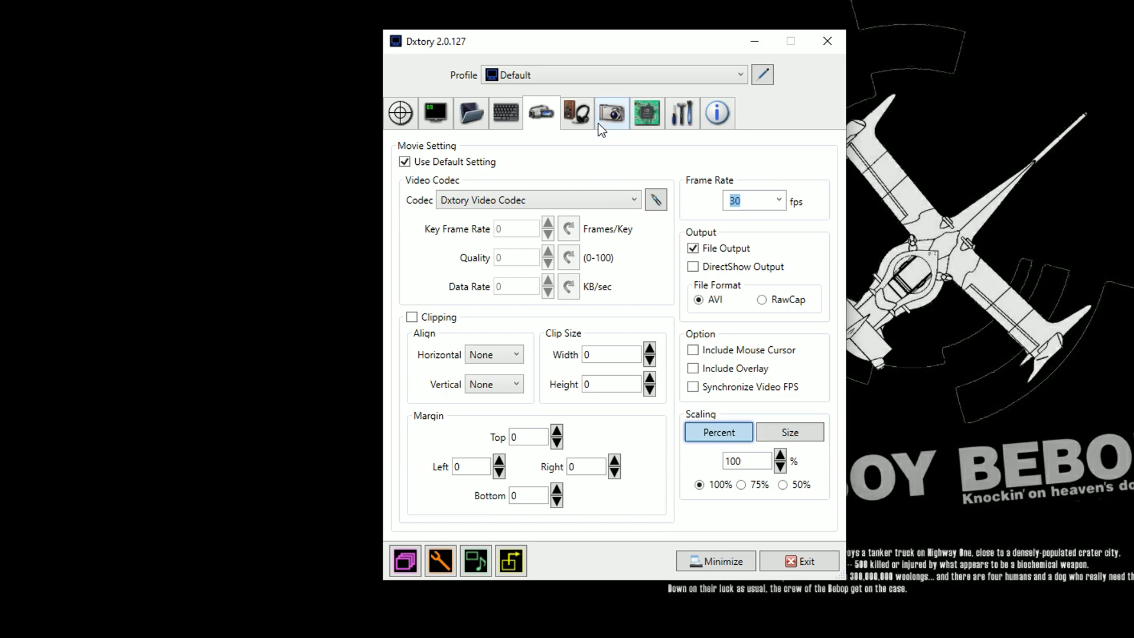
left_click(505, 114)
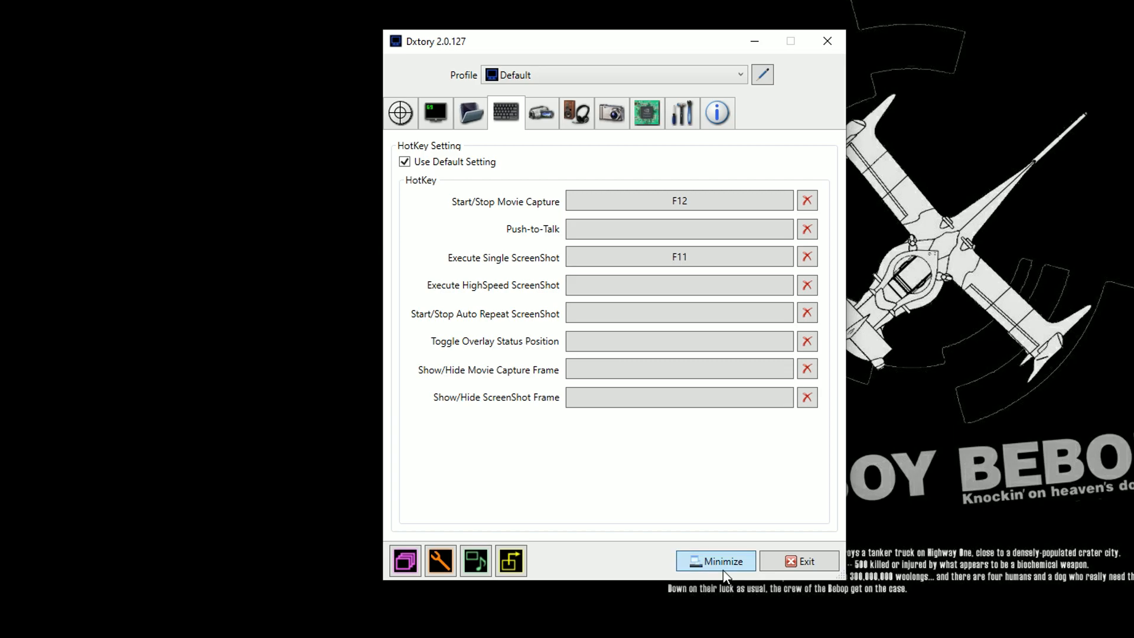
Minimize Dxtory, launch Fraps and review its Movies settings with the 30 fps capture rate
left_click(716, 562)
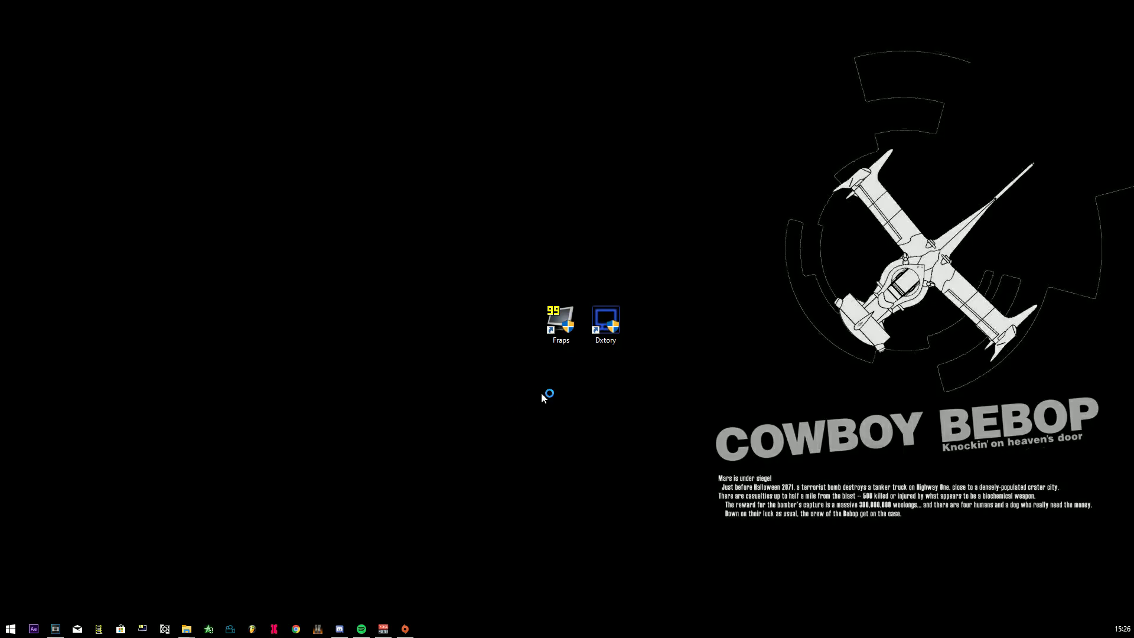
double_click(560, 320)
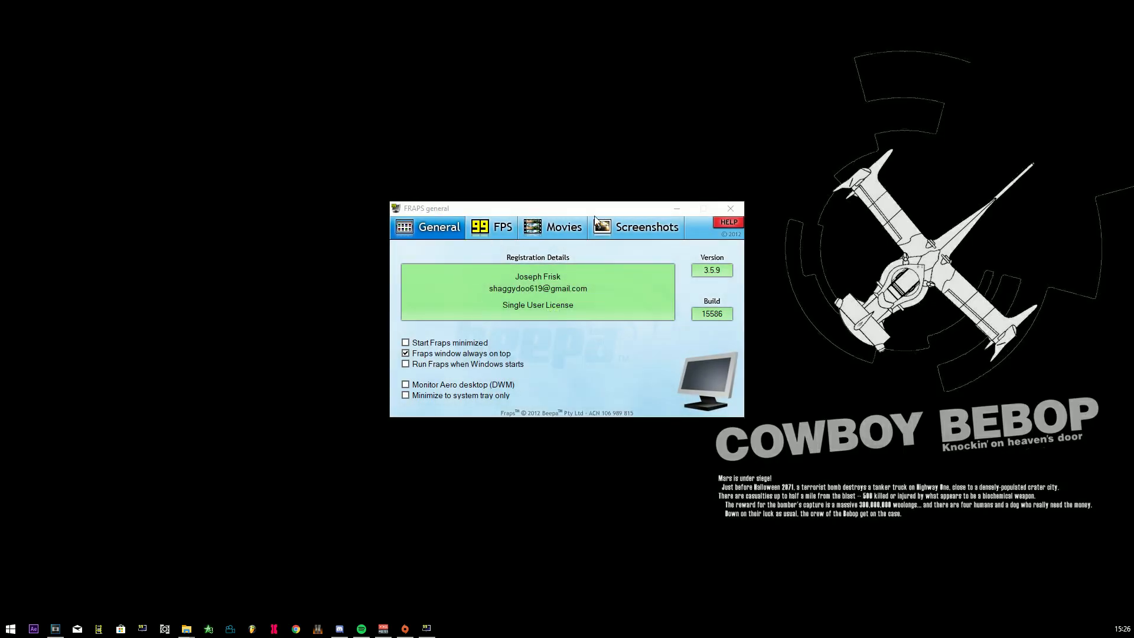
left_click(553, 227)
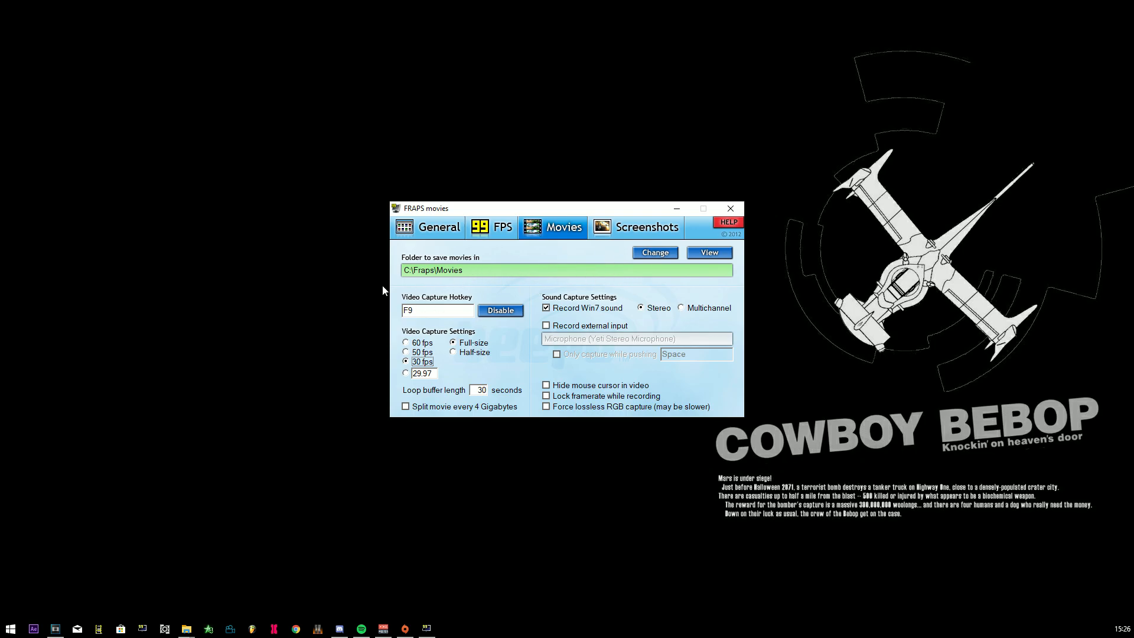
mouse_move(401, 374)
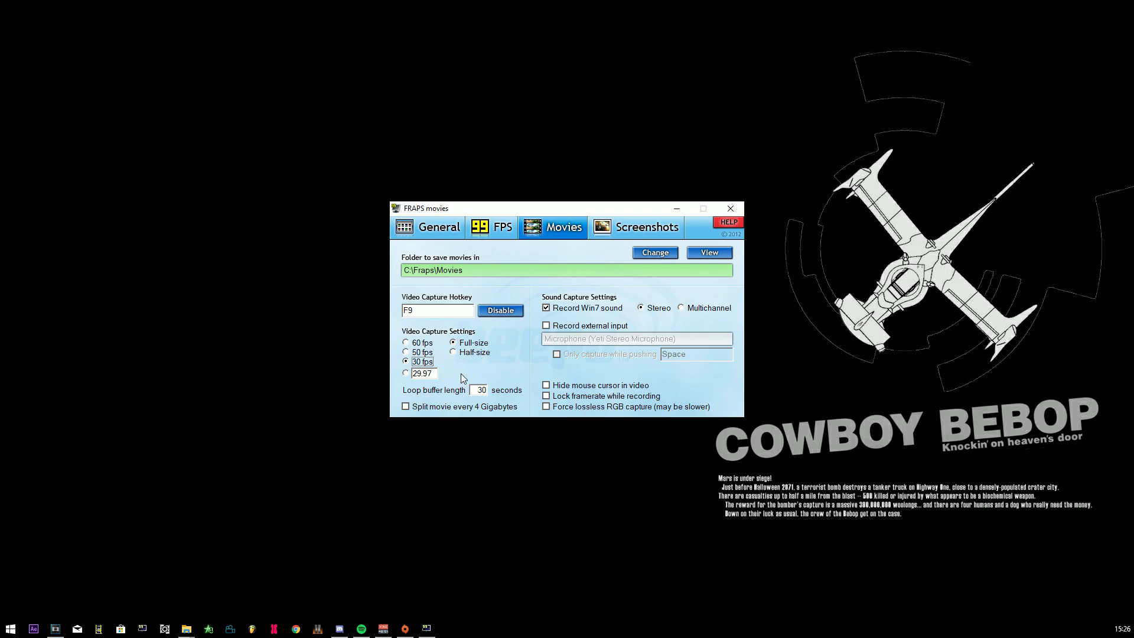
mouse_move(523, 244)
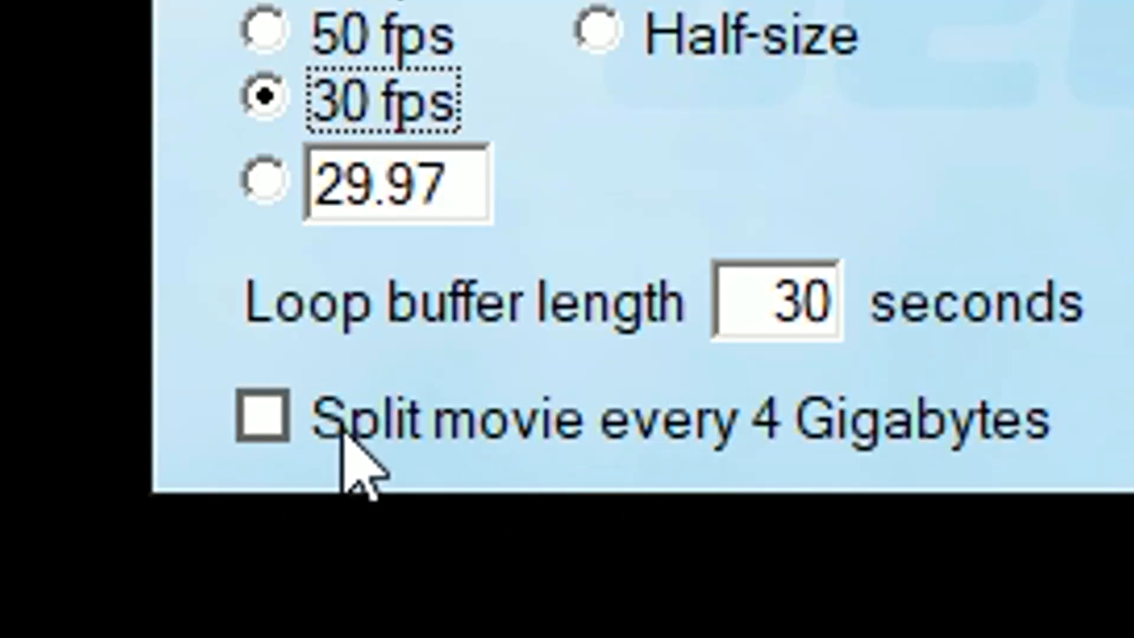
mouse_move(453, 137)
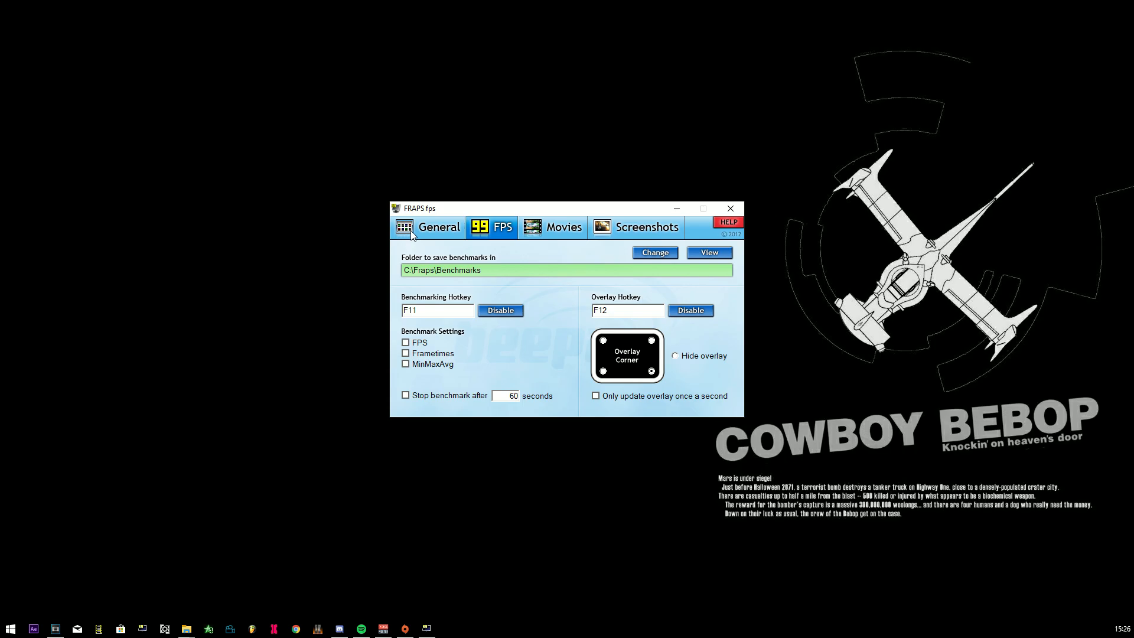
left_click(438, 227)
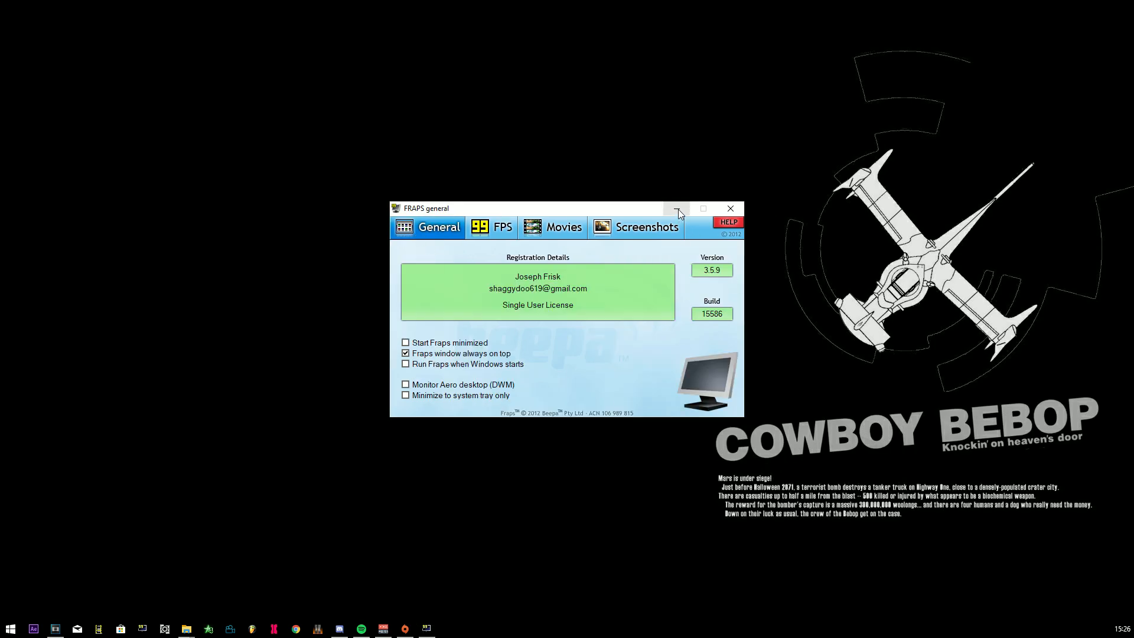
mouse_move(678, 209)
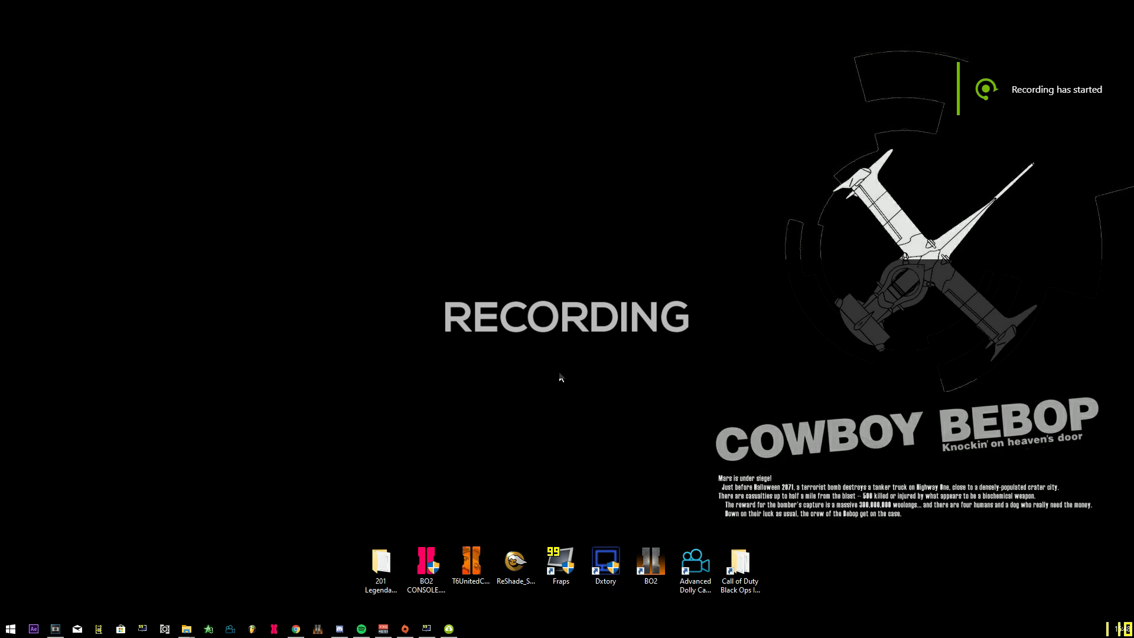
mouse_move(638, 485)
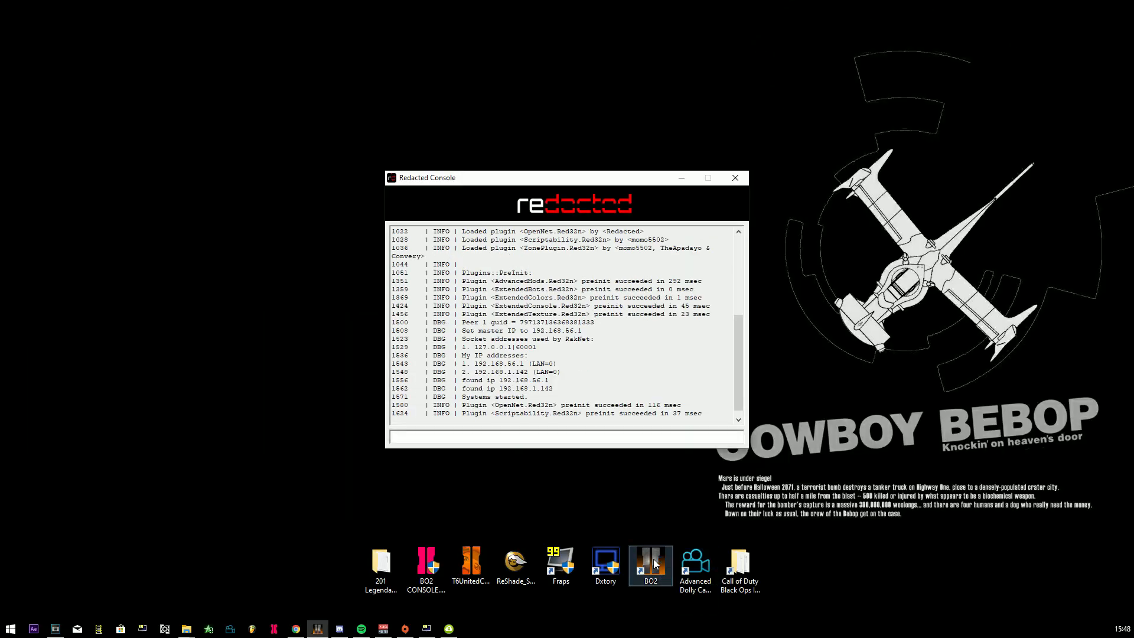
Launch Black Ops II Multiplayer through the Redacted client to its main menu
double_click(649, 560)
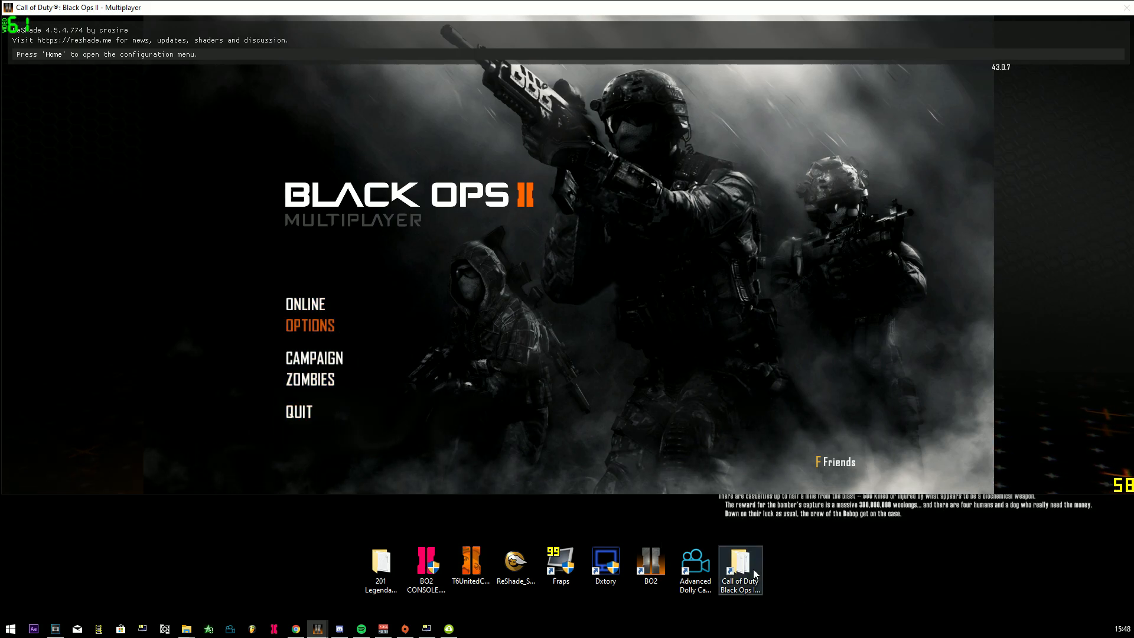
Browse to the game's OpenNetStorage Cloud FILM_MP folder and delete all the old demo files
double_click(740, 565)
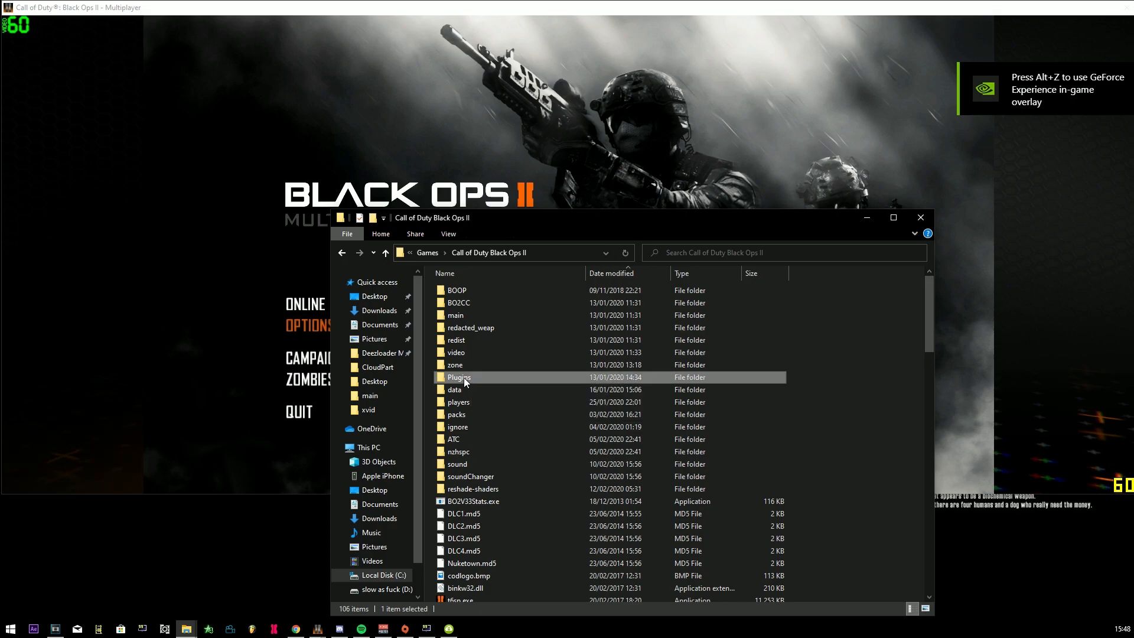
double_click(460, 377)
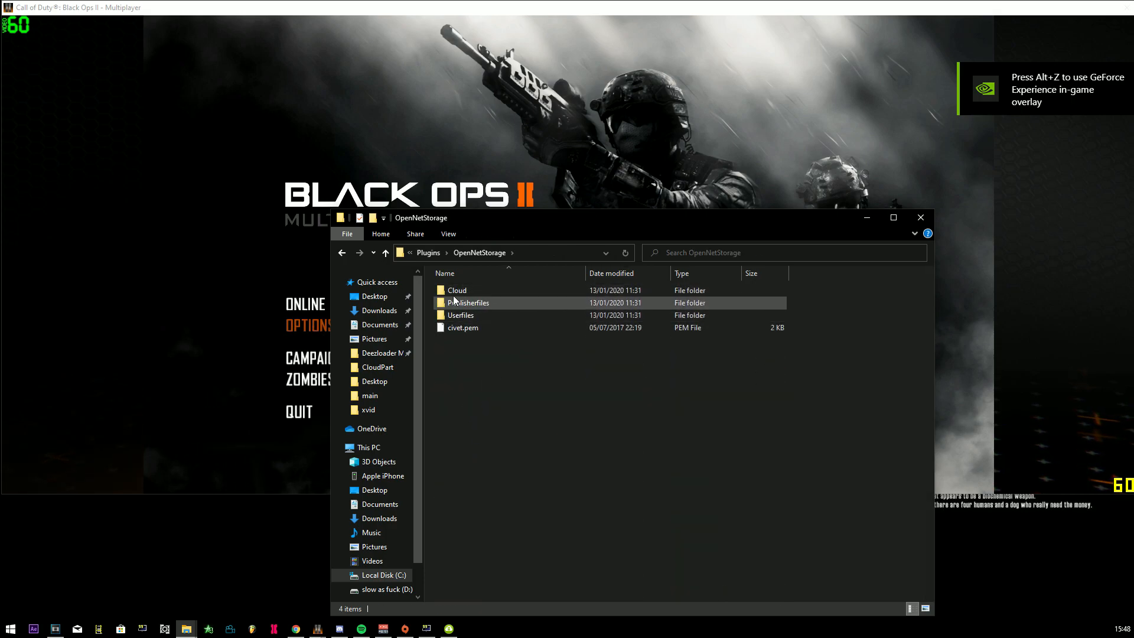
double_click(456, 290)
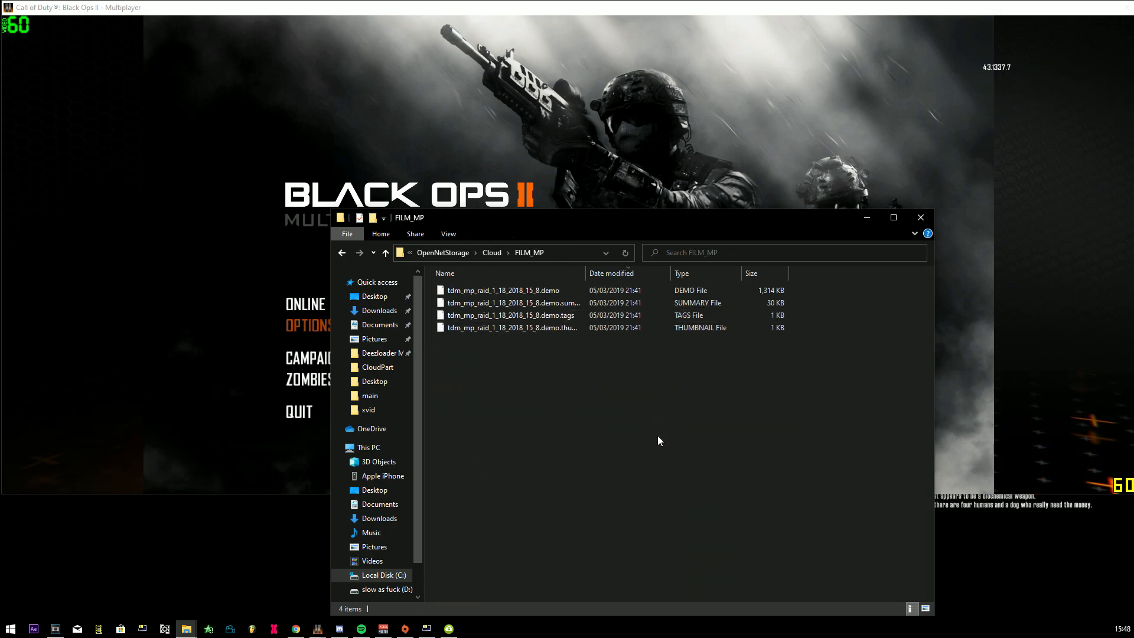
key("ctrl+a")
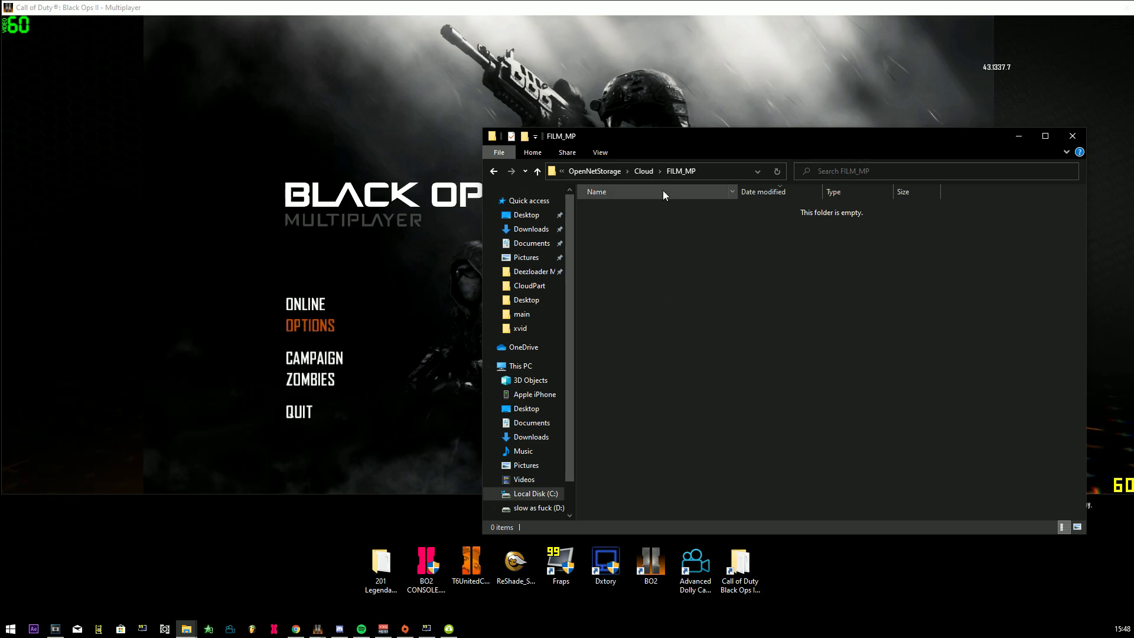
Go to the 201 Legendary BO2 Frags Redacted Demos folder
double_click(380, 559)
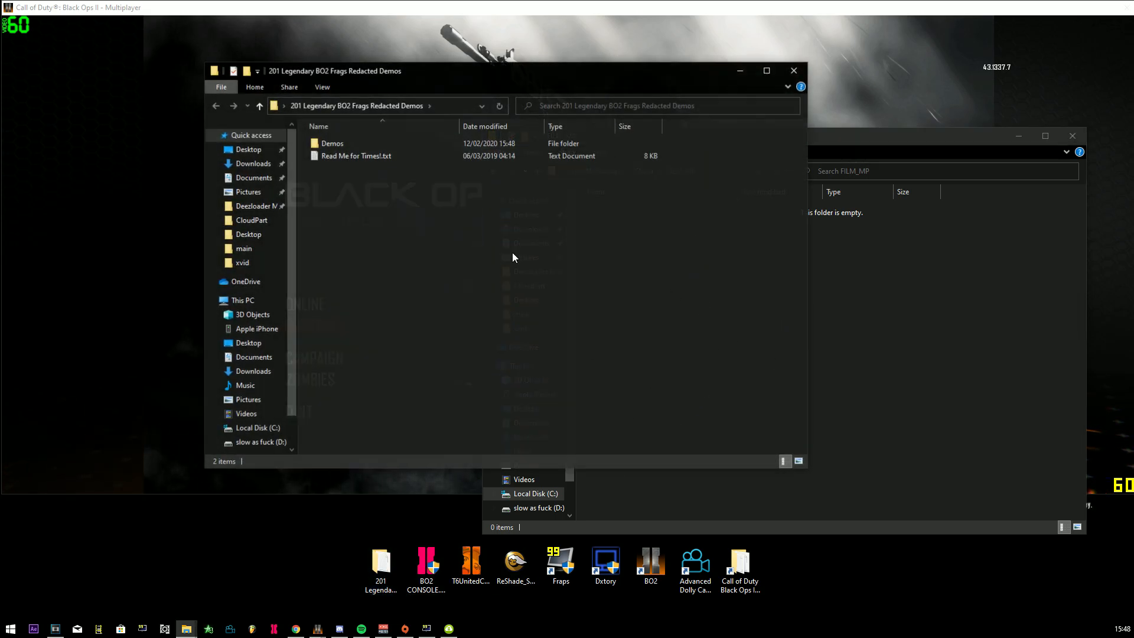
Check Read Me for Times!.txt, then copy the '1k to js ns dsr - Chromey' demo files into FILM_MP
double_click(332, 143)
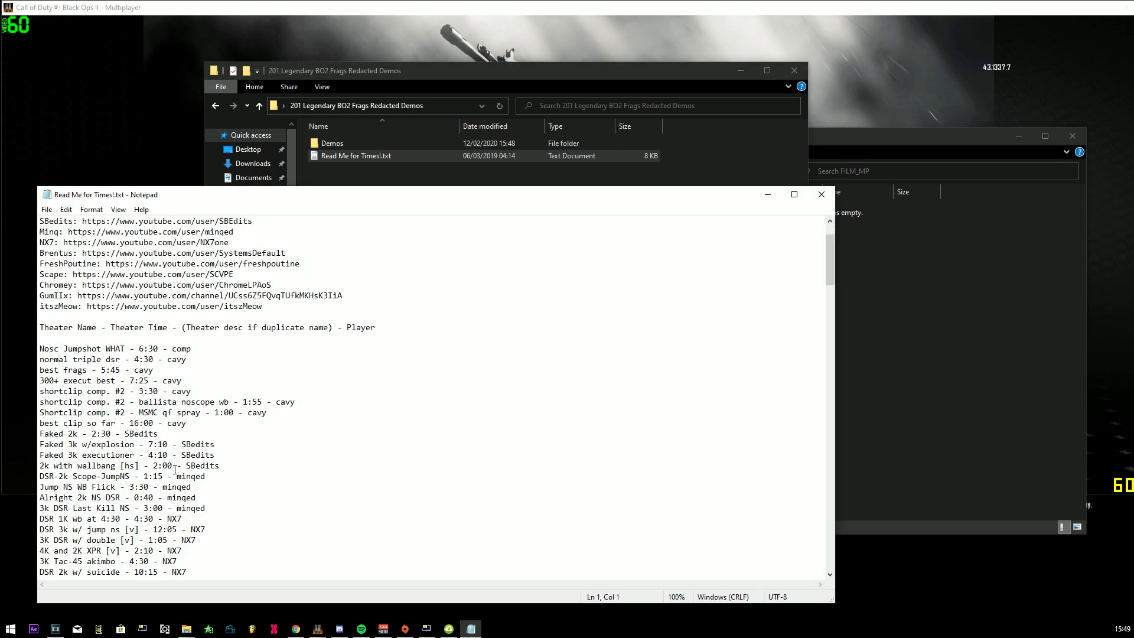
double_click(330, 143)
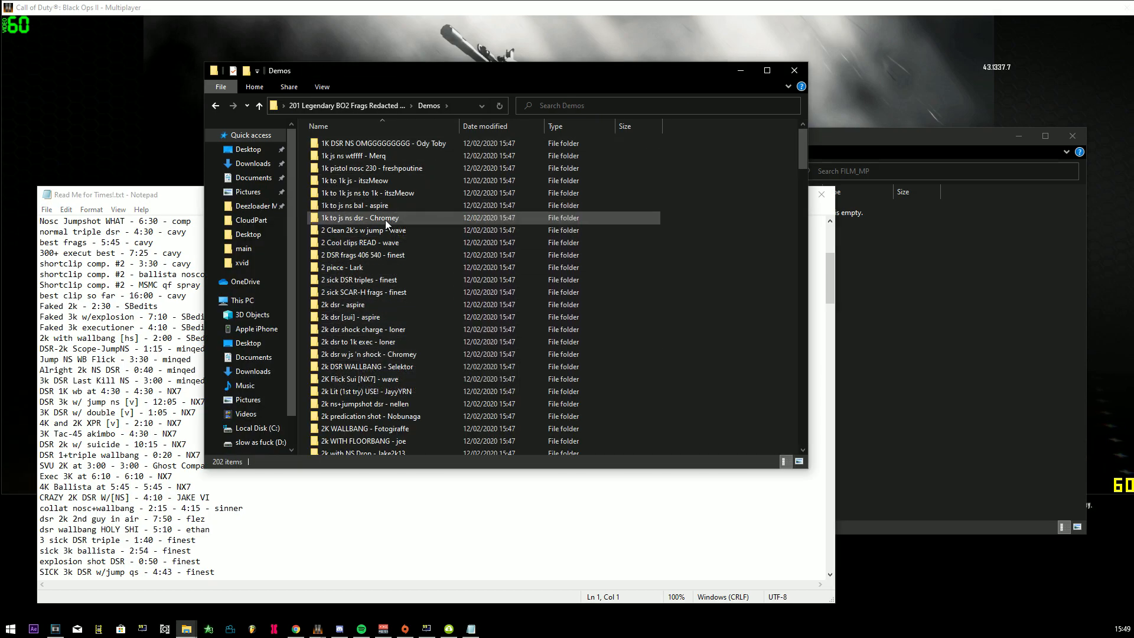
double_click(361, 218)
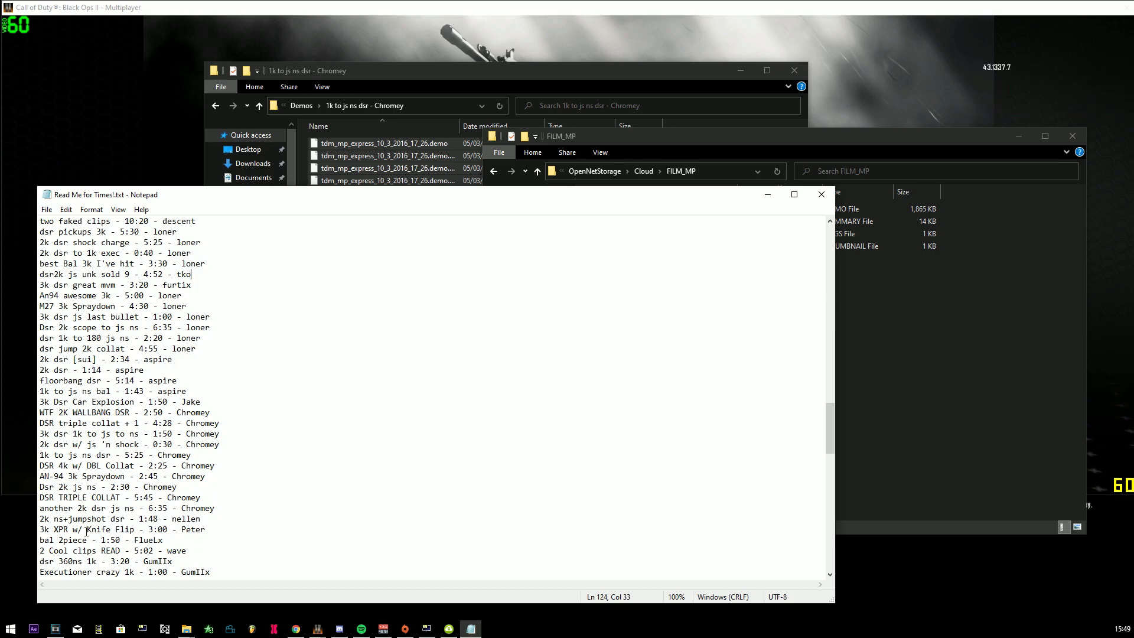
mouse_move(212, 513)
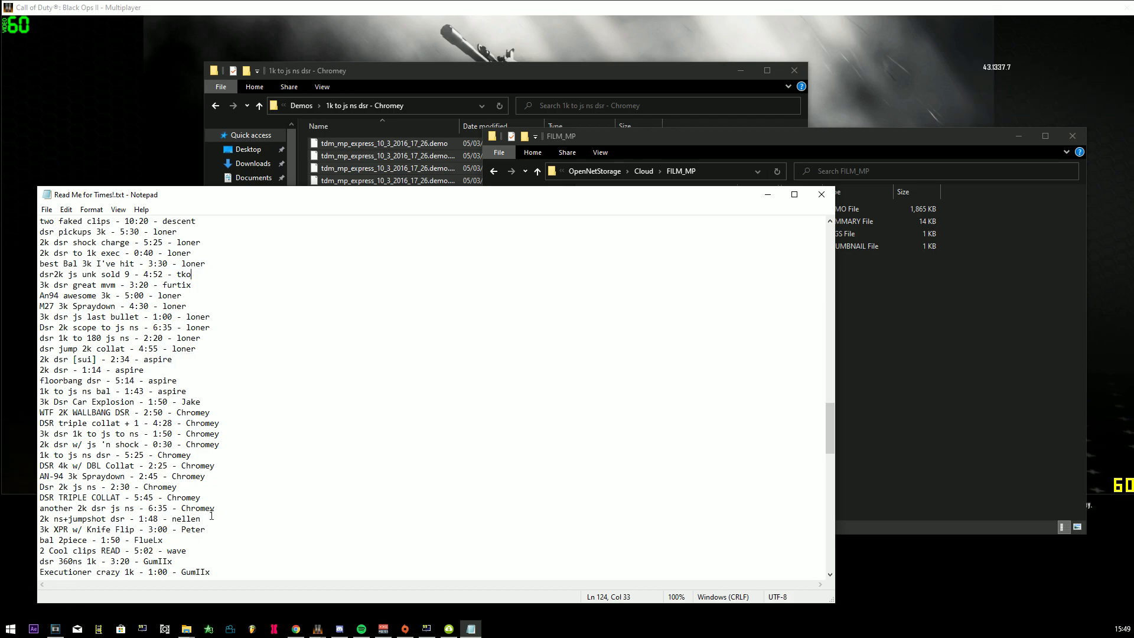
triple_click(116, 453)
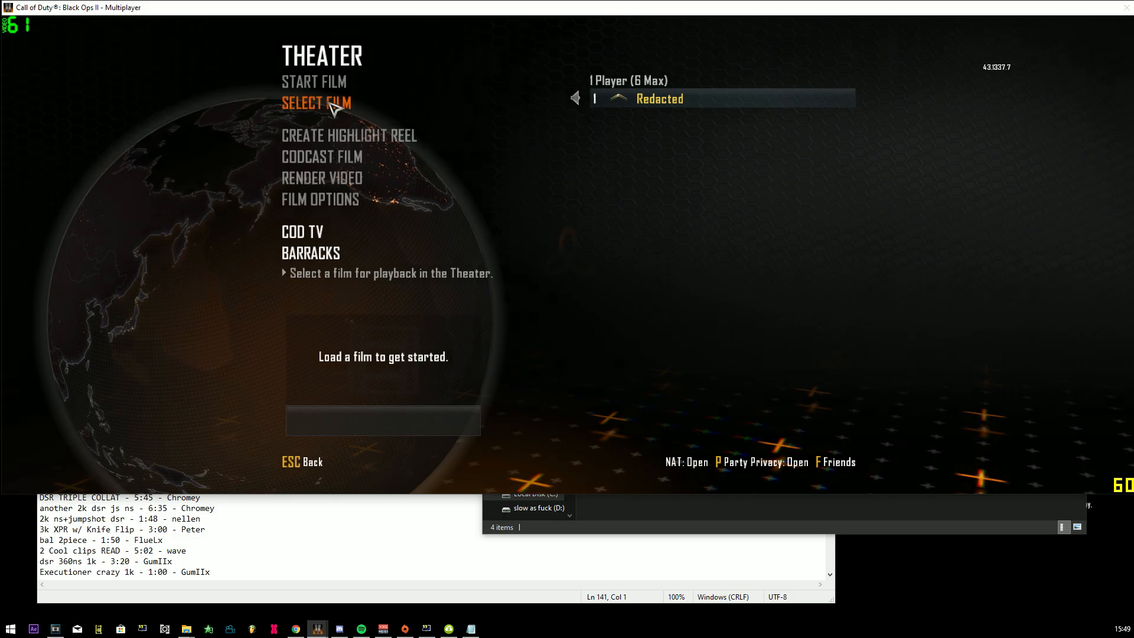
Select the copied Chromey demo in Theater, start the film and show the players panel options
left_click(316, 103)
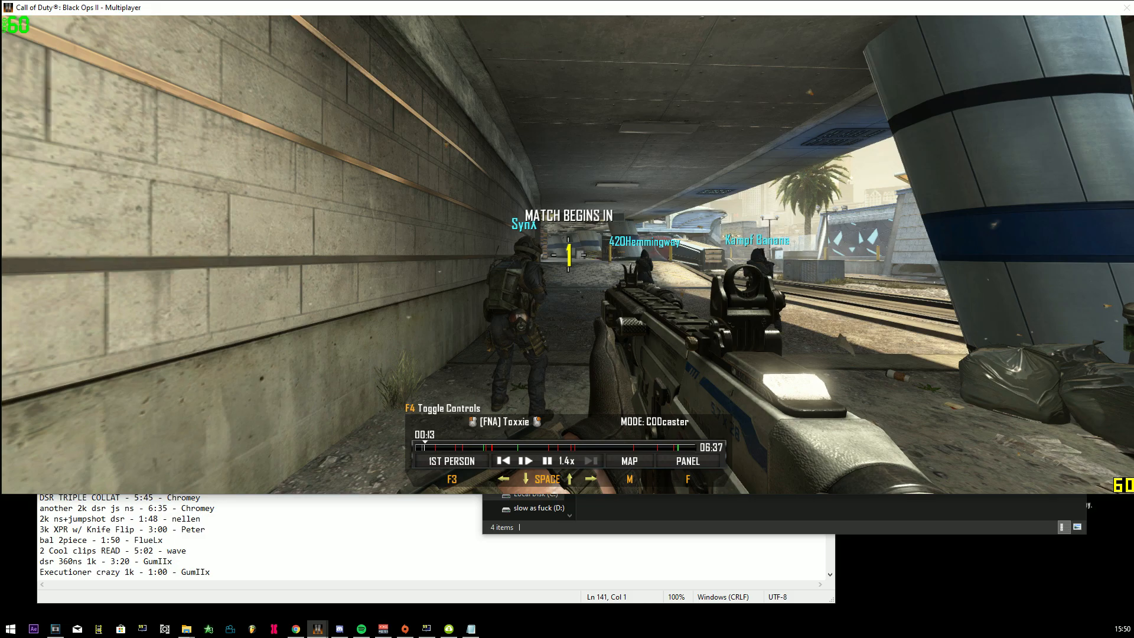
left_click(687, 461)
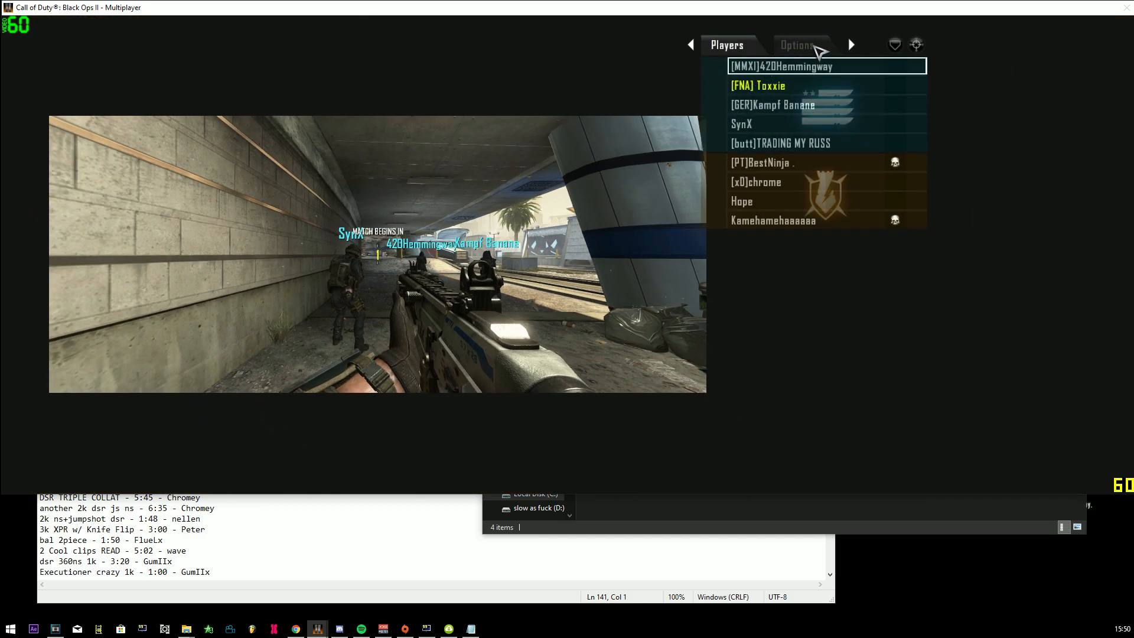
left_click(796, 44)
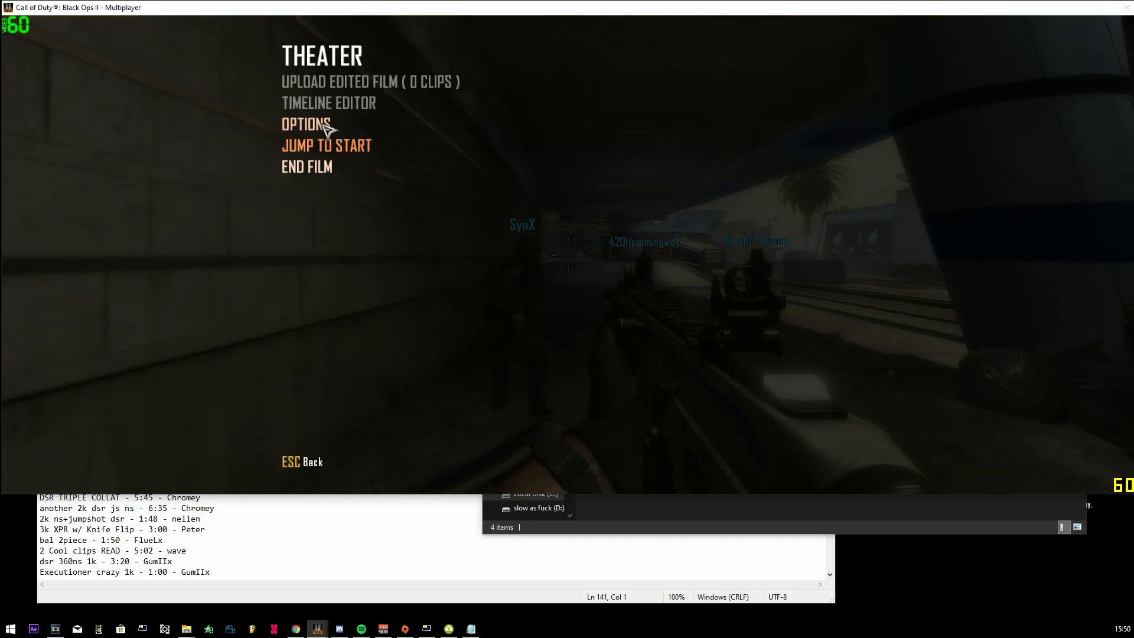
Show the graphics settings over the film, viewing the Advanced page and returning to Graphics at 1920x810 windowed
left_click(306, 124)
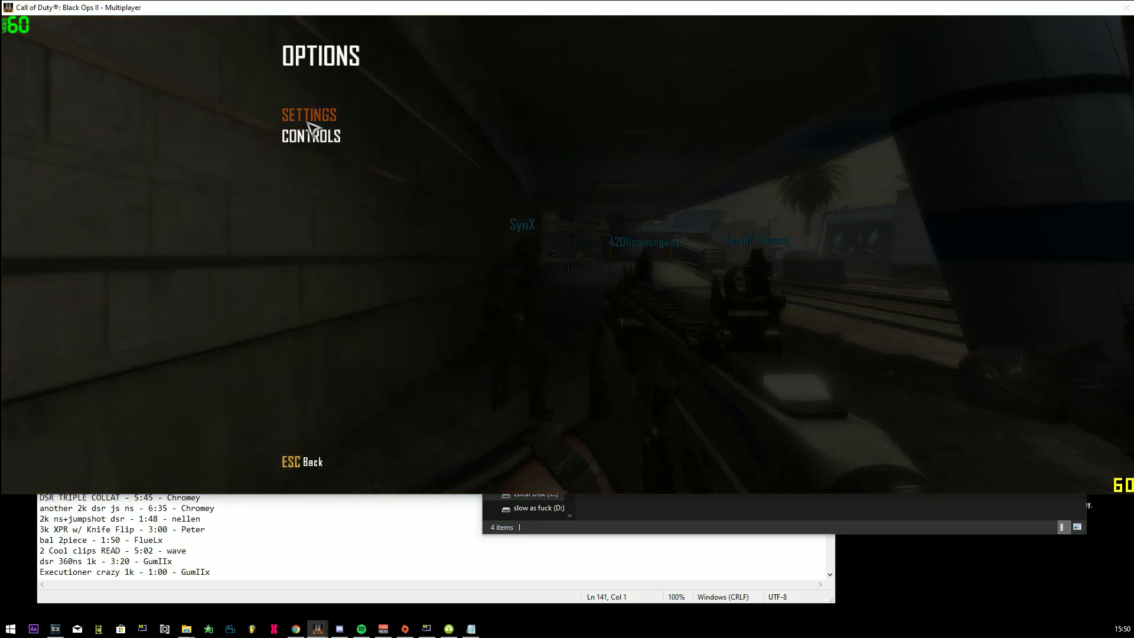
left_click(308, 115)
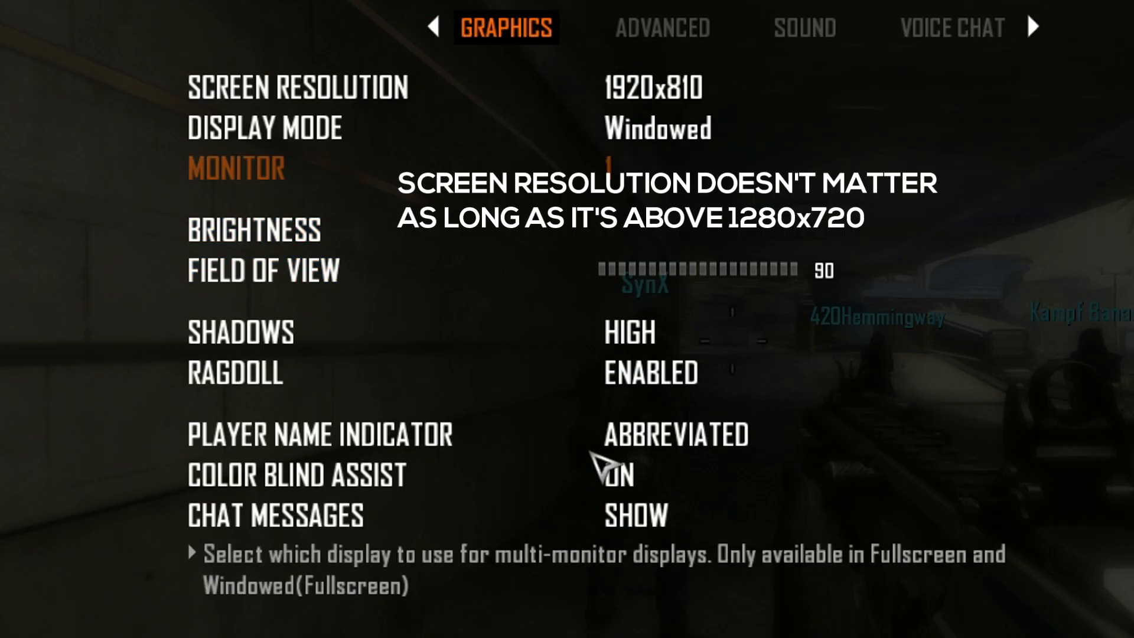
left_click(662, 29)
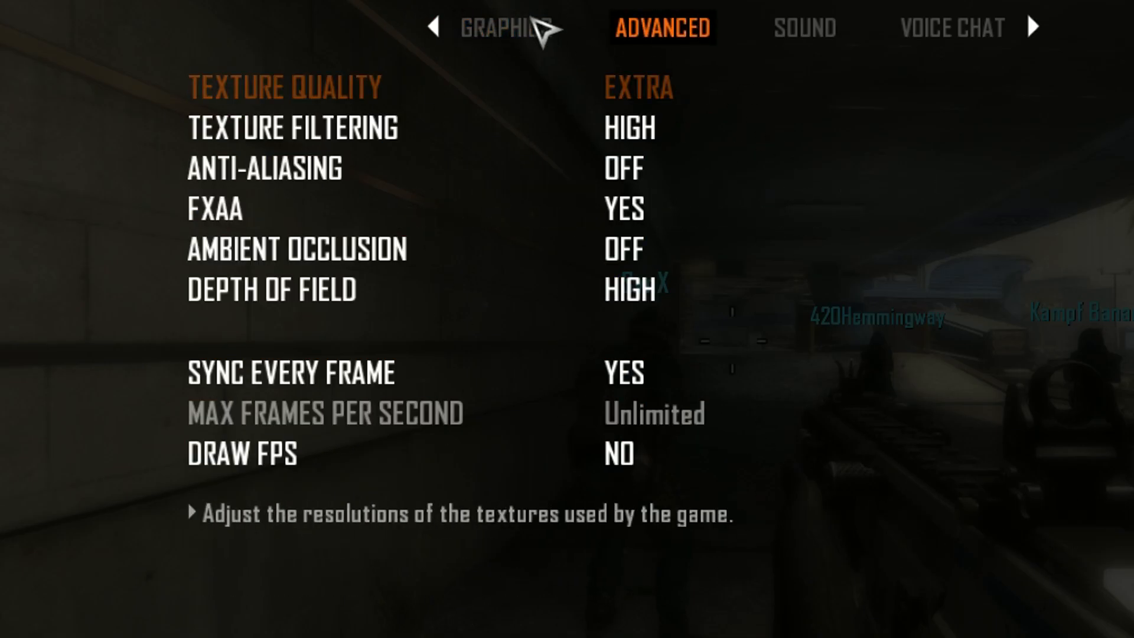
left_click(504, 27)
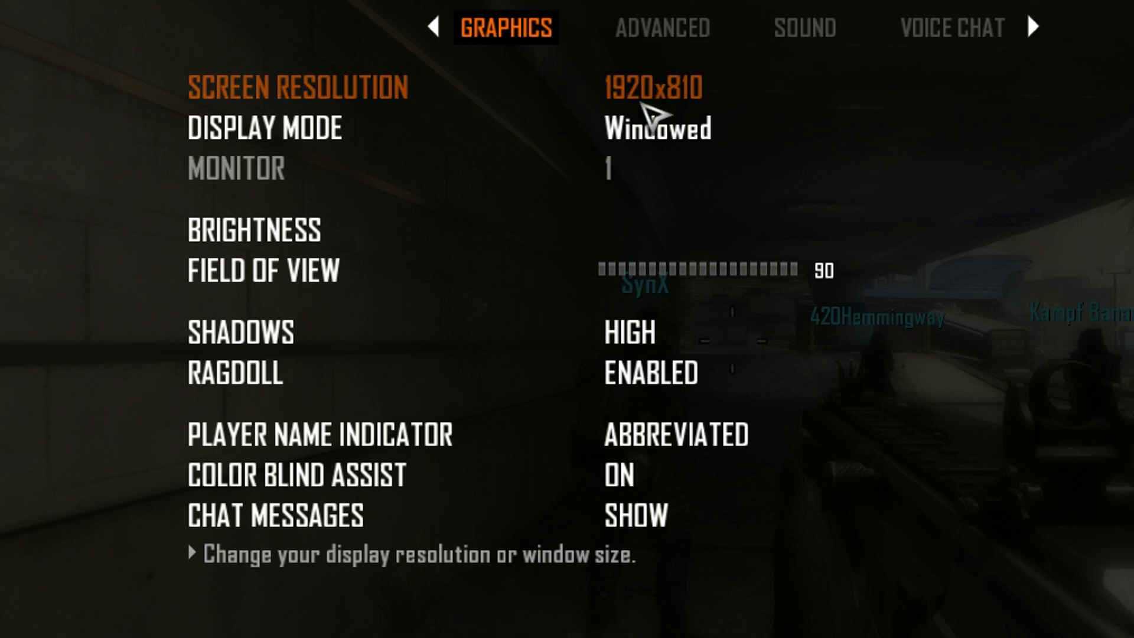
mouse_move(626, 109)
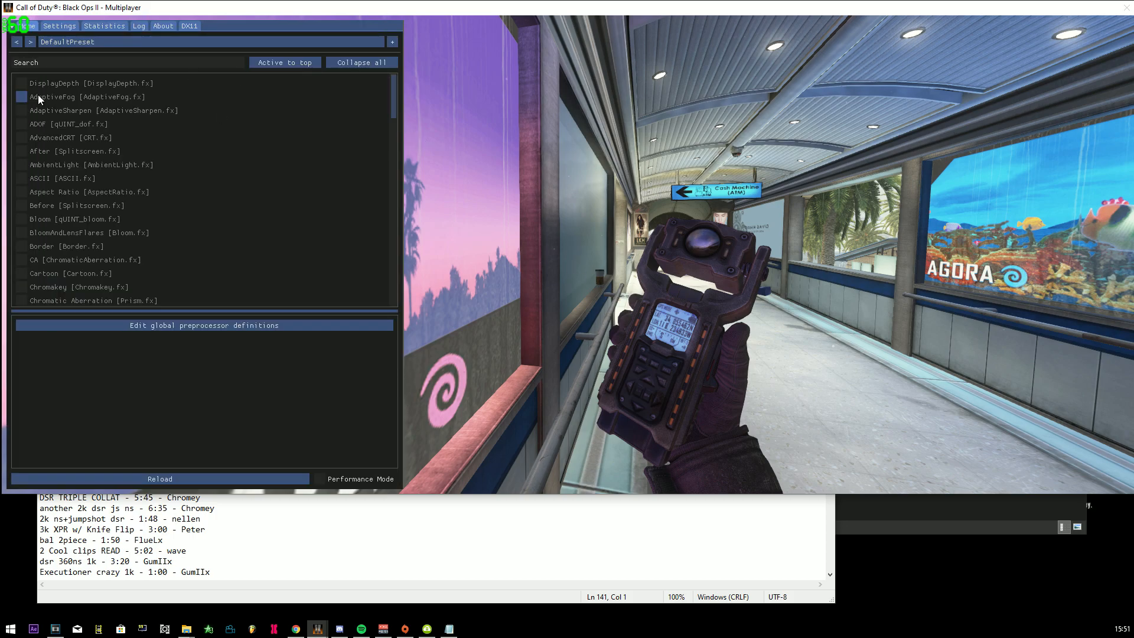
Enable the MXAO and SMAA effects in ReShade's default preset via the effect search
type("mxaio")
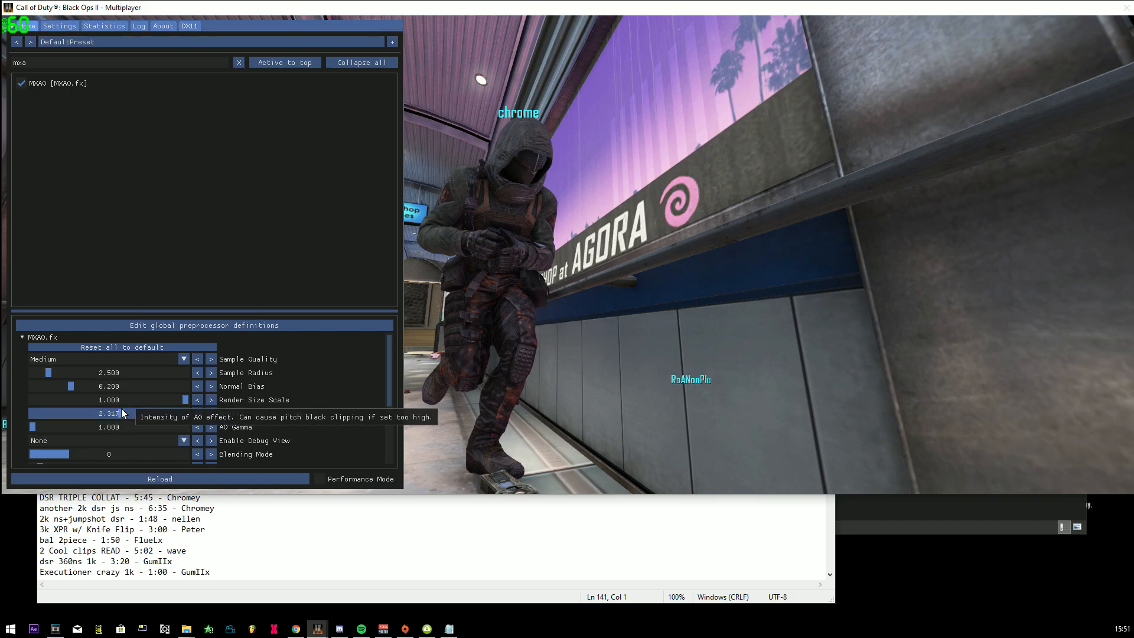
left_click(239, 61)
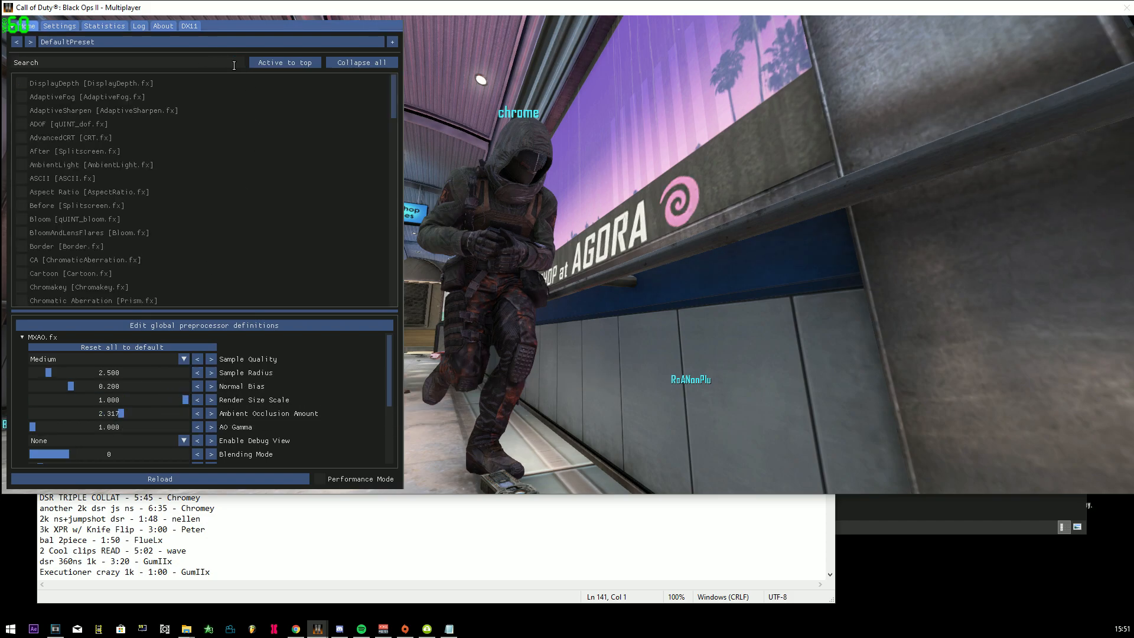
type("fxaa")
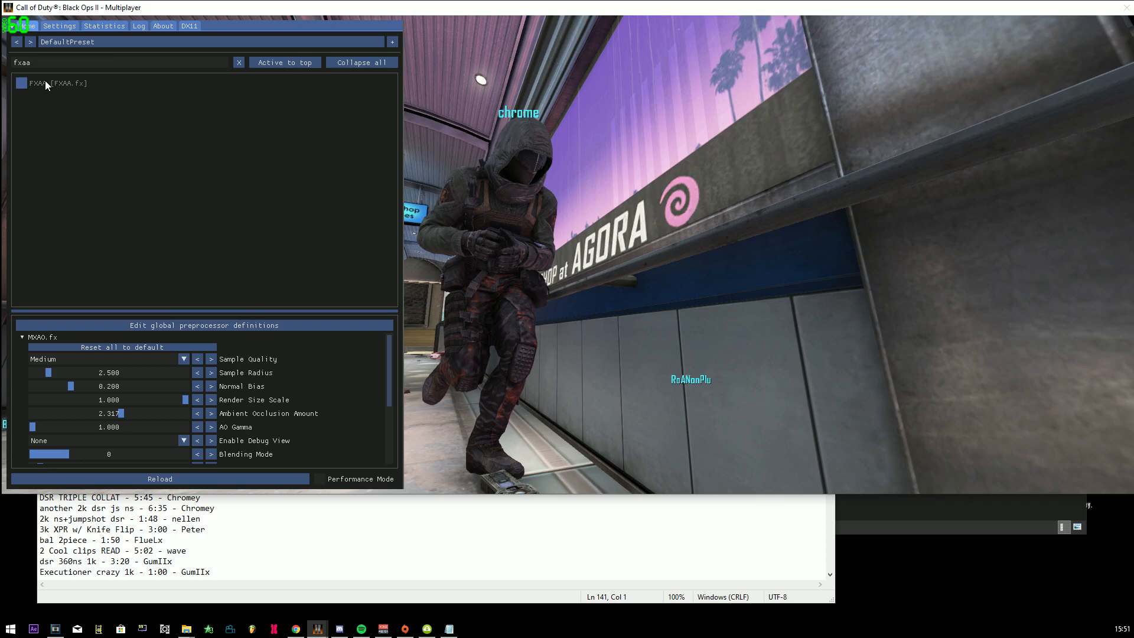
type("fsma")
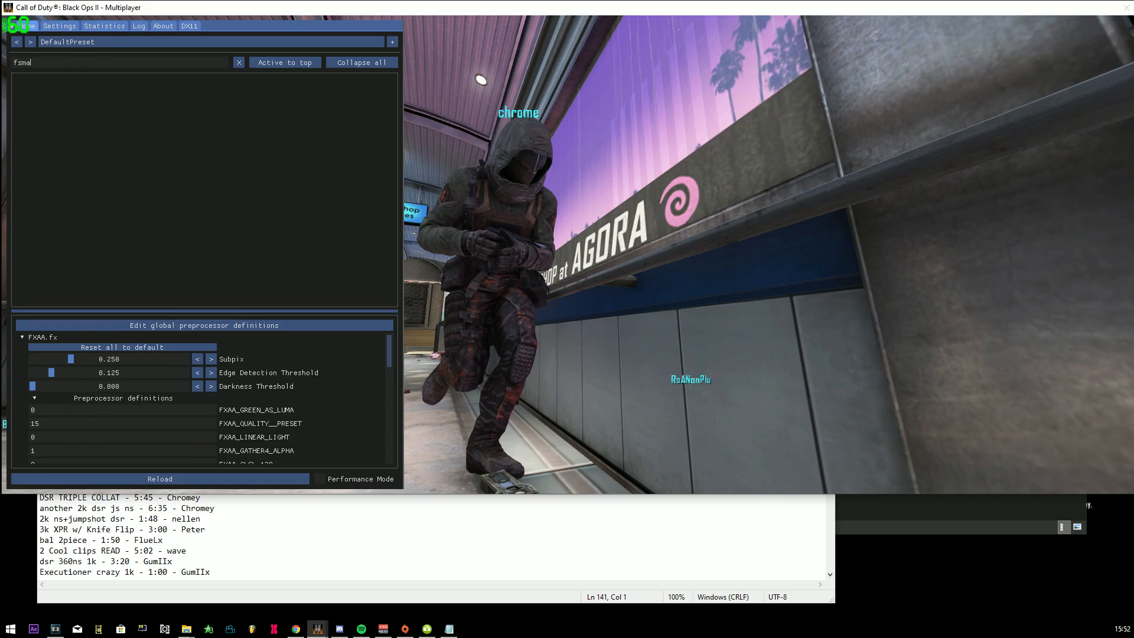
type("smaa")
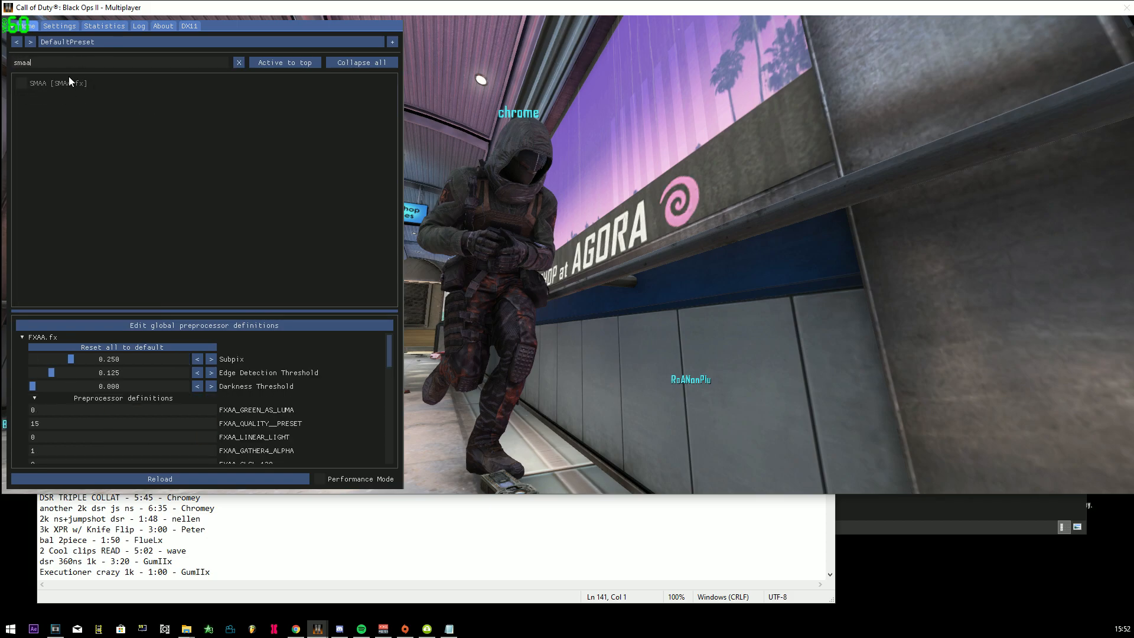
left_click(21, 83)
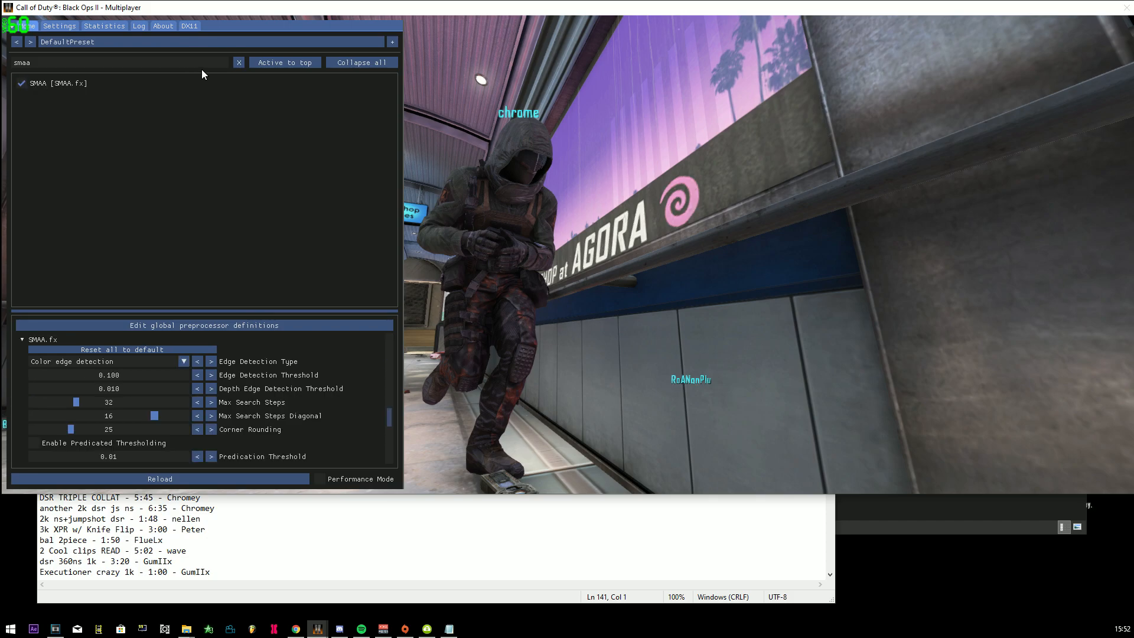
left_click(239, 62)
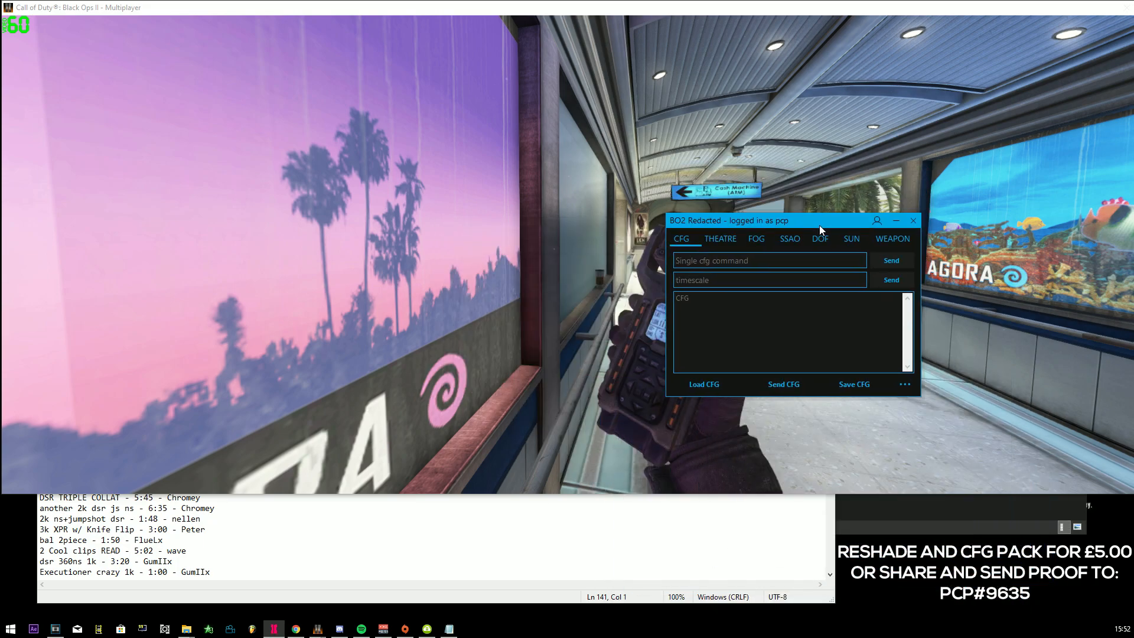
Load a config file into the BO2 Redacted console from the cfg folder on the Desktop
left_click(703, 384)
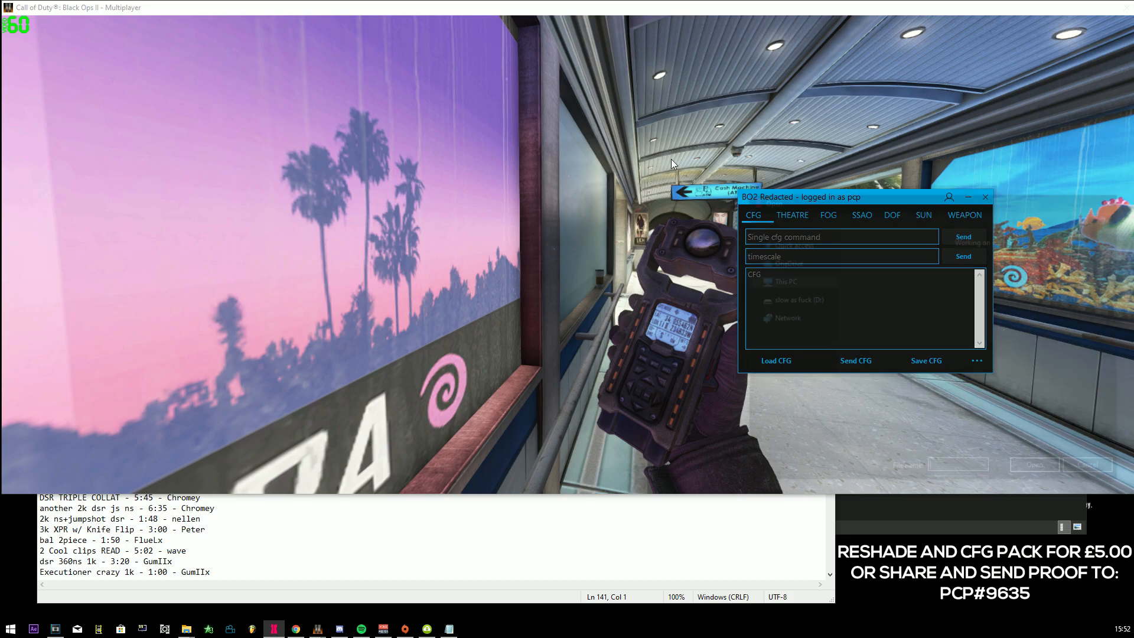
left_click(775, 361)
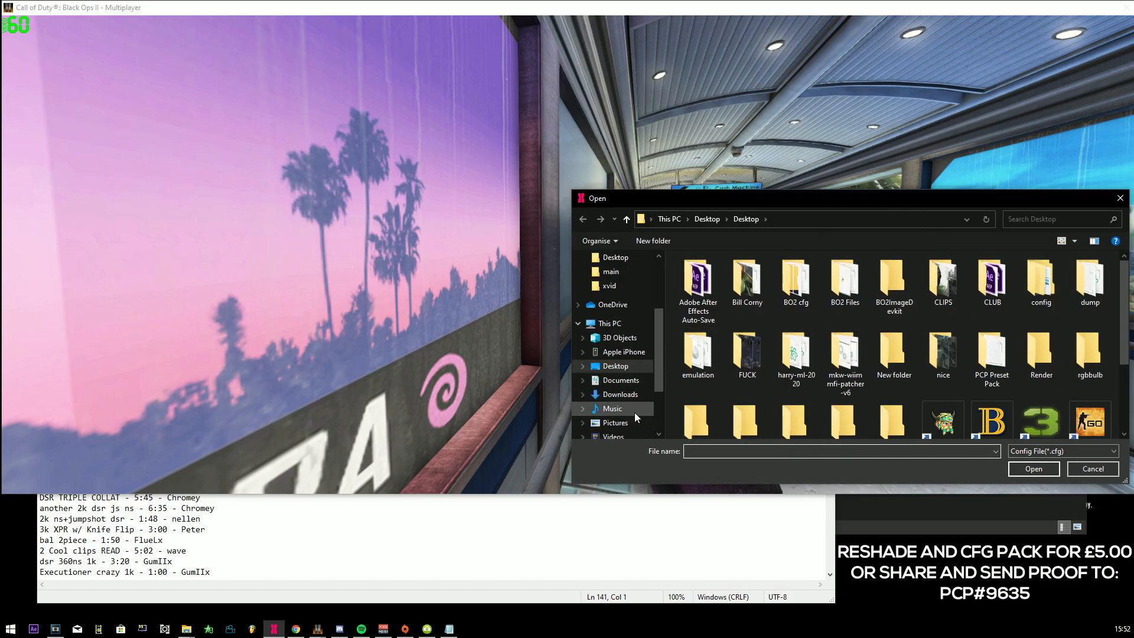
double_click(794, 282)
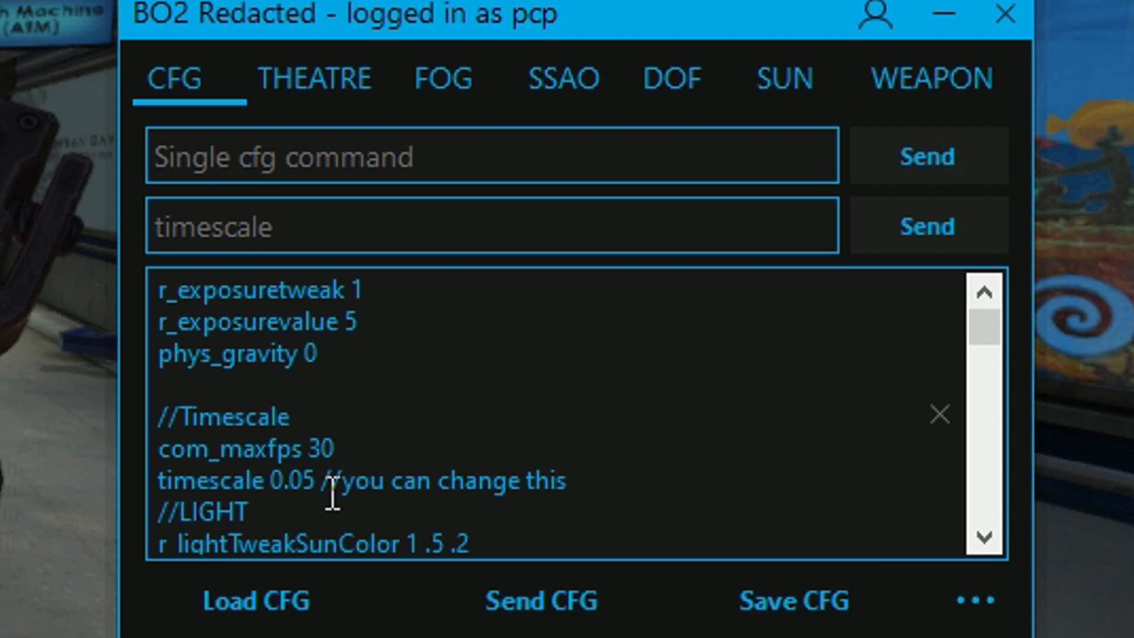
Edit the config to com_maxfps 30 and timescale 0.05 and send it to the game
left_click(158, 480)
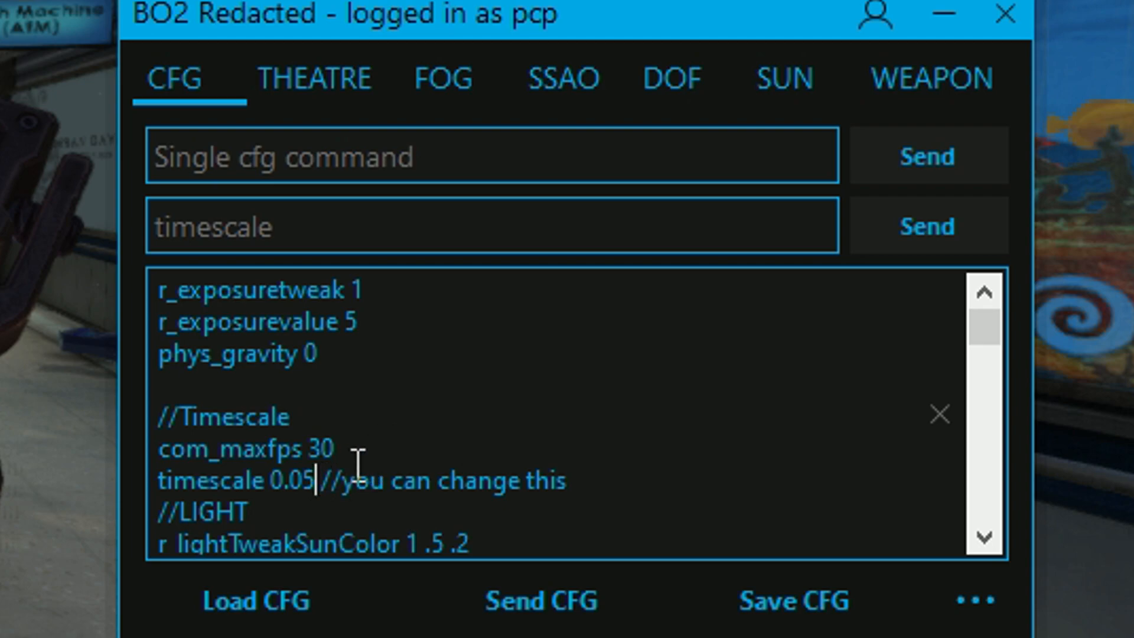
mouse_move(607, 600)
type("6")
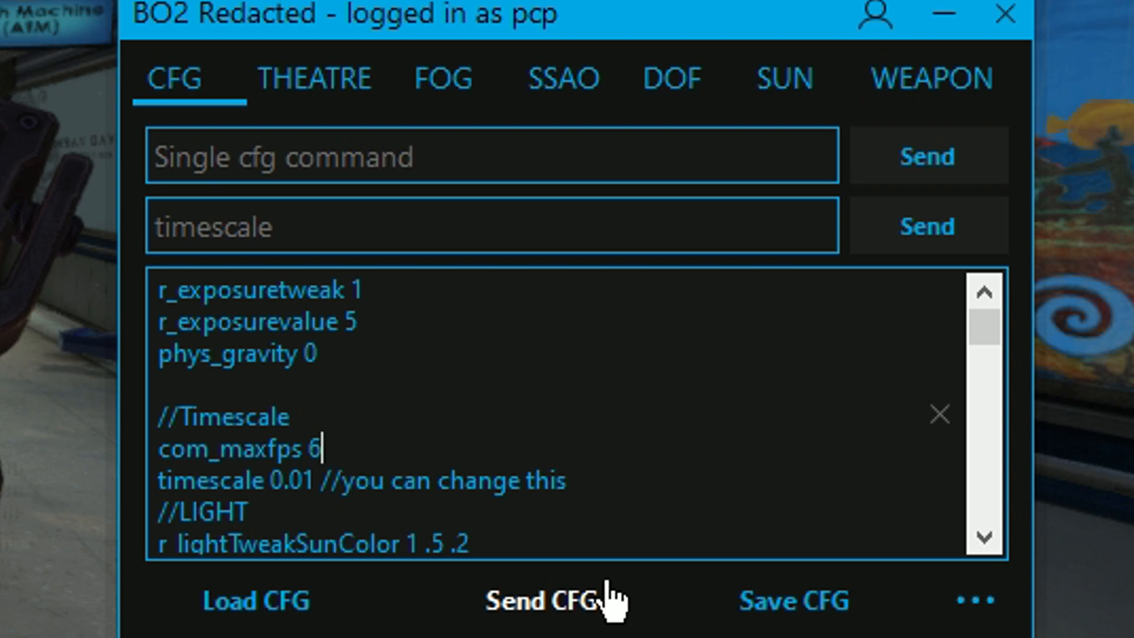
key("Backspace")
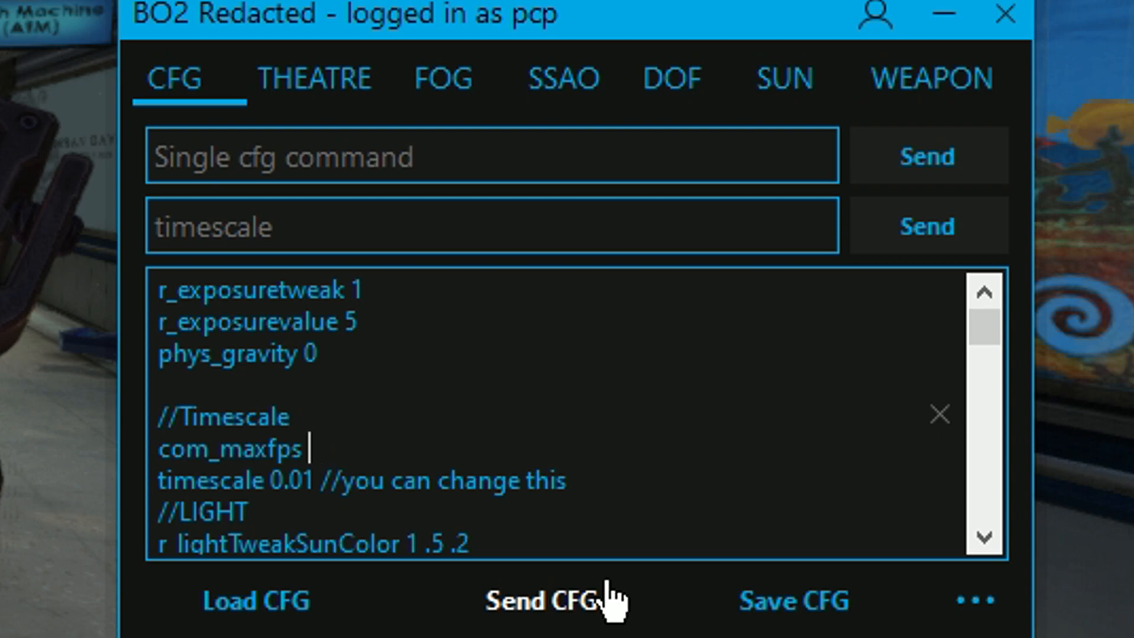
type("60")
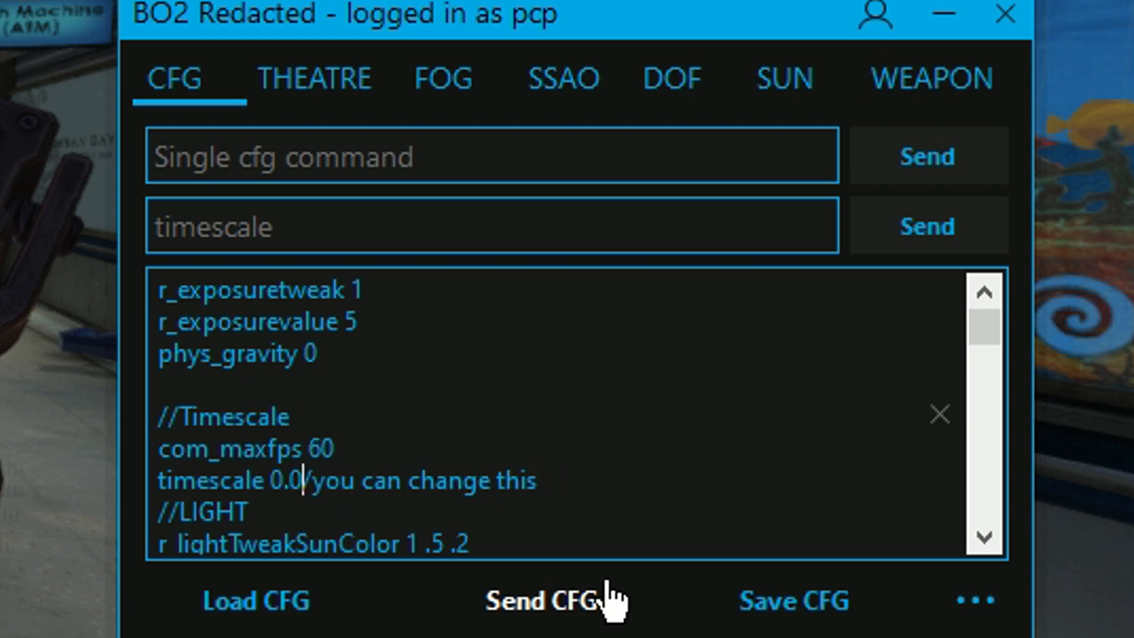
type("1 /")
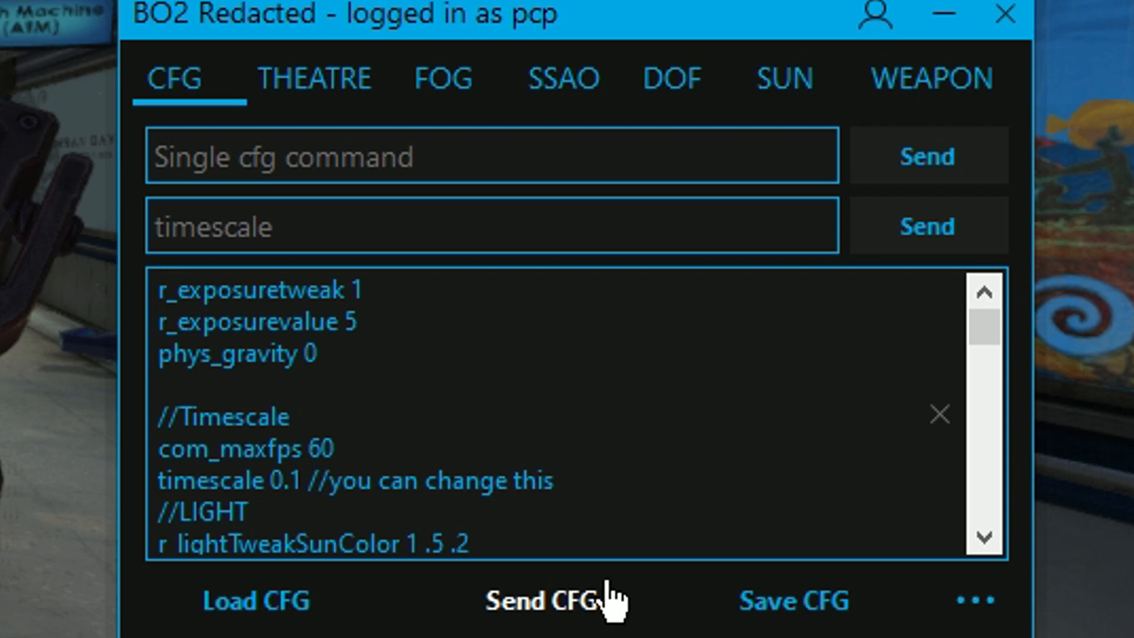
left_click(310, 480)
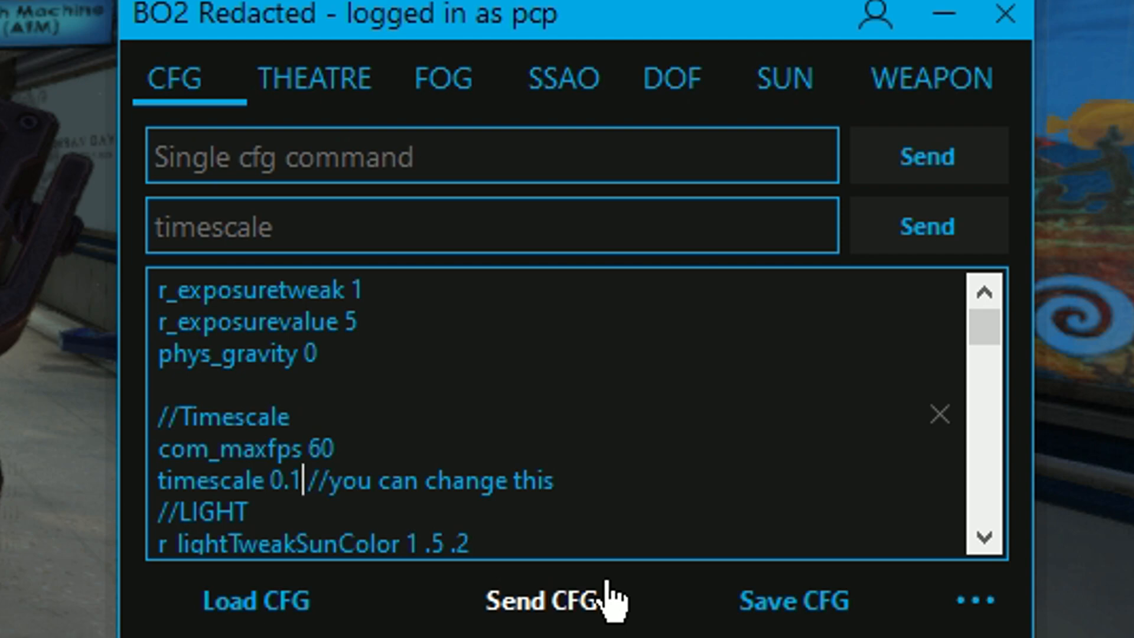
key("Backspace")
type("05")
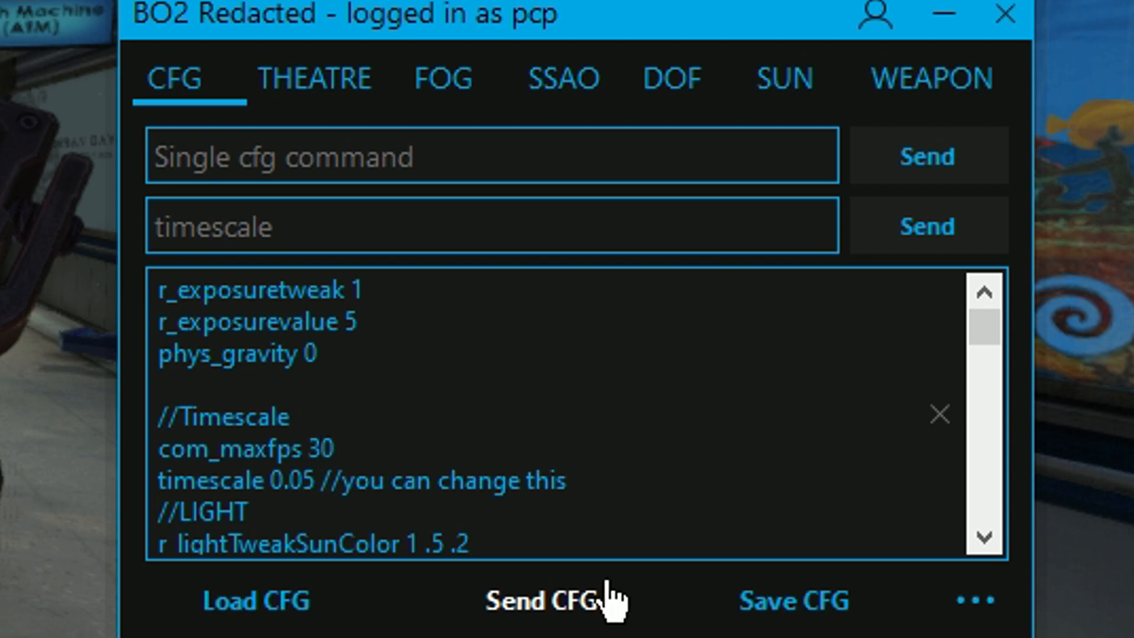
left_click(544, 600)
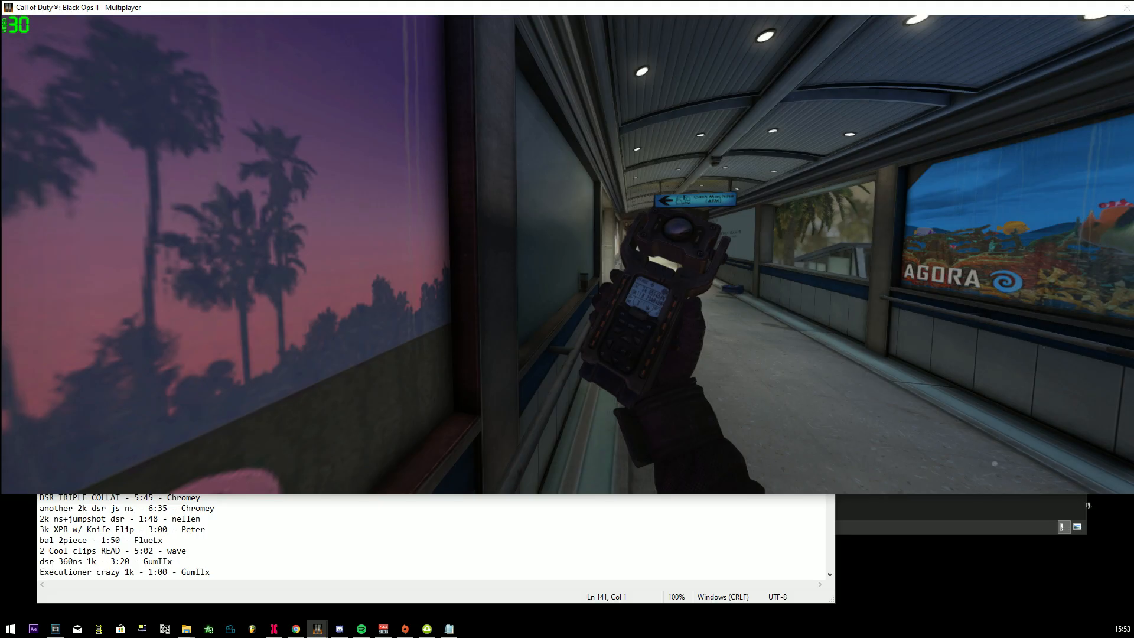
Reopen the console, scroll to the timescale lines and send the 30 fps / 0.05 timescale config again
left_click(273, 627)
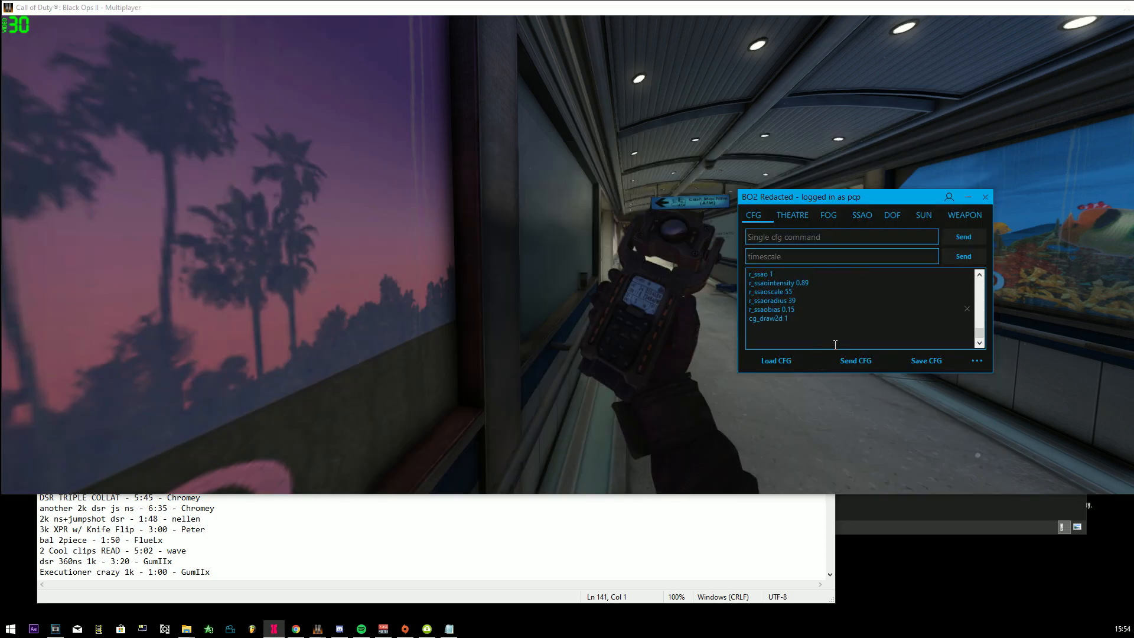
scroll("down", 3)
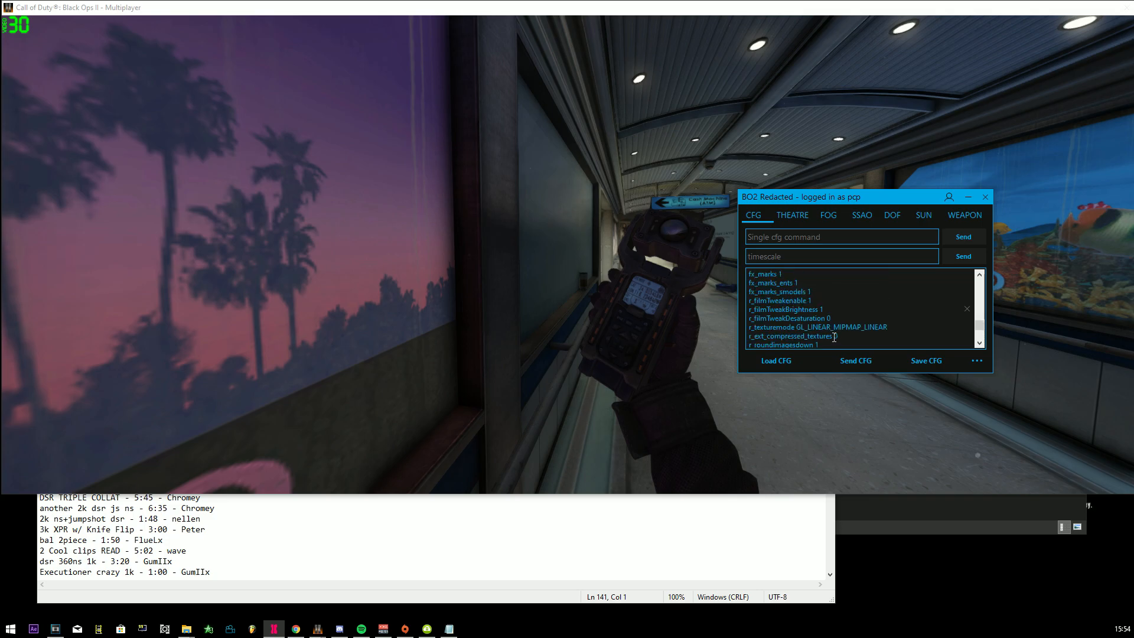
scroll("down", 3)
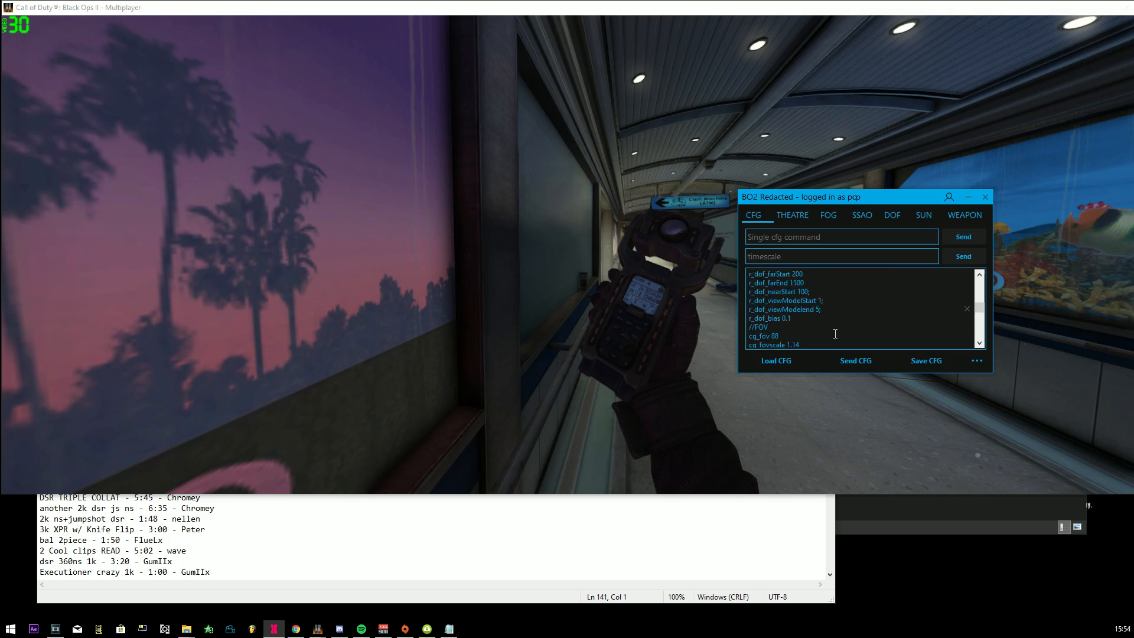
scroll("down", 3)
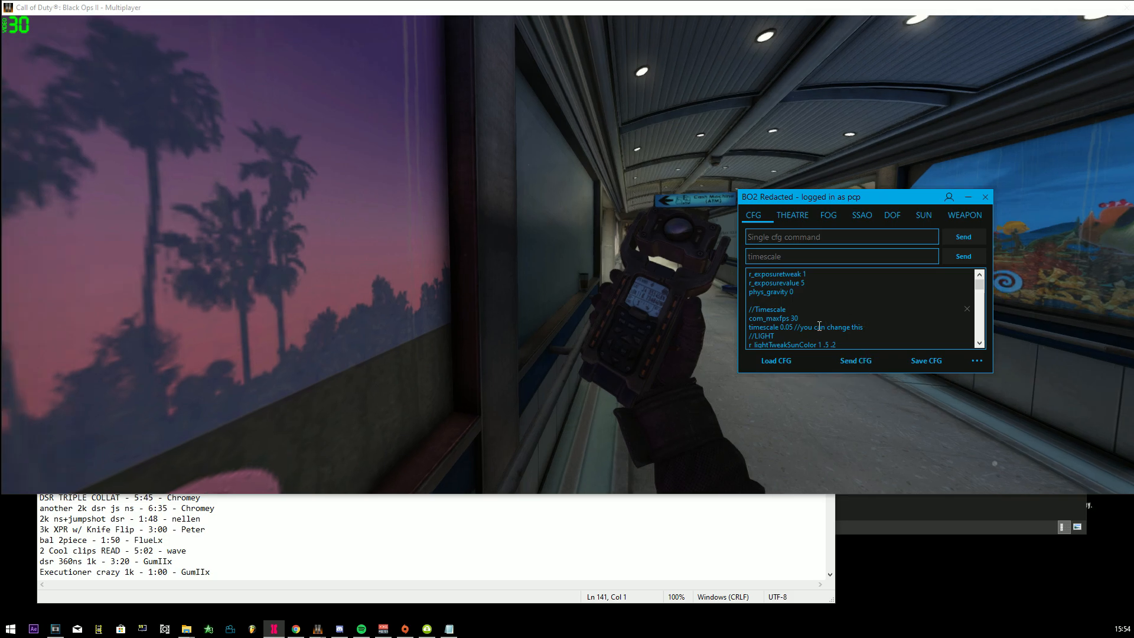
left_click(968, 197)
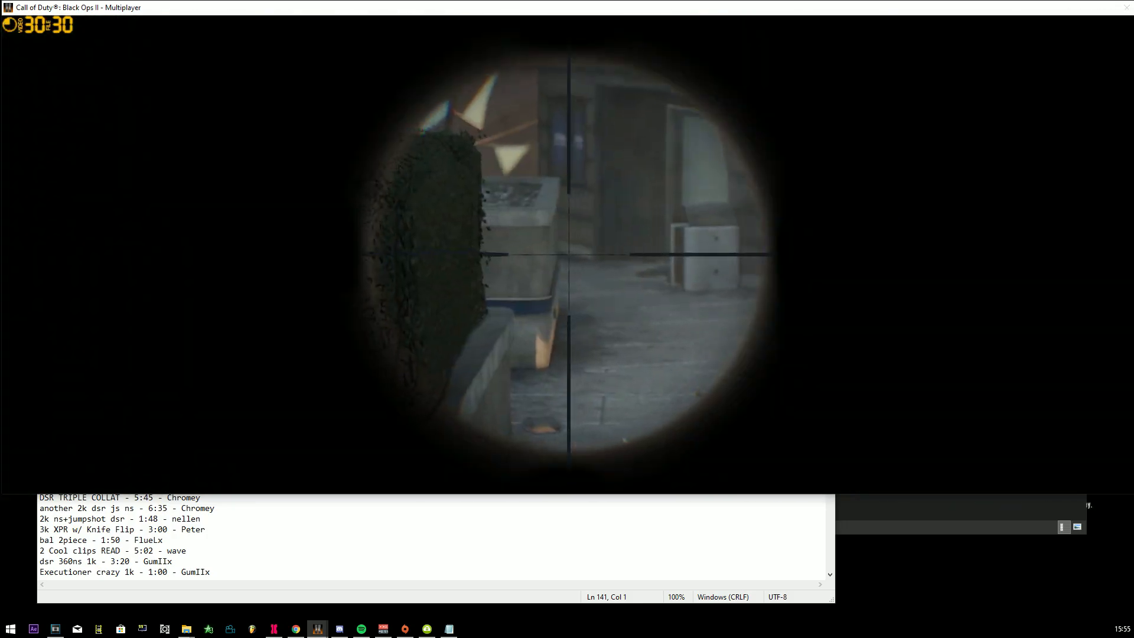
Fire the scoped sniper shot at the enemy in slow motion, then switch to the AviFrate tool
left_click(567, 253)
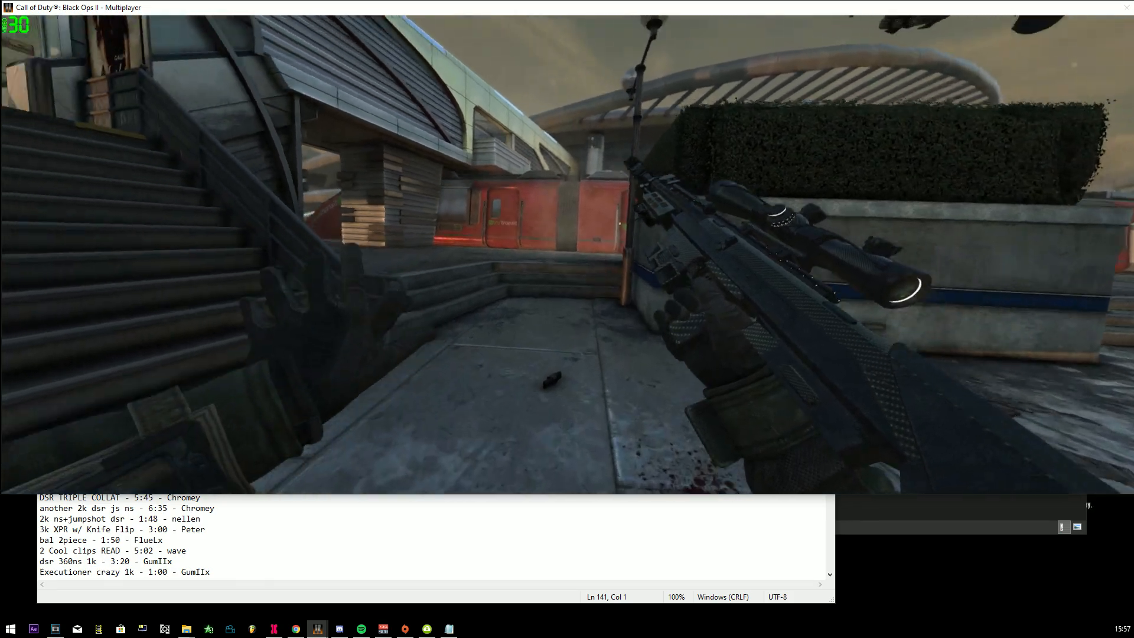
left_click(98, 627)
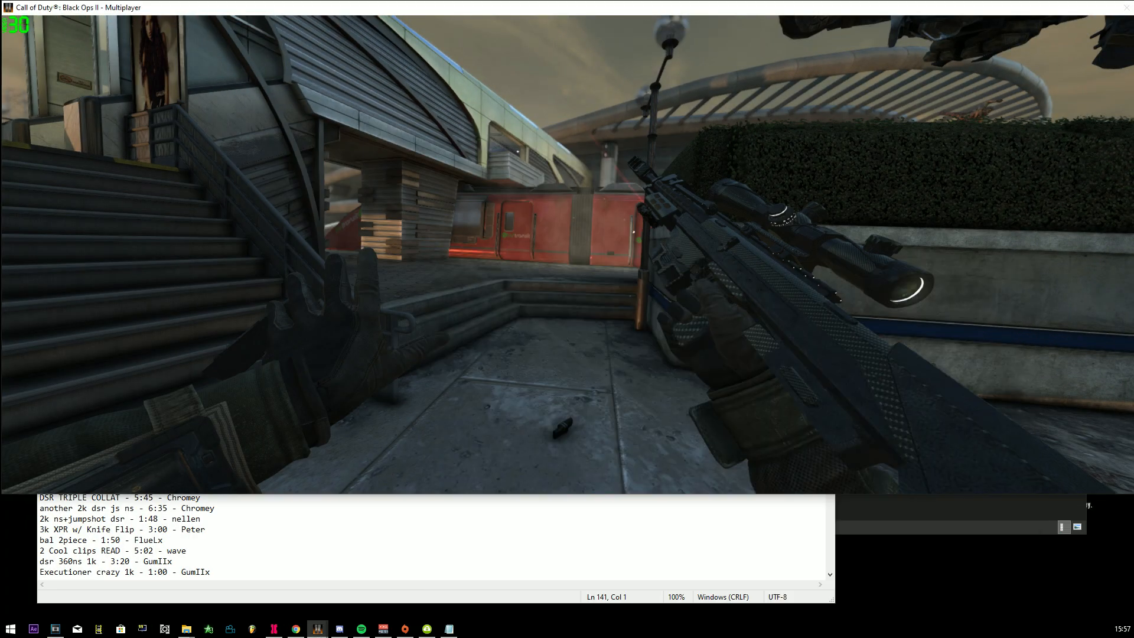
left_click(11, 628)
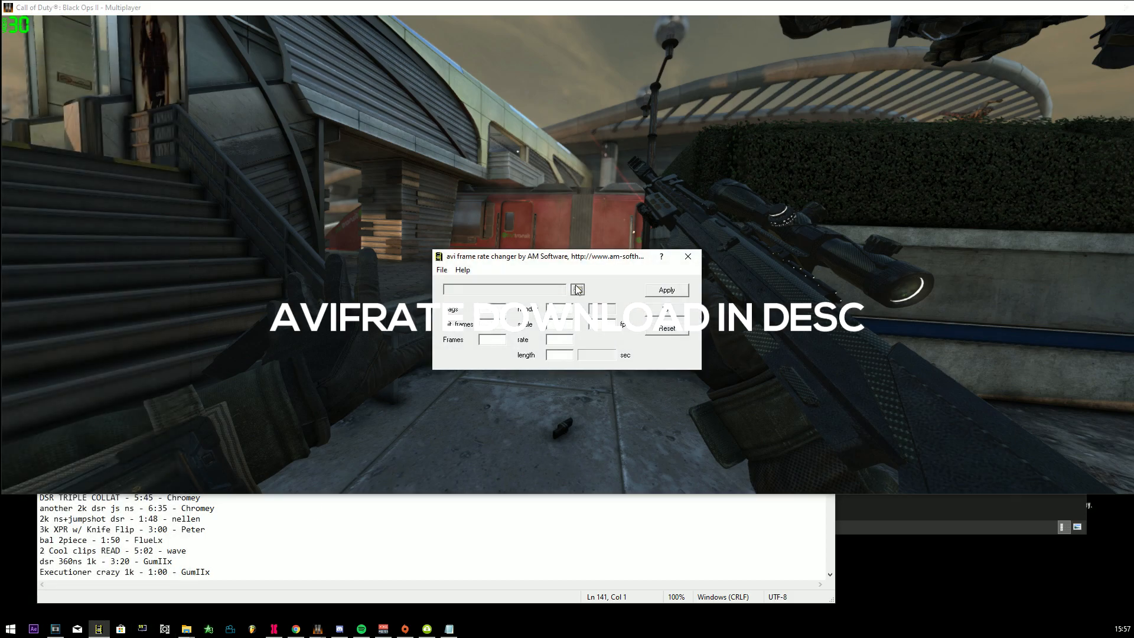
Load the recorded AVI in AviFrate, apply 600 fps and confirm writing the change to the file
left_click(576, 289)
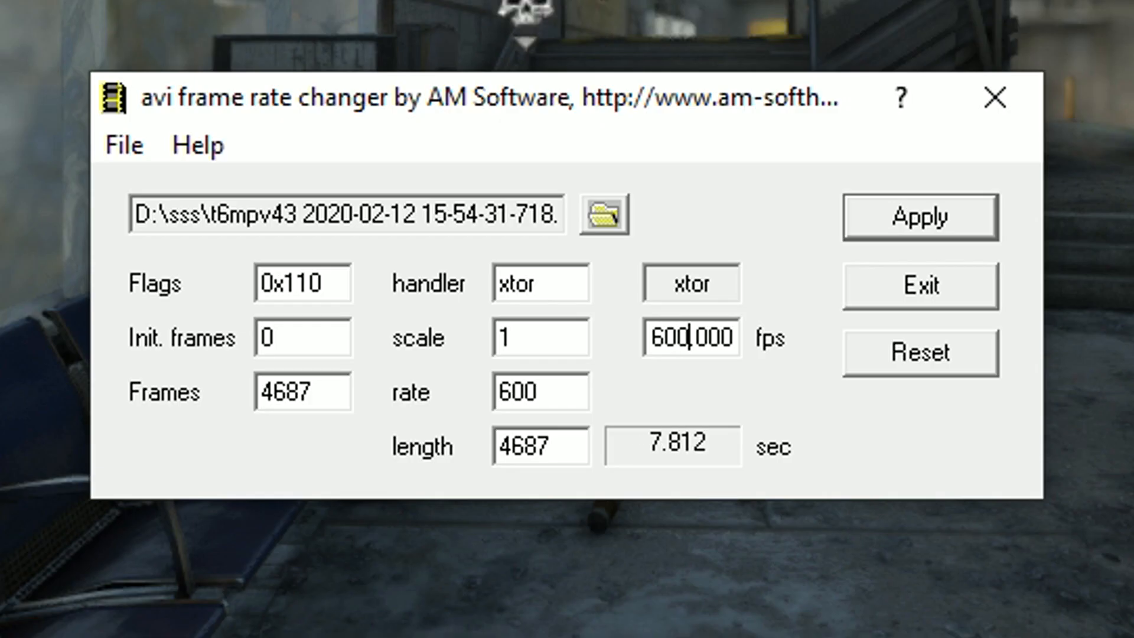
left_click(919, 215)
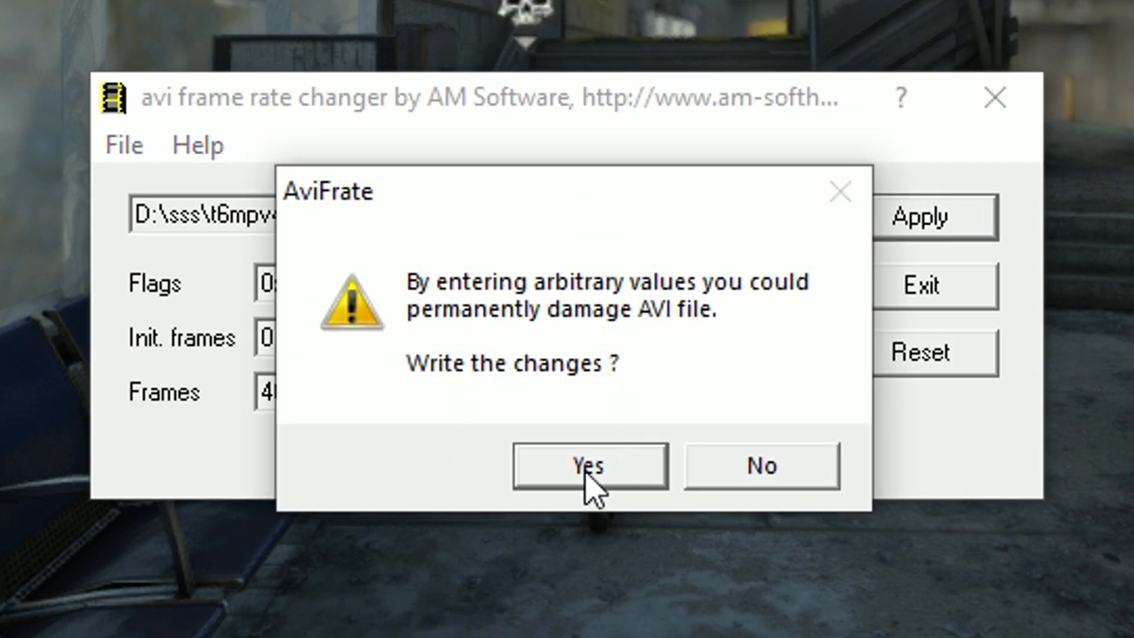
left_click(588, 464)
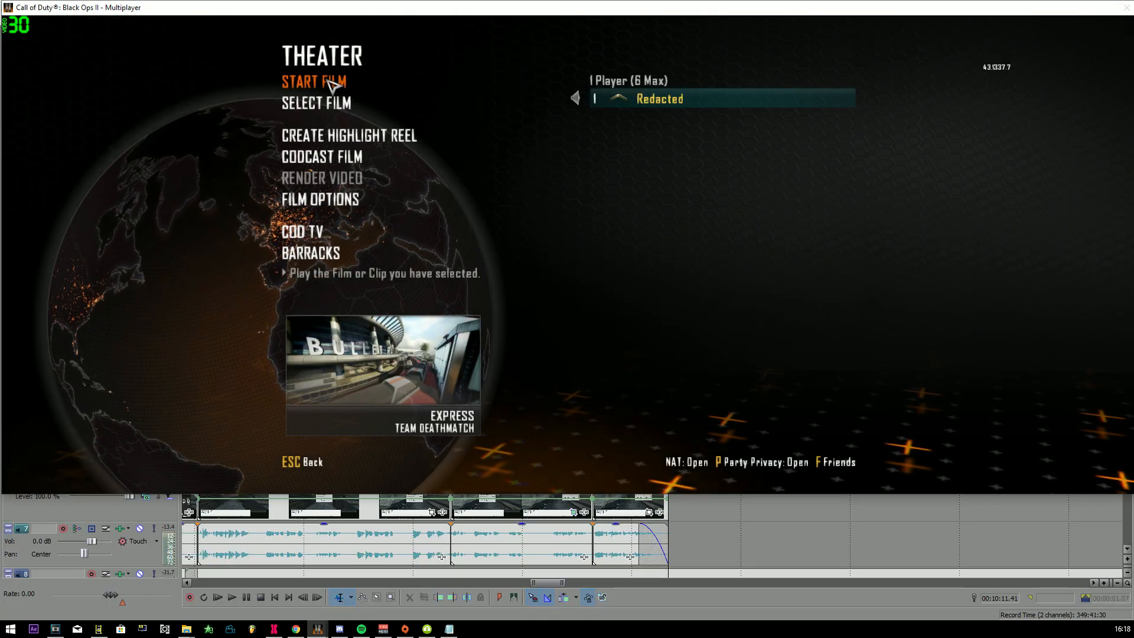
Play the Express film and load the BO2 Advanced Dolly Cam Mod, dismissing its confirmation
left_click(313, 81)
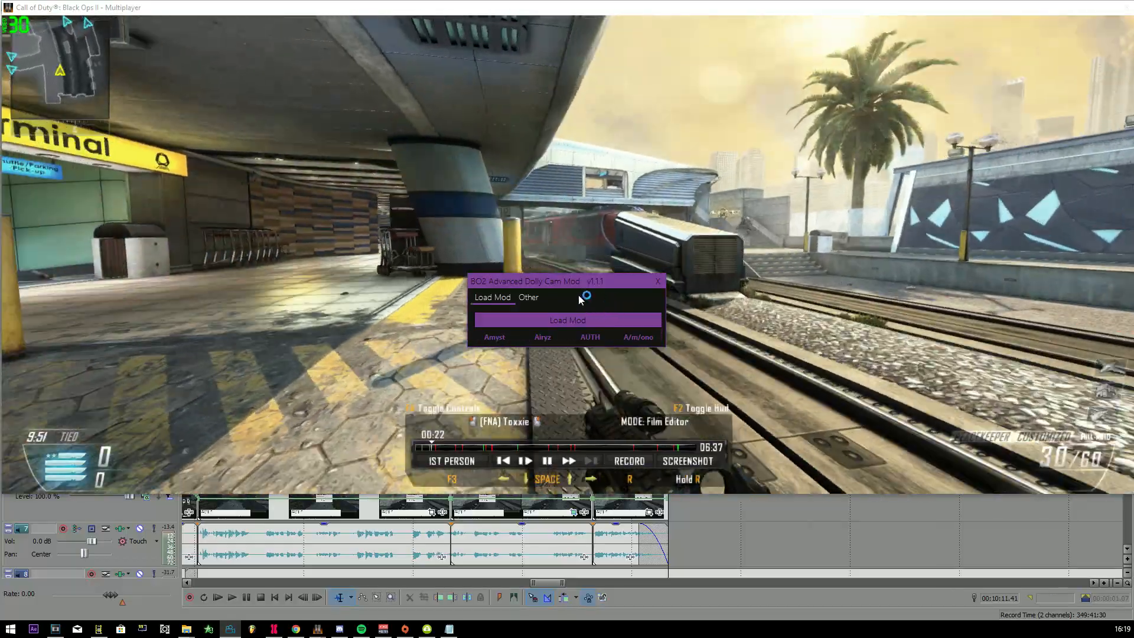
left_click(567, 320)
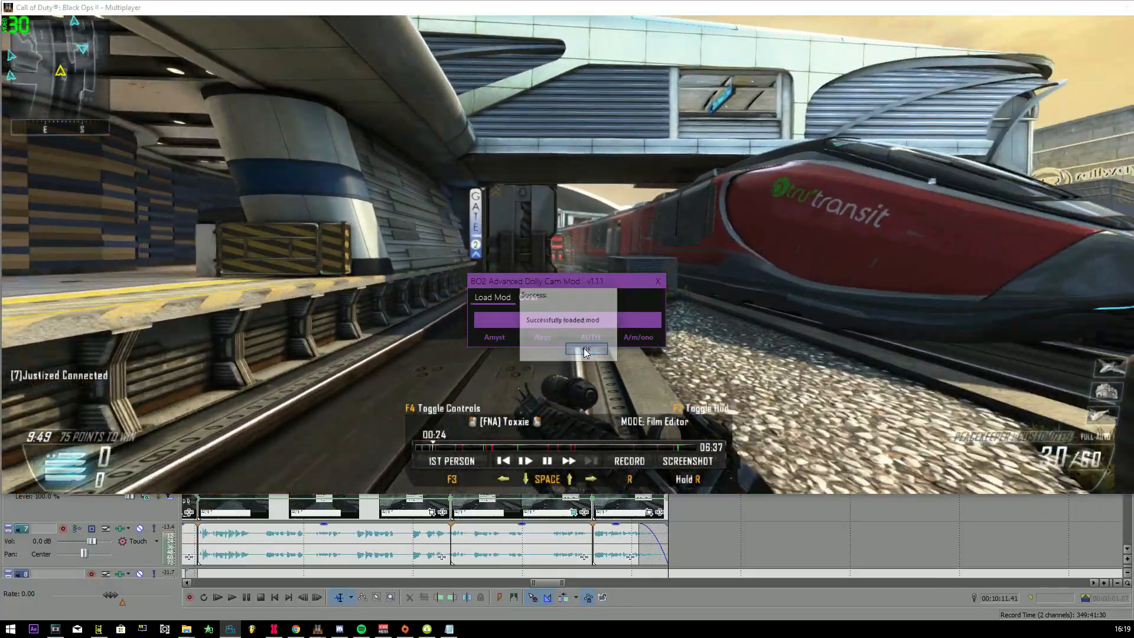
left_click(586, 350)
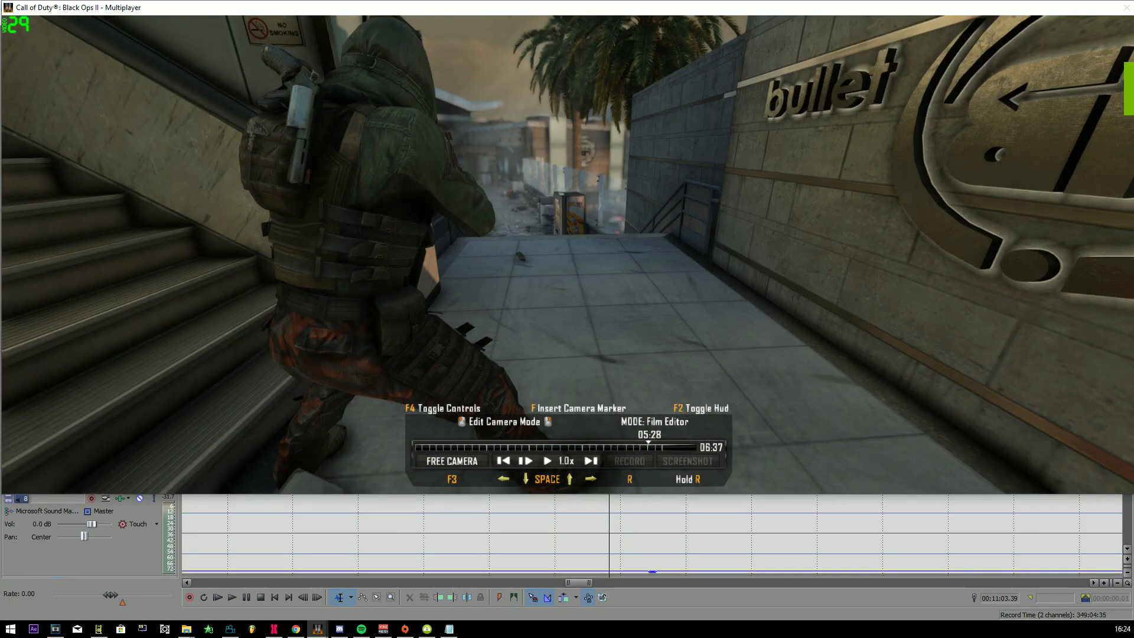
Cycle the film view through Free Roam to the sniper's 1st Person view at 5:28
left_click(629, 461)
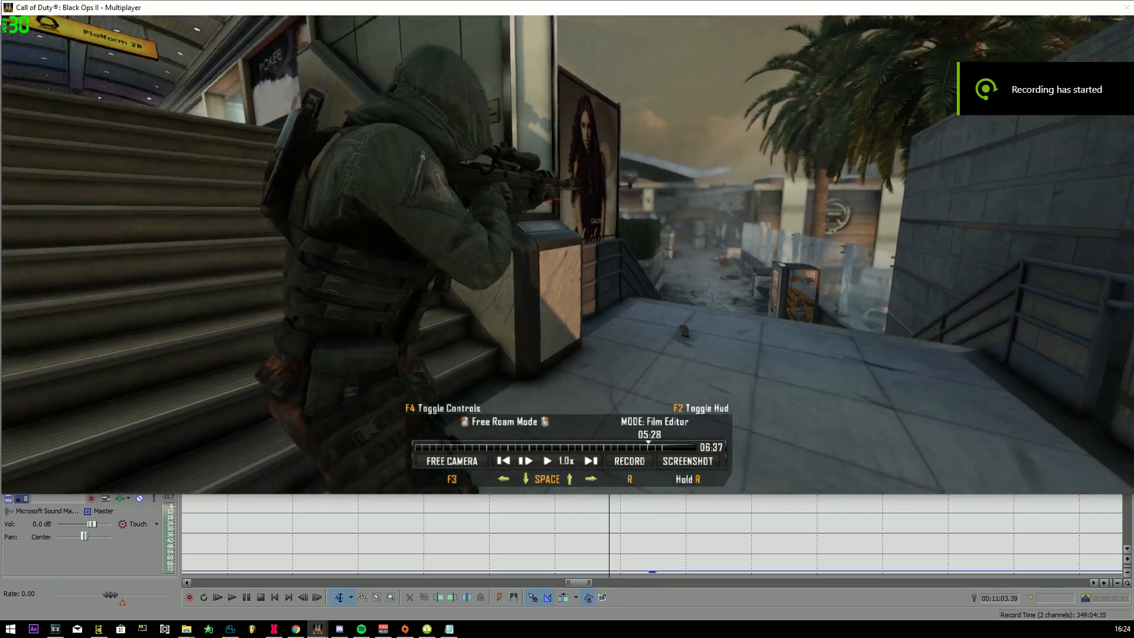
left_click(451, 461)
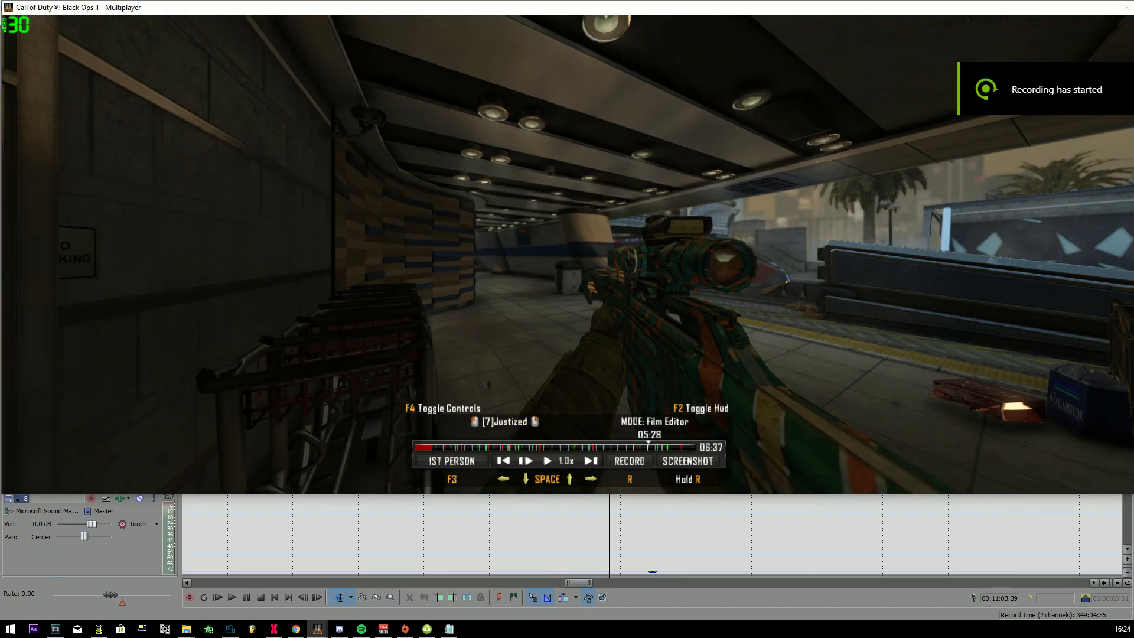
left_click(450, 460)
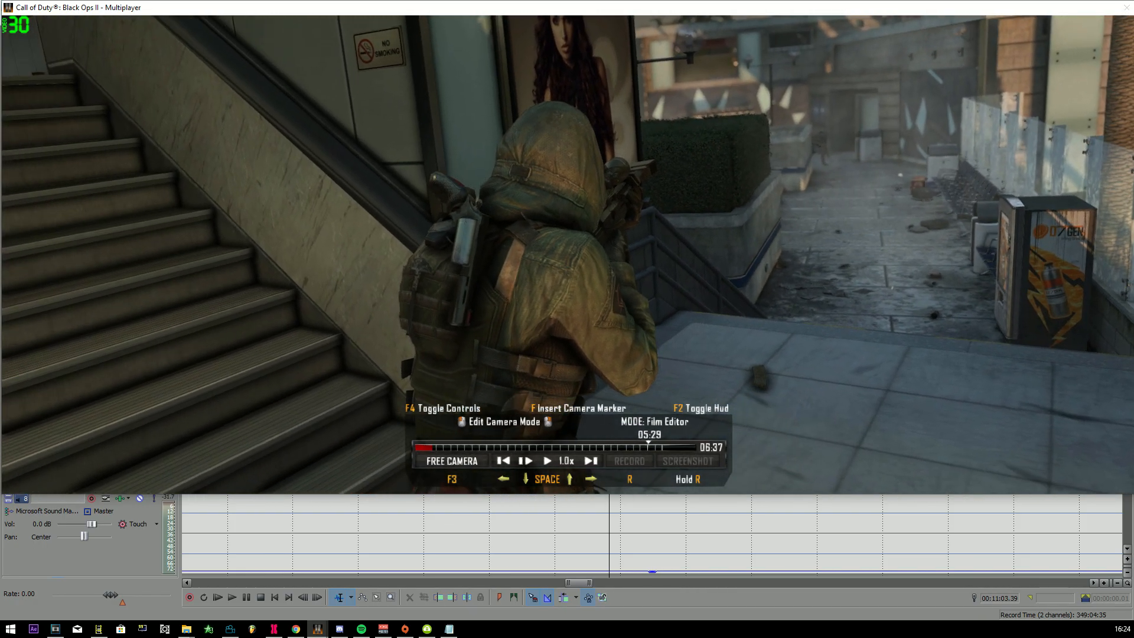
Slow playback to 0.2x and insert camera markers around the sniper between 5:29 and 5:31
left_click(503, 461)
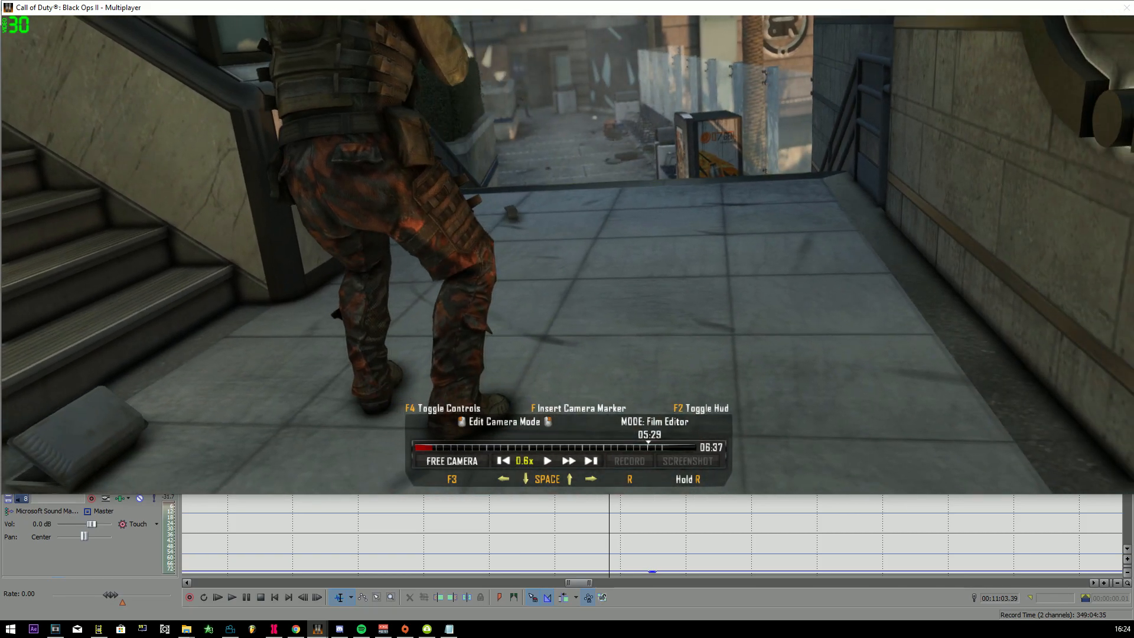
left_click(504, 460)
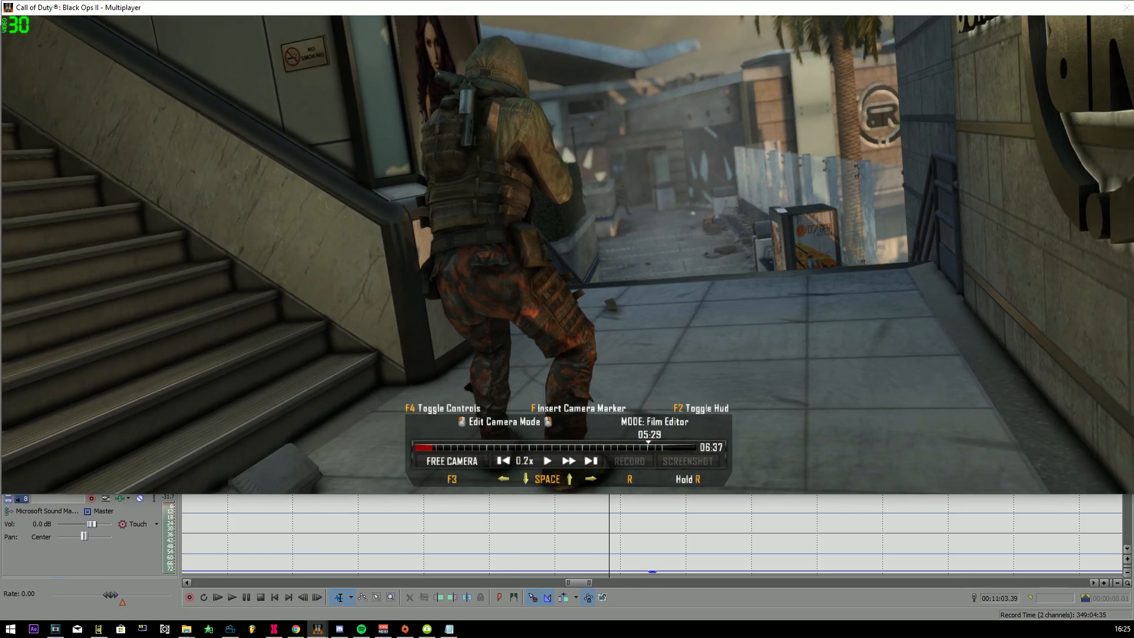
left_click(546, 460)
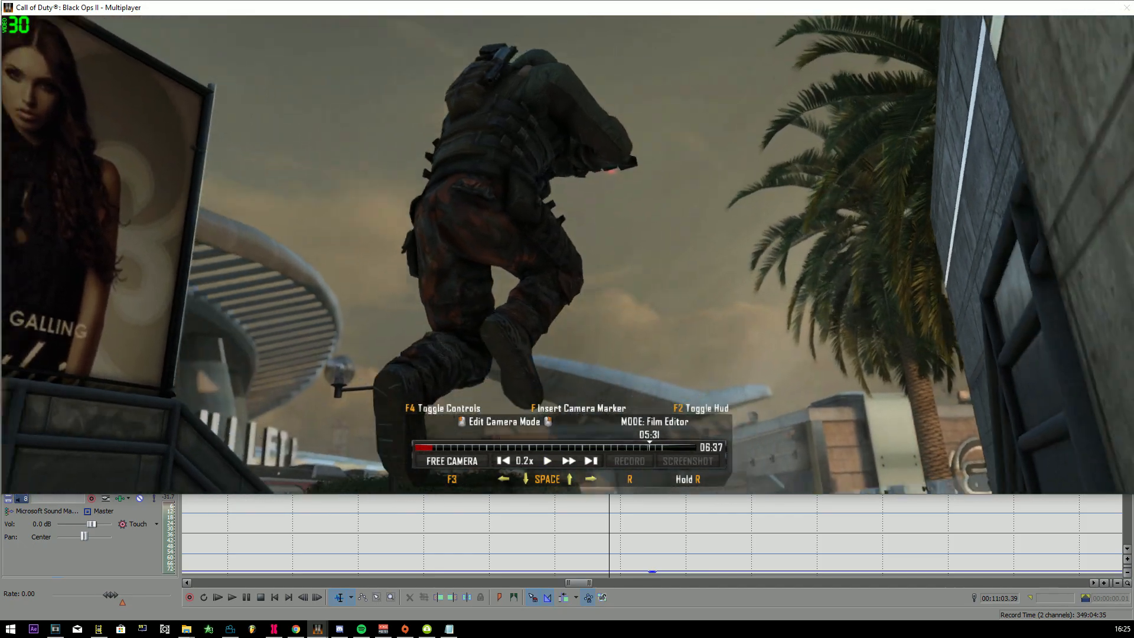
left_click(546, 460)
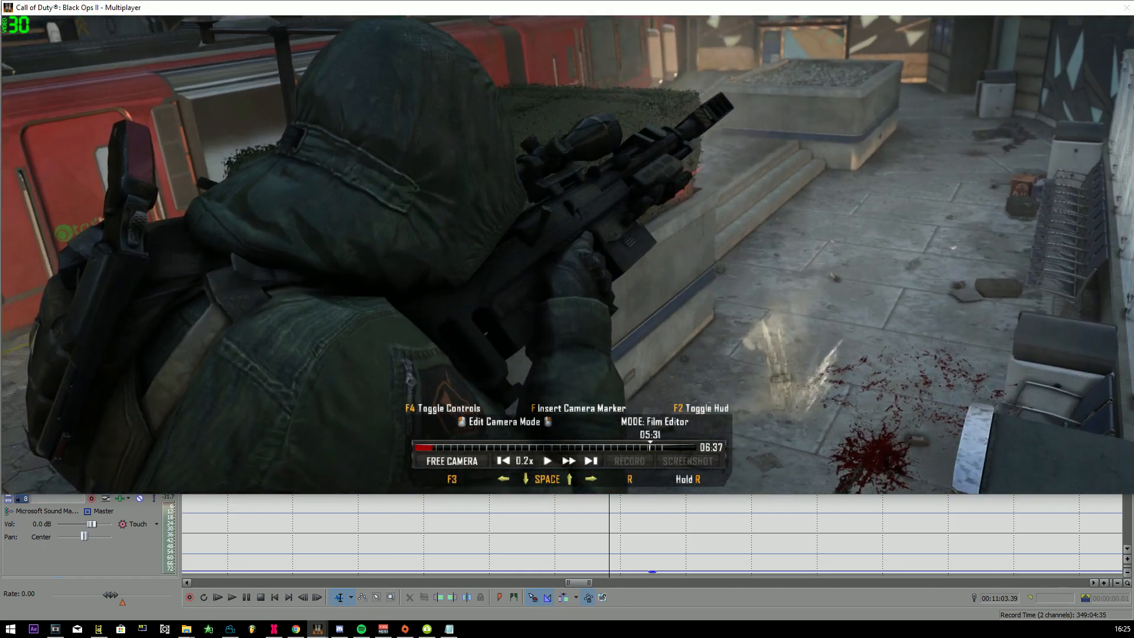
left_click(547, 461)
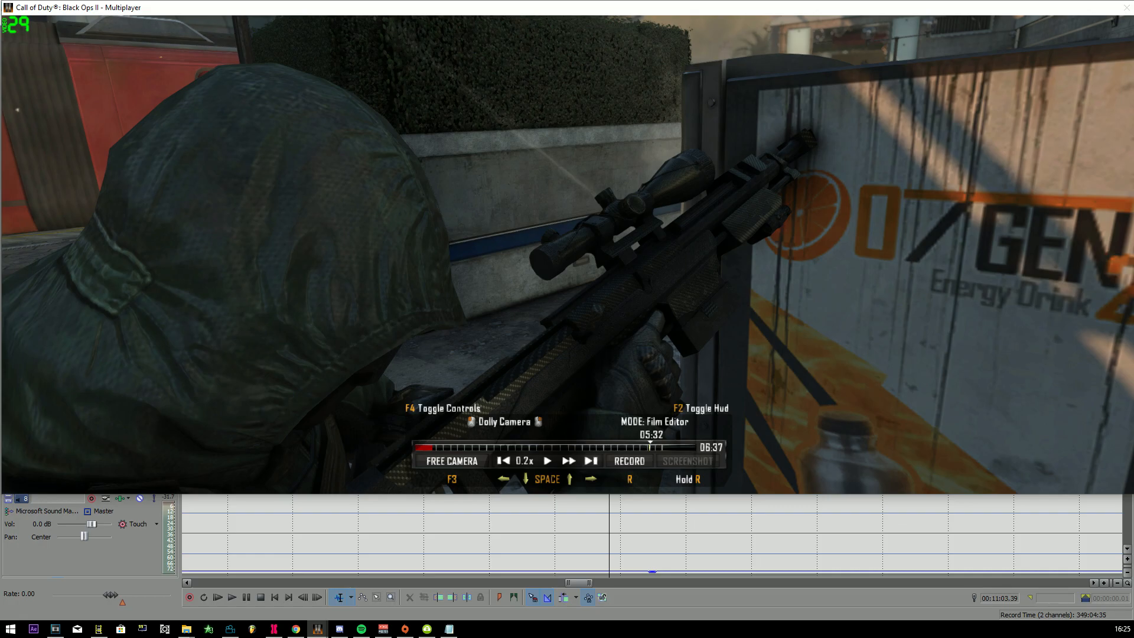
Play the dolly camera move over the 0.2x sniper shot, then switch over to Vegas Pro
left_click(450, 461)
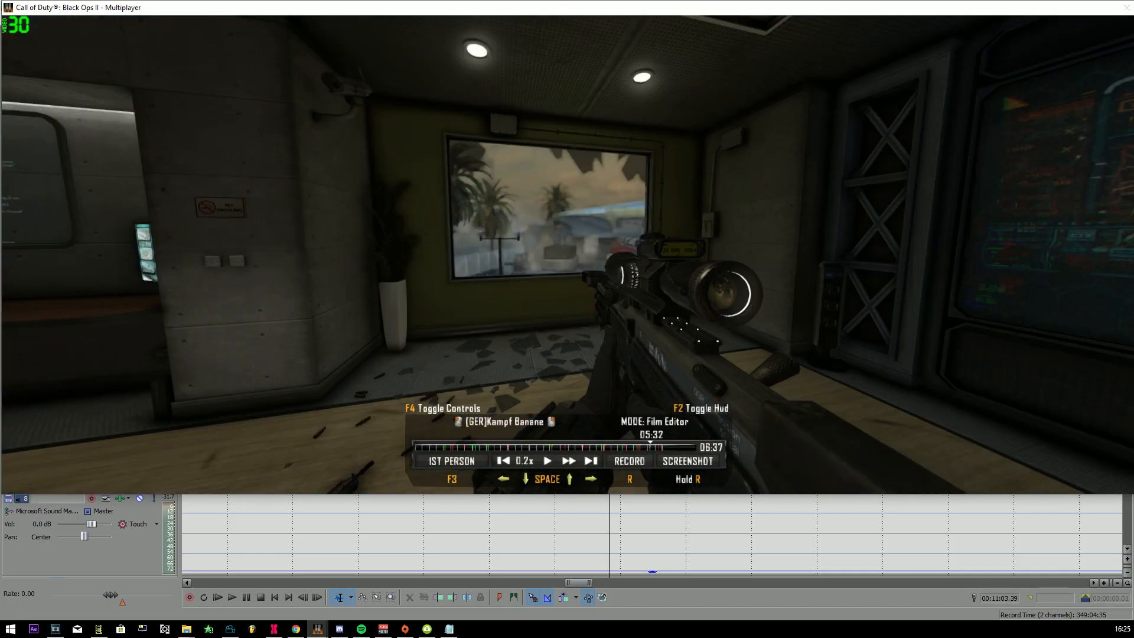
left_click(450, 460)
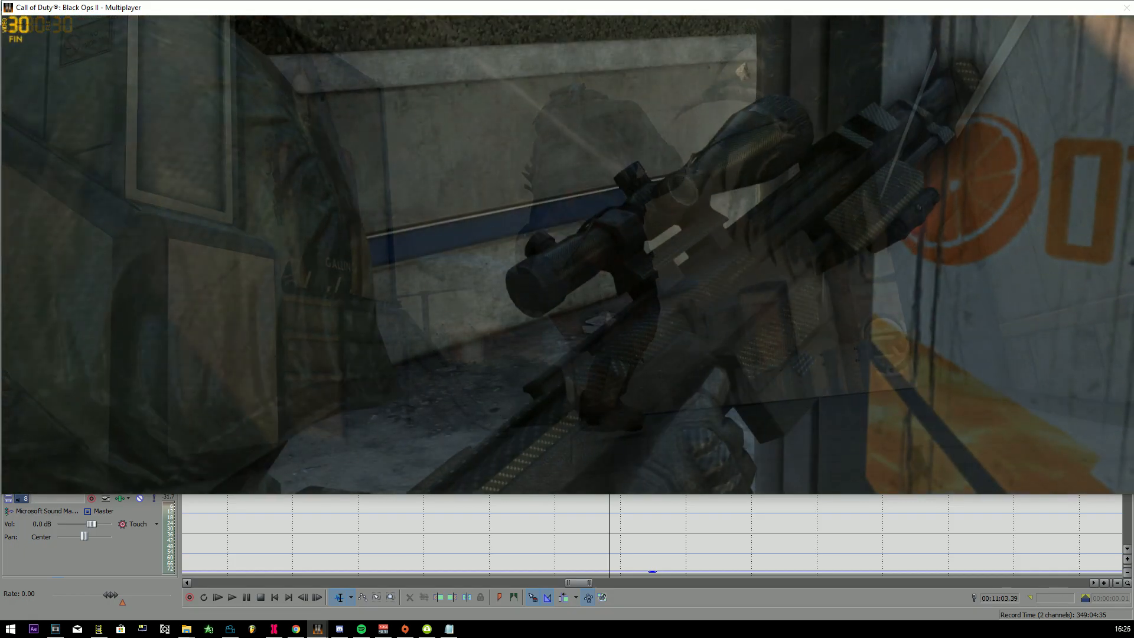
key("alt+tab")
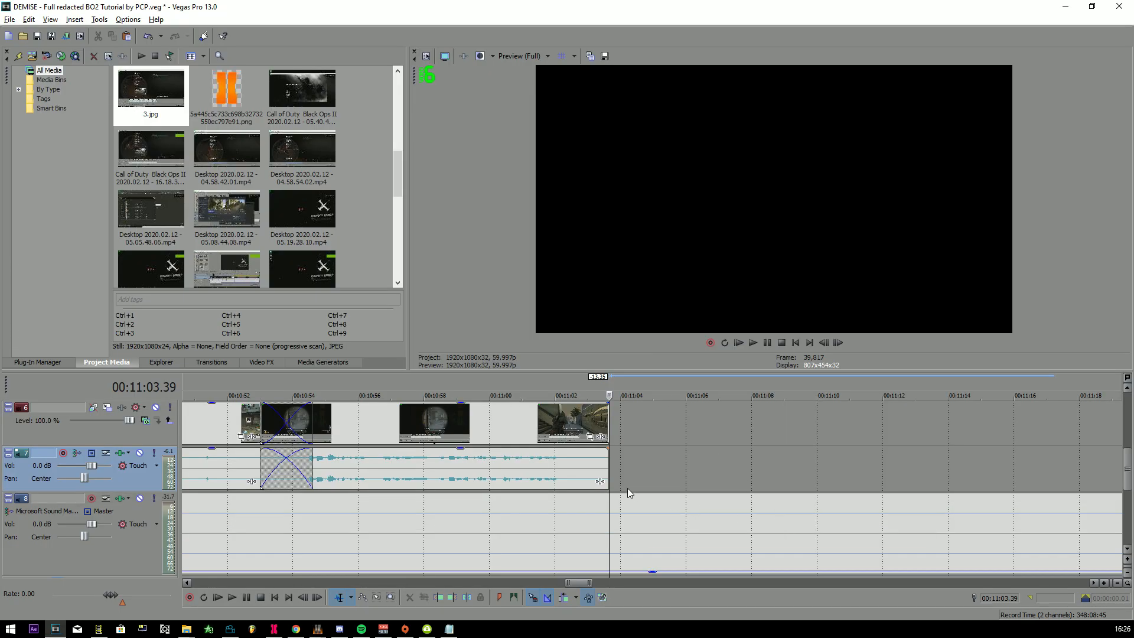